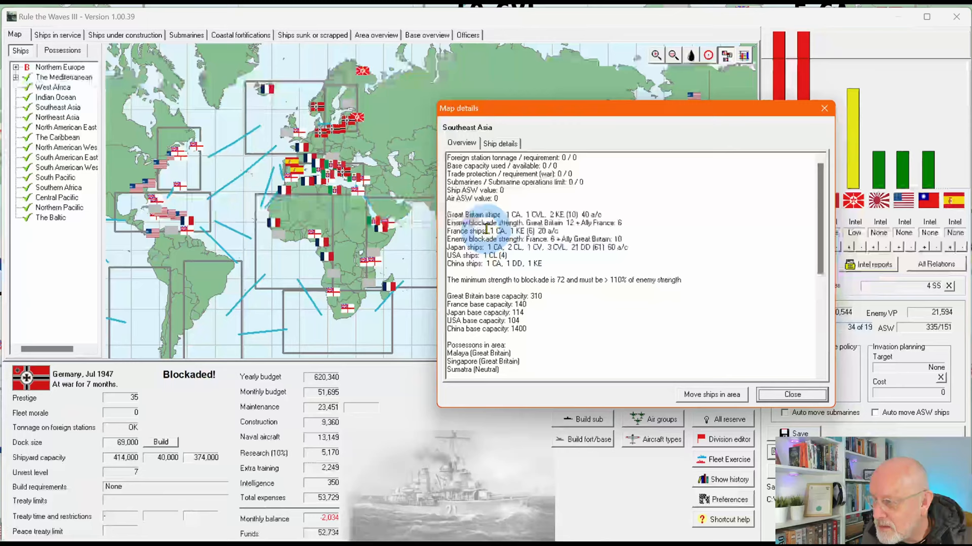
mouse_move(792, 395)
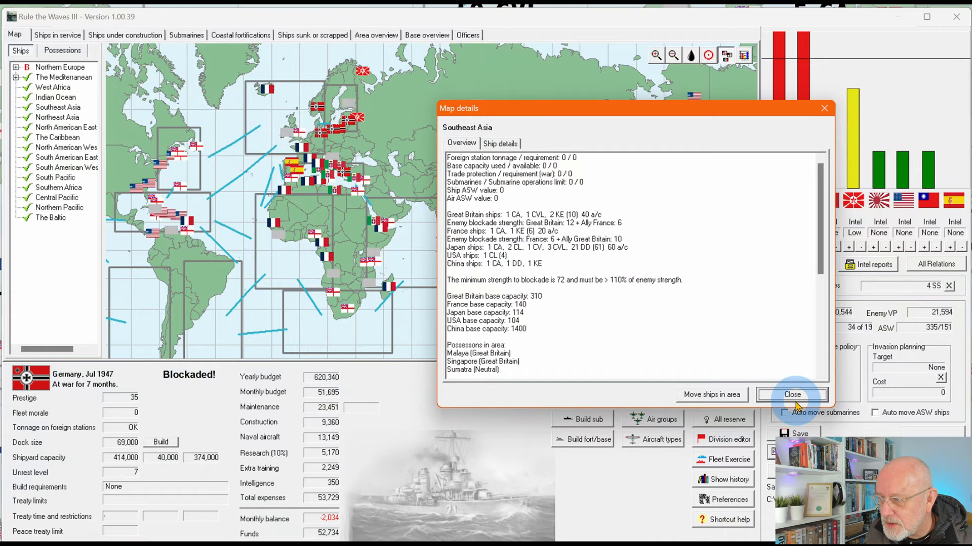
- Close the Southeast Asia map details and view ships under construction and in service
left_click(791, 395)
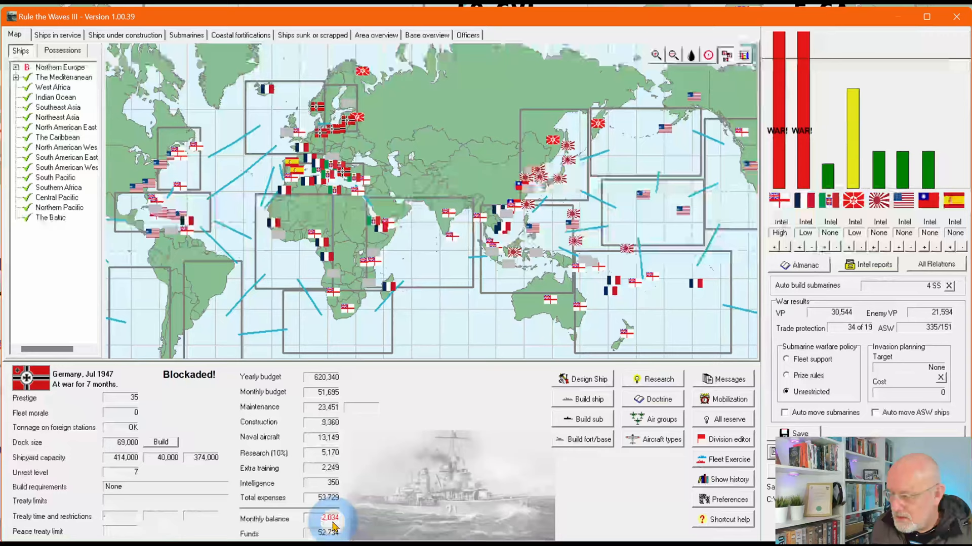
left_click(57, 35)
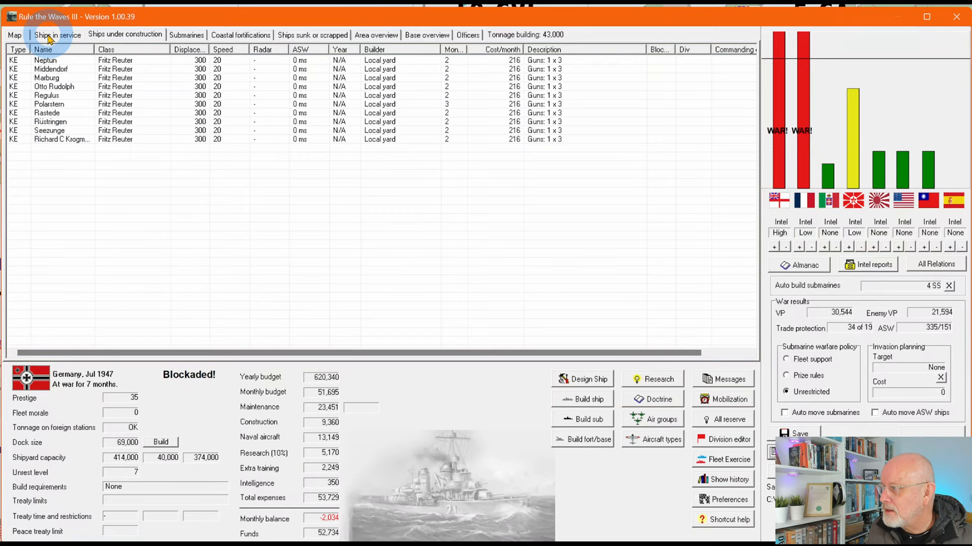
left_click(57, 34)
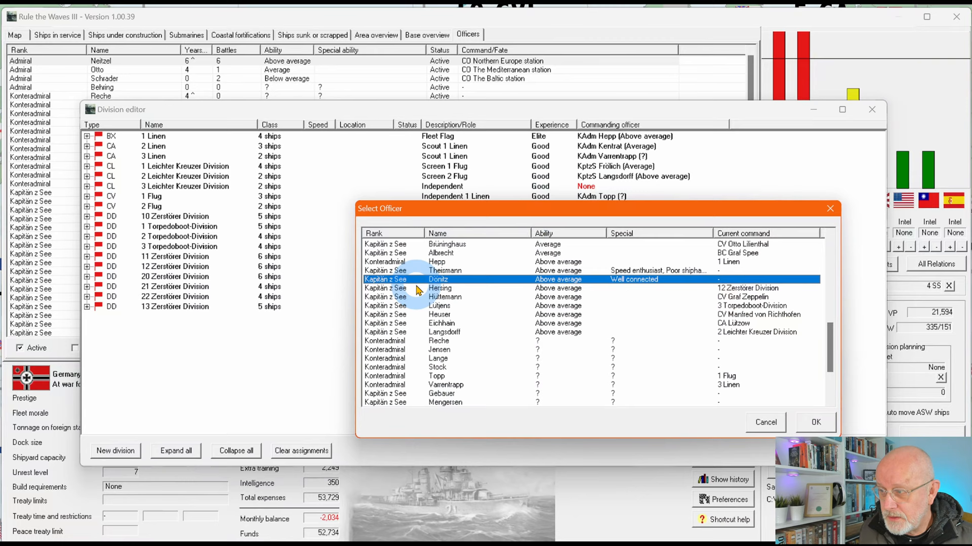
mouse_move(631, 292)
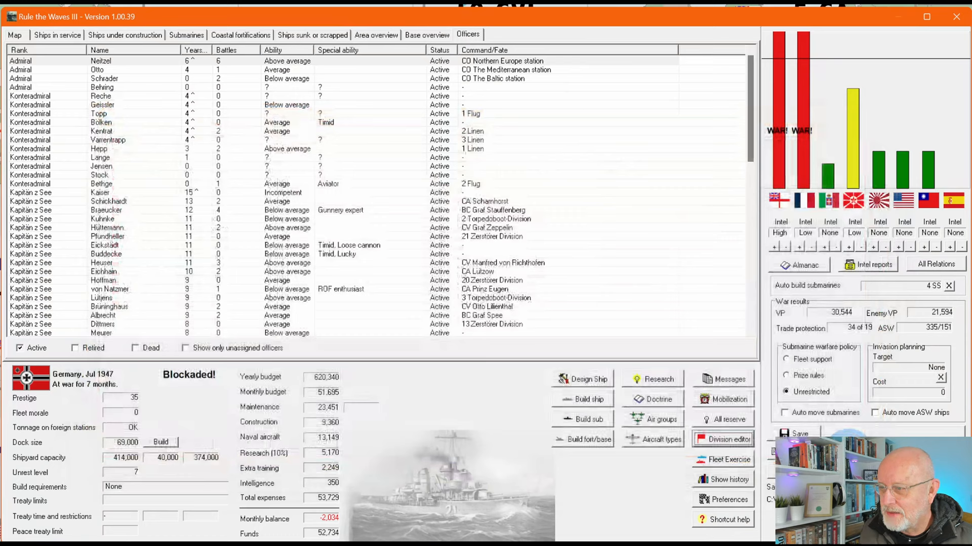
- Advance to the next turn, triggering the missing-commanders prompt
left_click(723, 439)
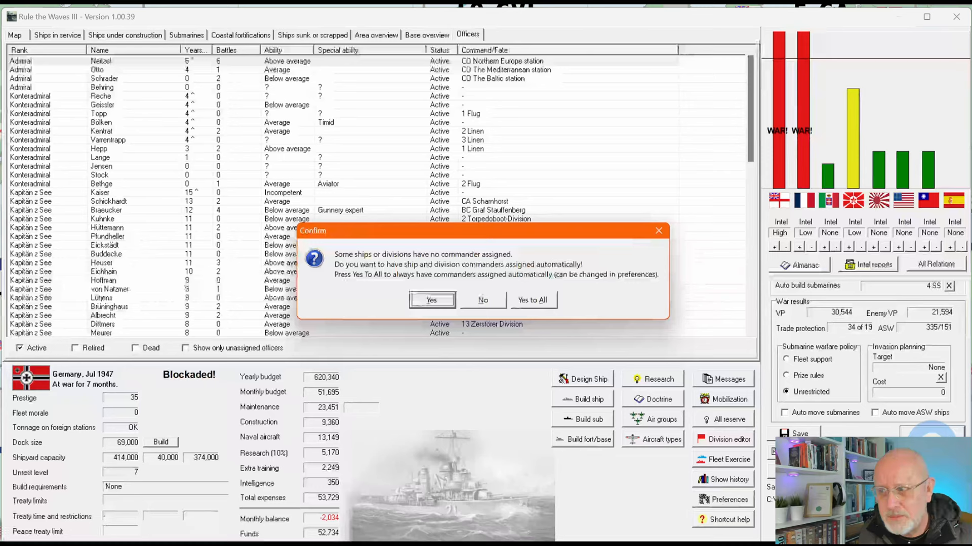
- Decline auto-assignment, make Czech captain of Von der Tann and Bernardelli of München
left_click(430, 300)
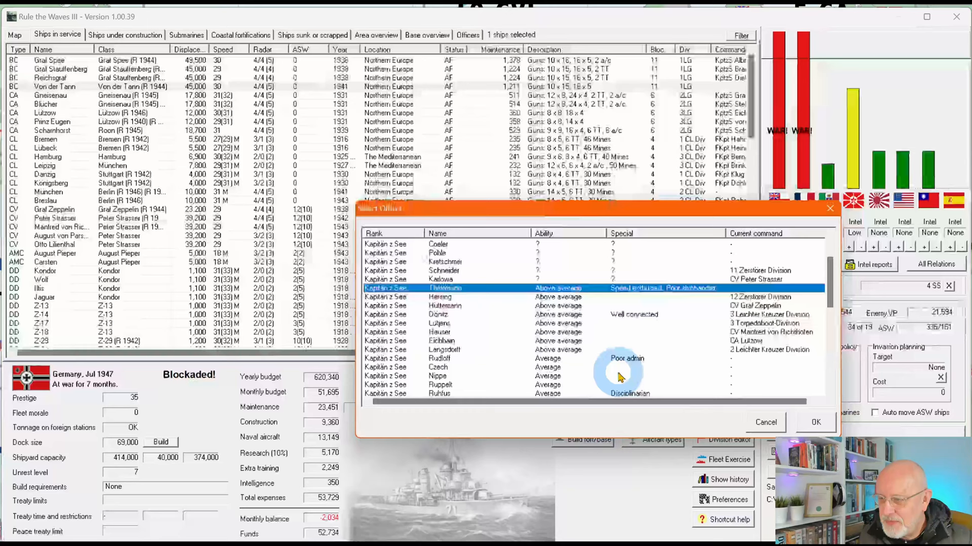
scroll("down", 3)
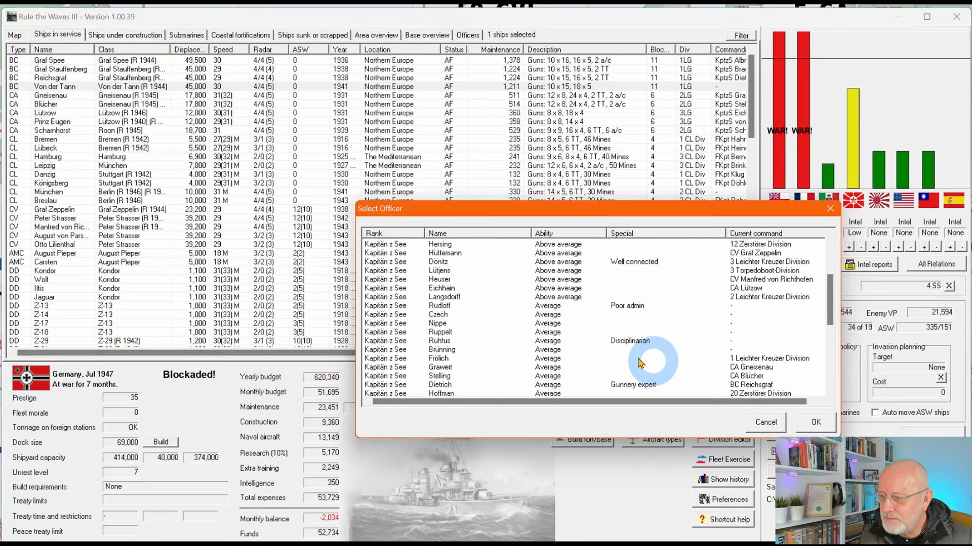
left_click(437, 315)
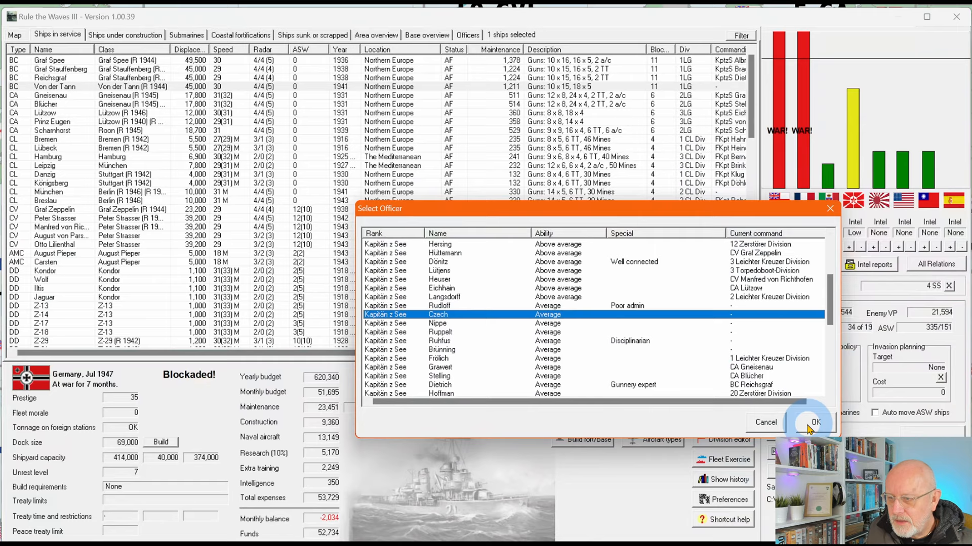
left_click(815, 422)
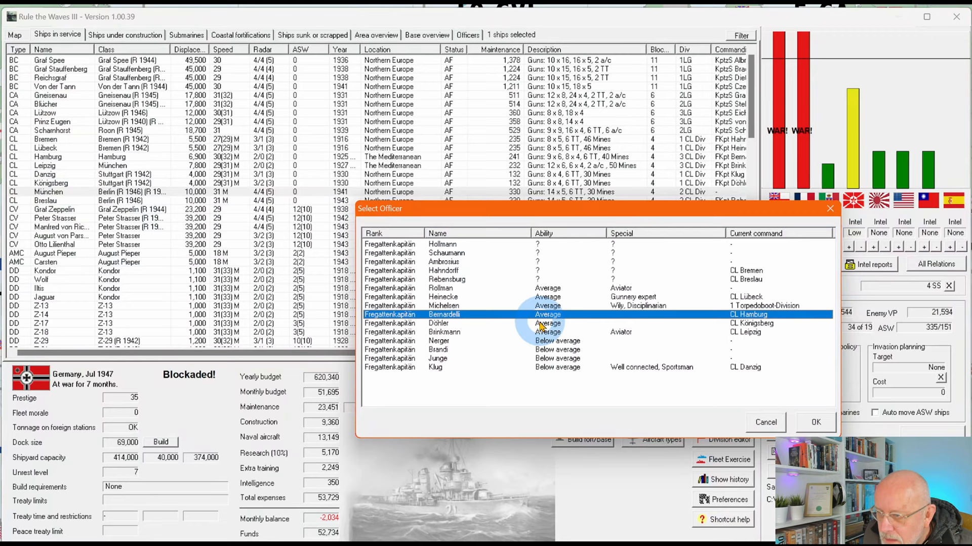
left_click(439, 288)
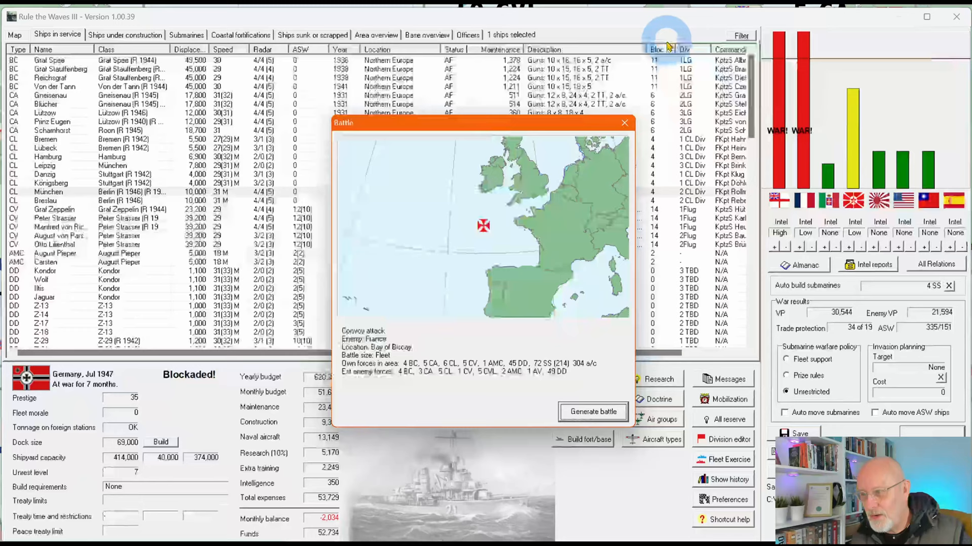
- Generate the Bay of Biscay convoy battle against France
left_click(624, 122)
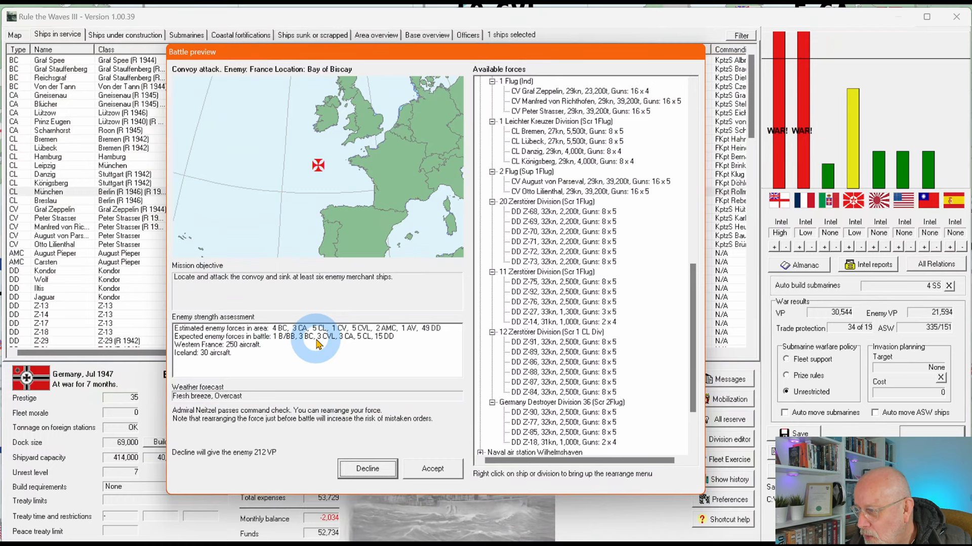
mouse_move(601, 322)
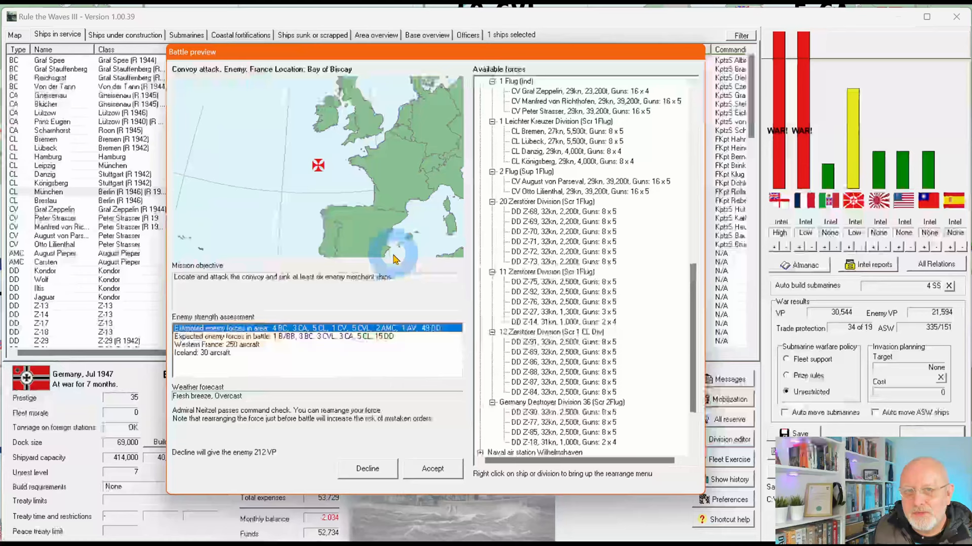
mouse_move(334, 195)
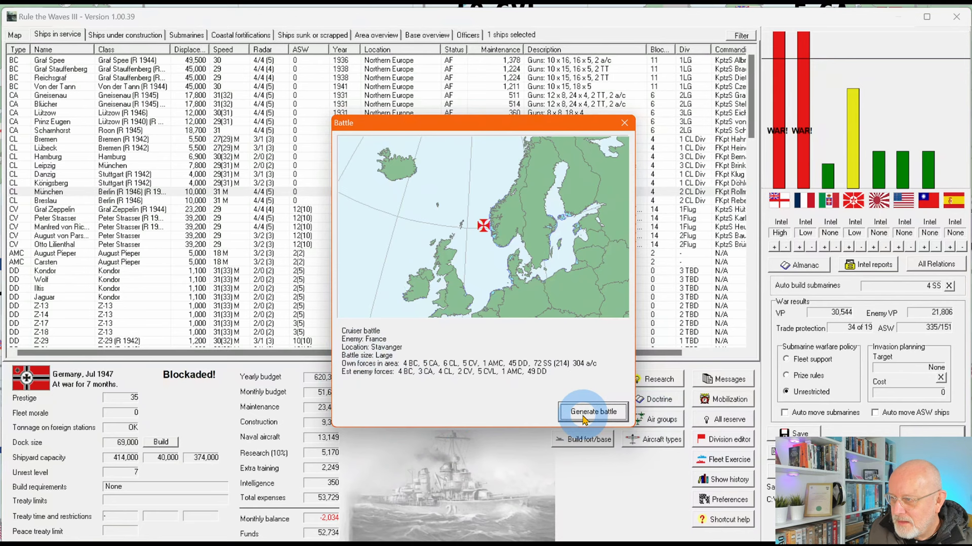
- Generate the Stavanger cruiser battle, inspect Iceland aircraft strength and forces, then accept
left_click(591, 412)
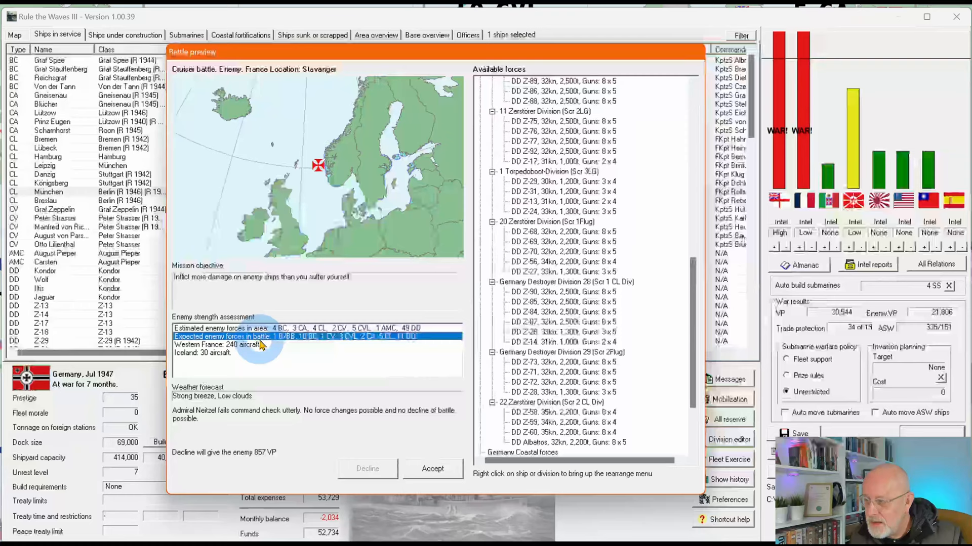
mouse_move(307, 344)
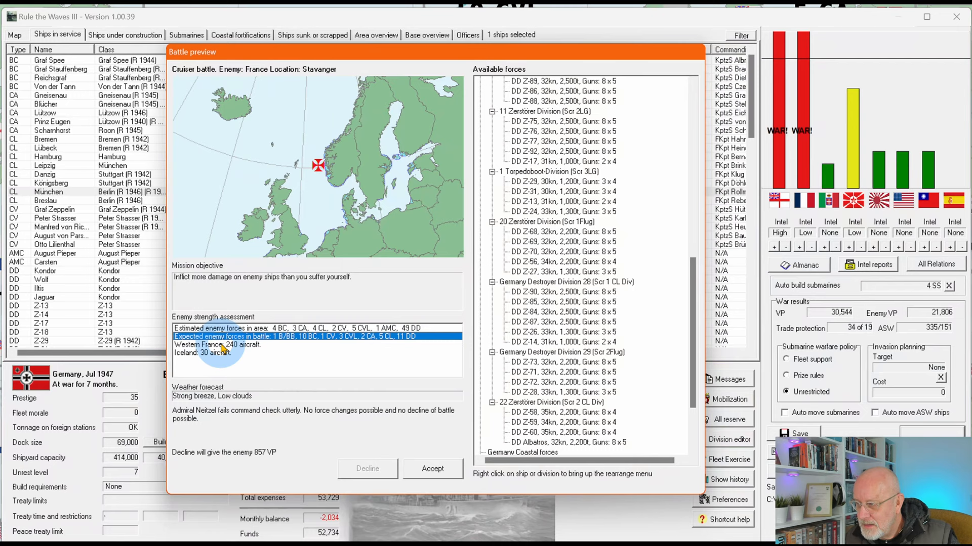
left_click(217, 353)
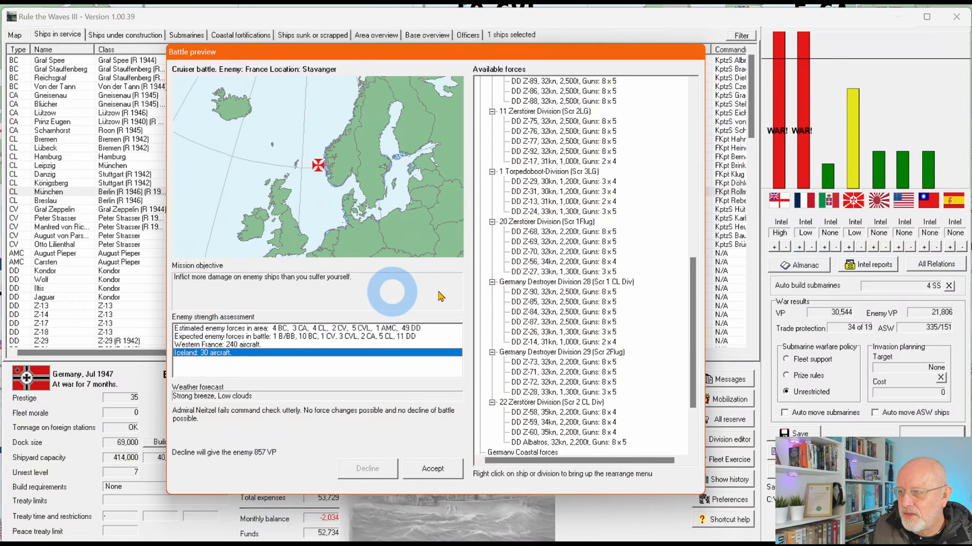
scroll("up", 3)
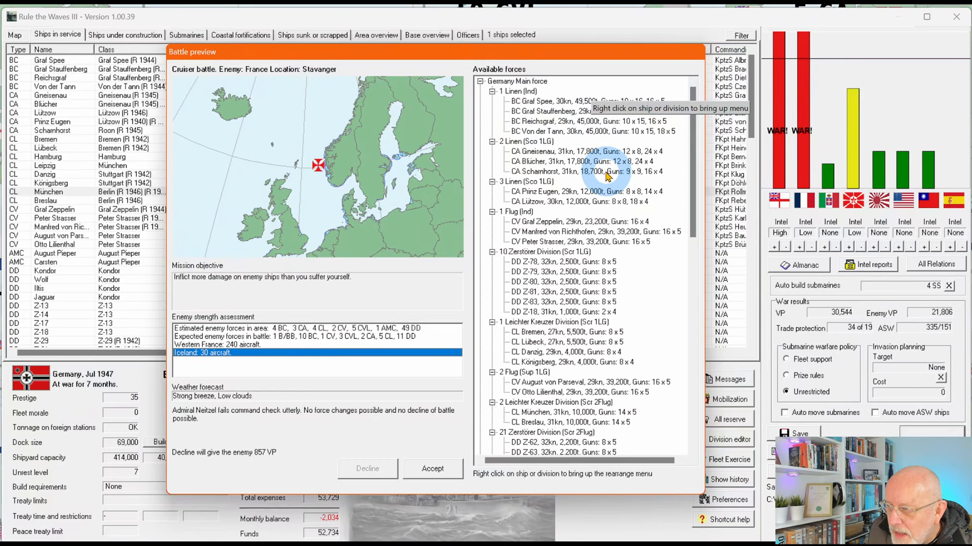
mouse_move(598, 265)
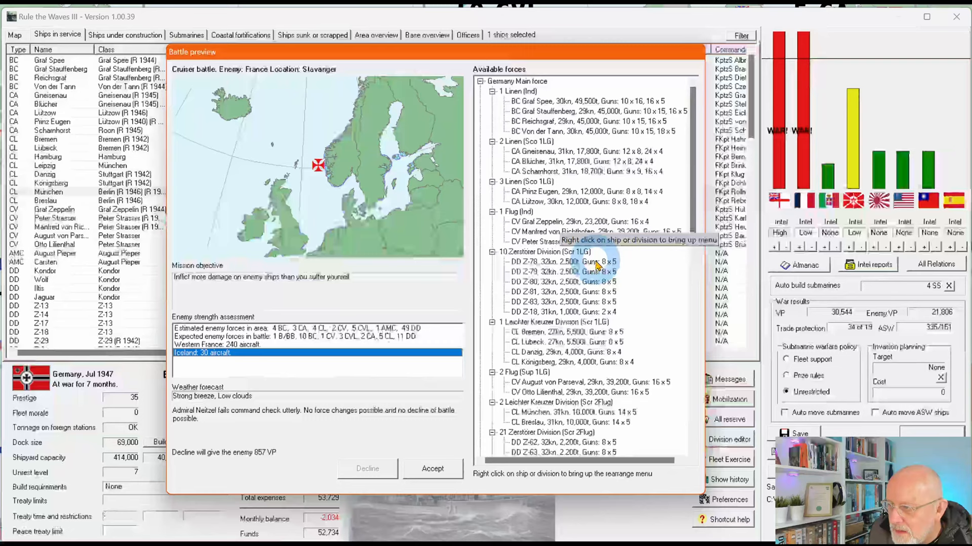
scroll("down", 3)
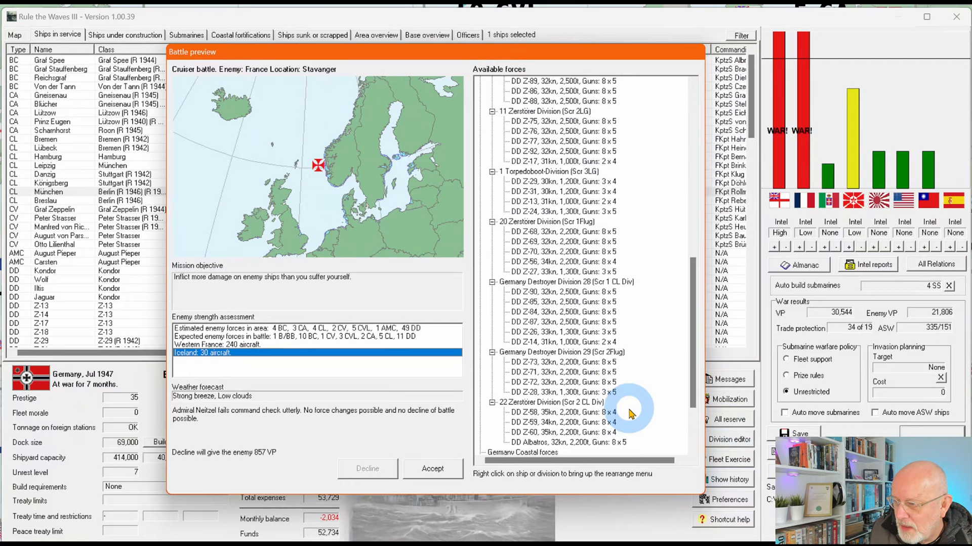
scroll("down", 3)
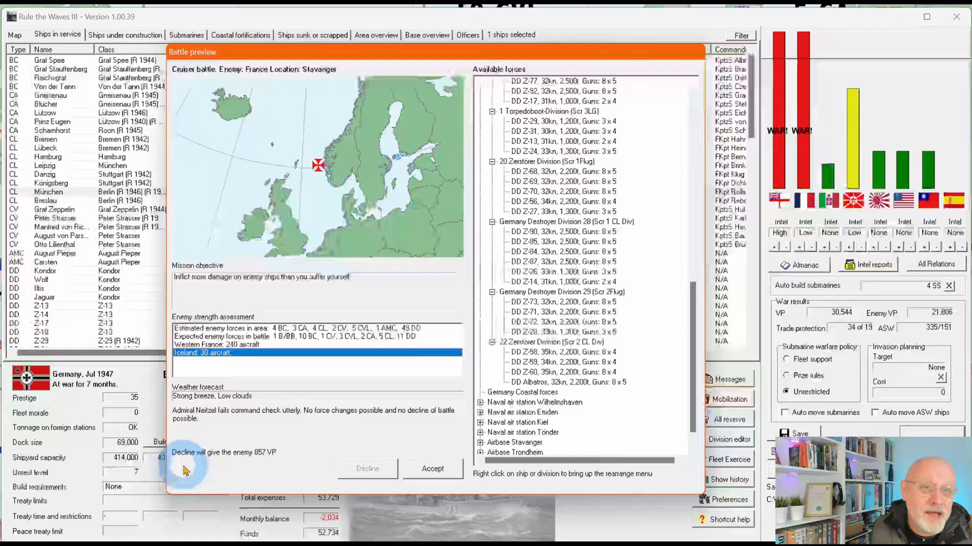
left_click(432, 469)
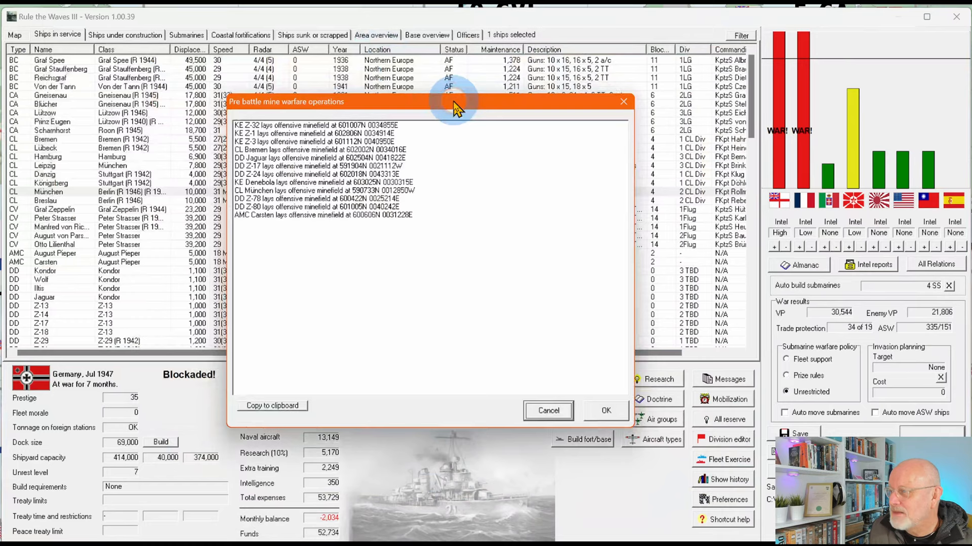
- Dismiss the minefield report and keep land-based air attacking enemy ships in general
left_click(604, 411)
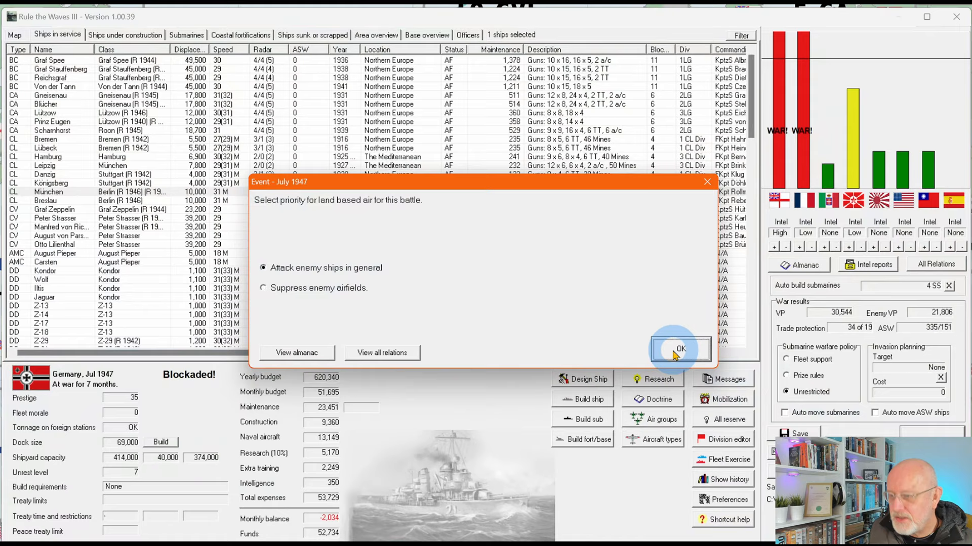
left_click(679, 349)
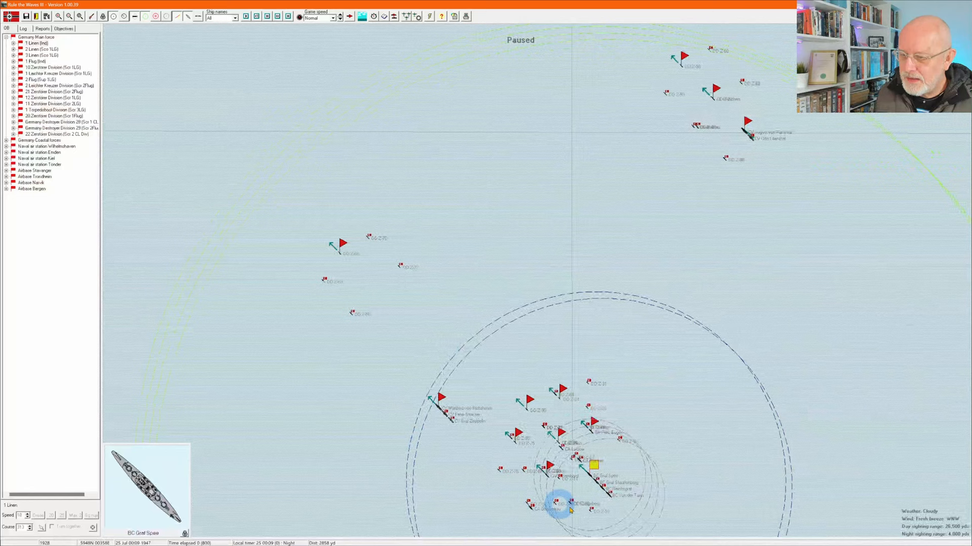
left_click(434, 395)
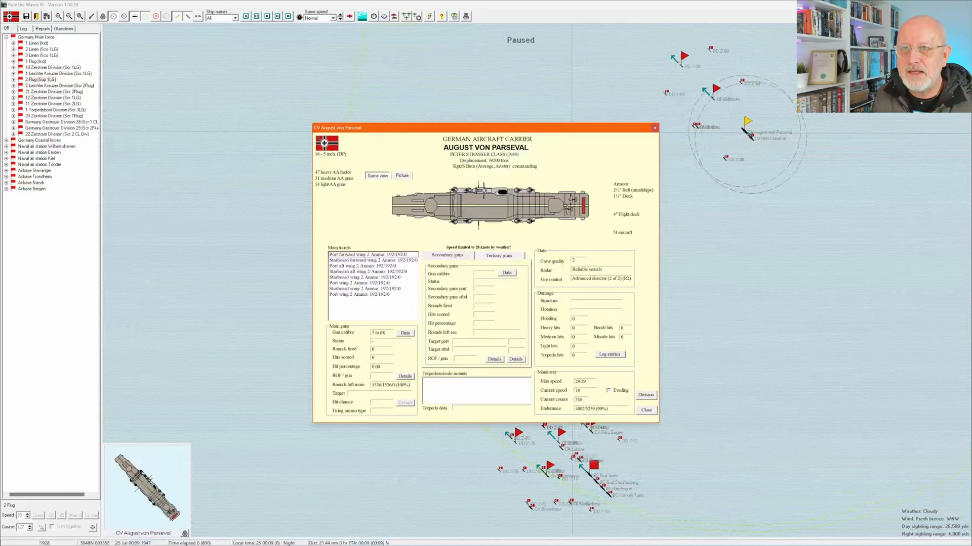
left_click(732, 63)
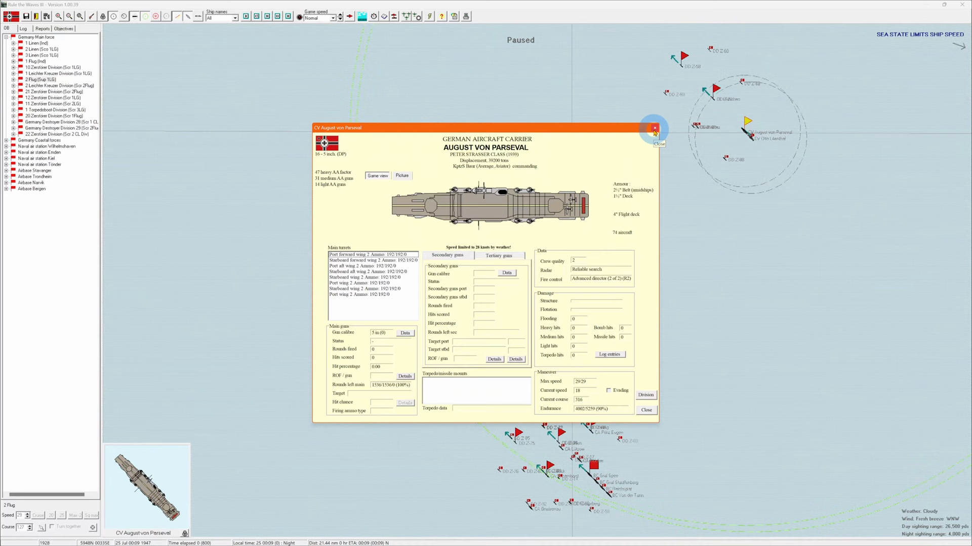
left_click(654, 129)
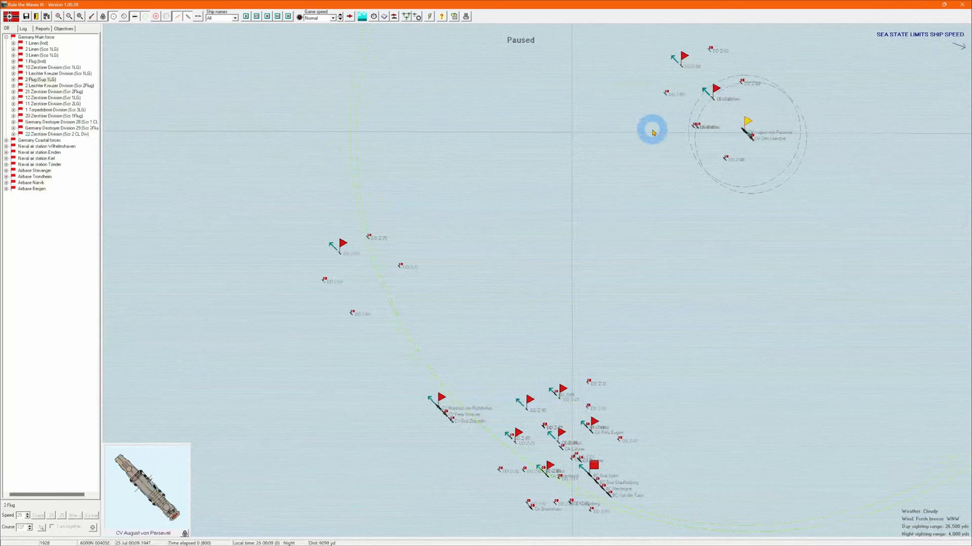
left_click(374, 19)
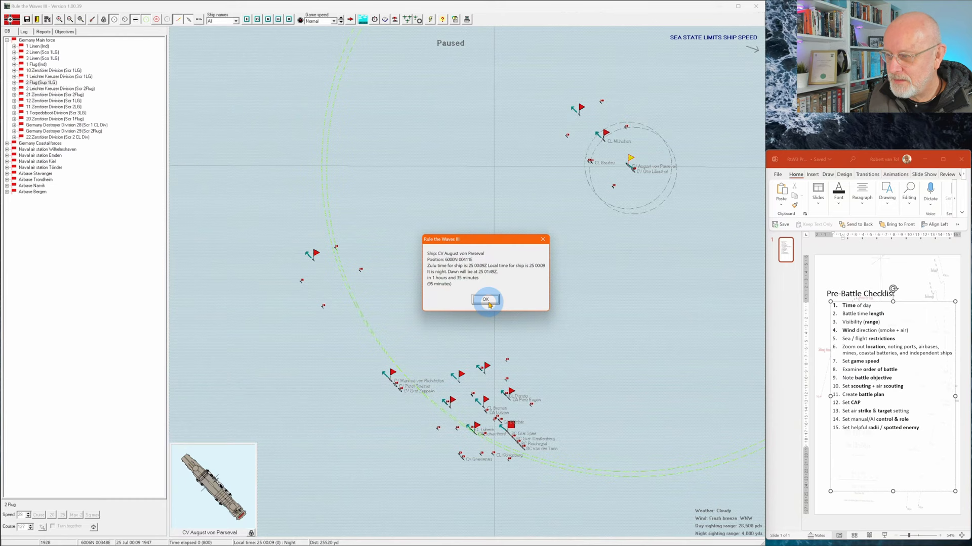
left_click(486, 300)
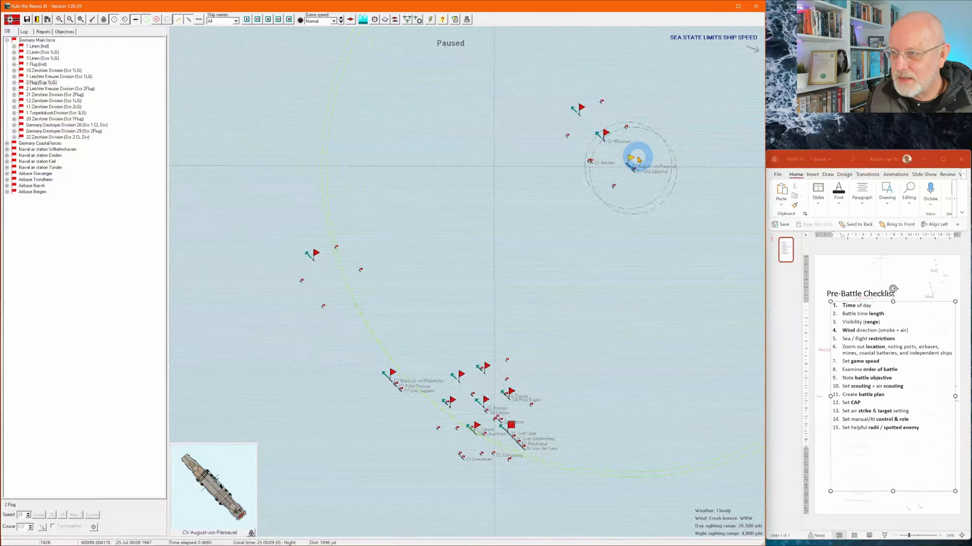
left_click(482, 466)
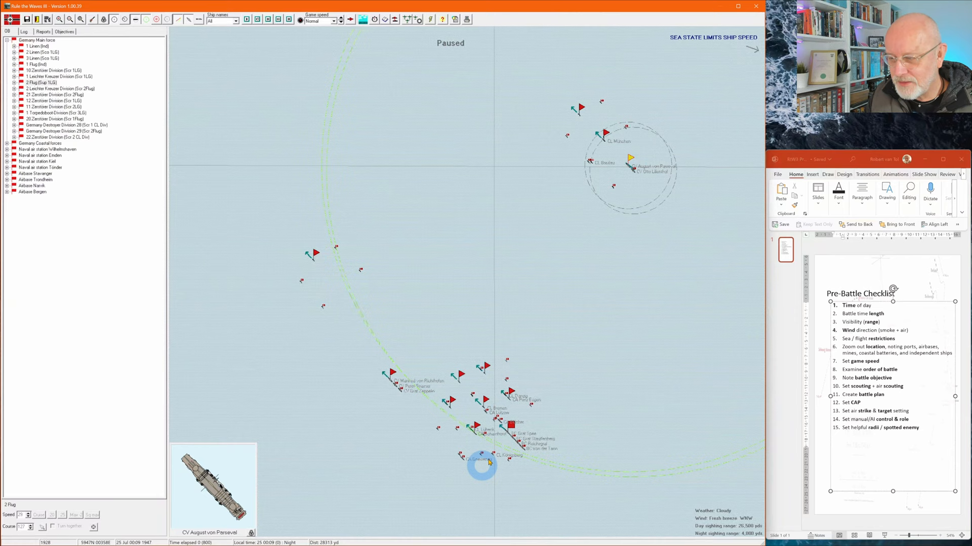
left_click(482, 458)
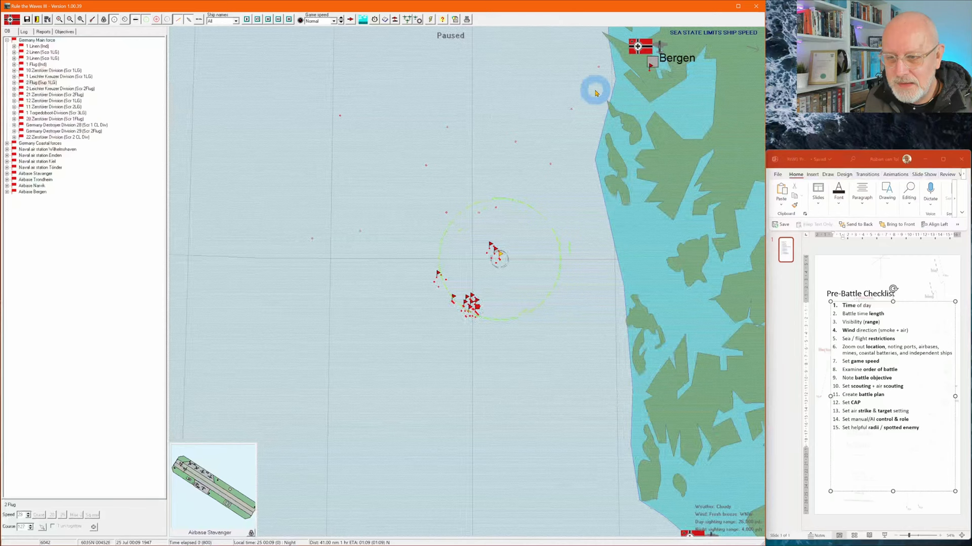
- Set the game speed to Ultra fast and open the main force's orders
left_click(333, 20)
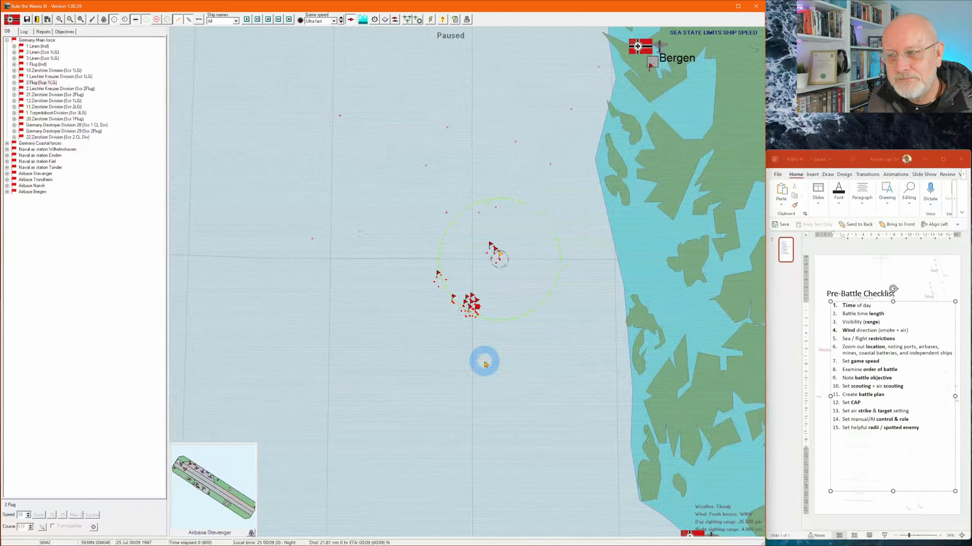
left_click(38, 40)
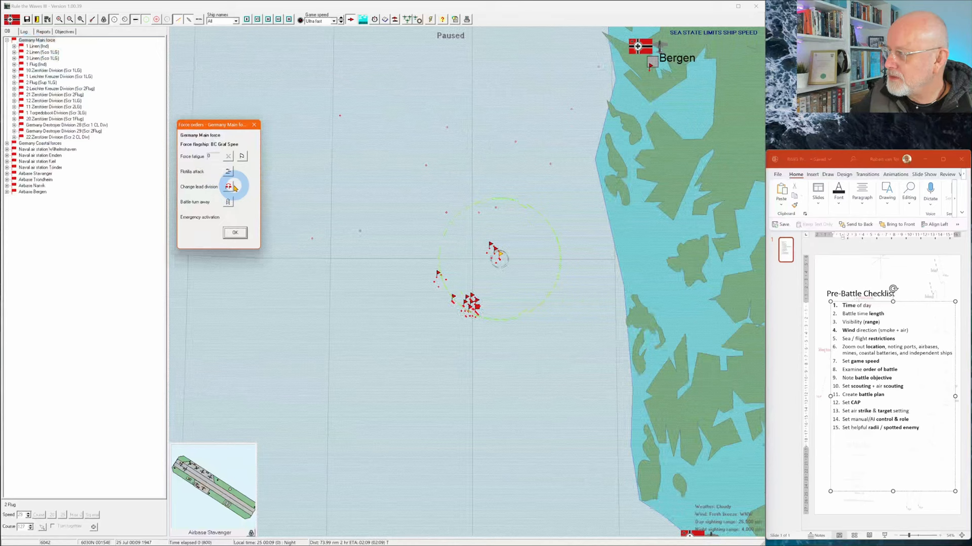
left_click(228, 187)
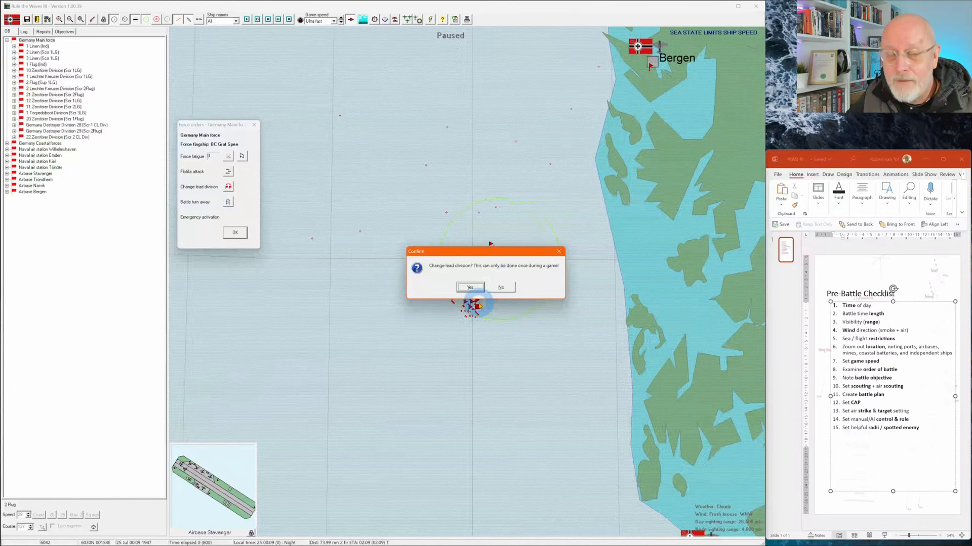
left_click(469, 287)
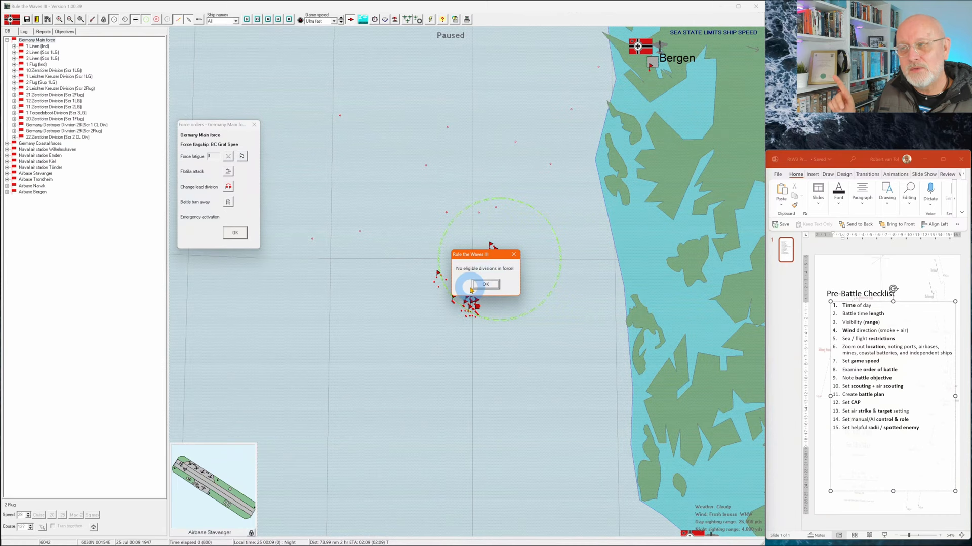
left_click(486, 284)
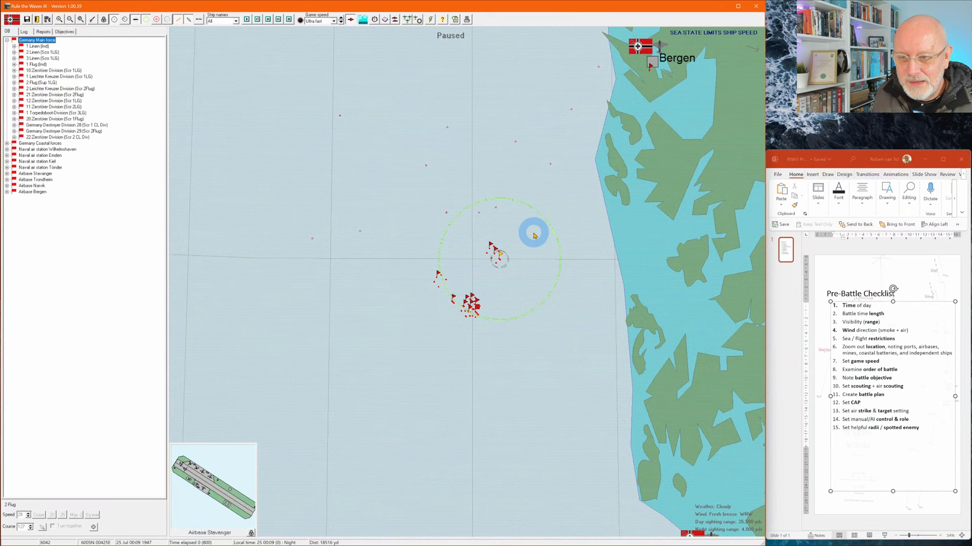
left_click(63, 32)
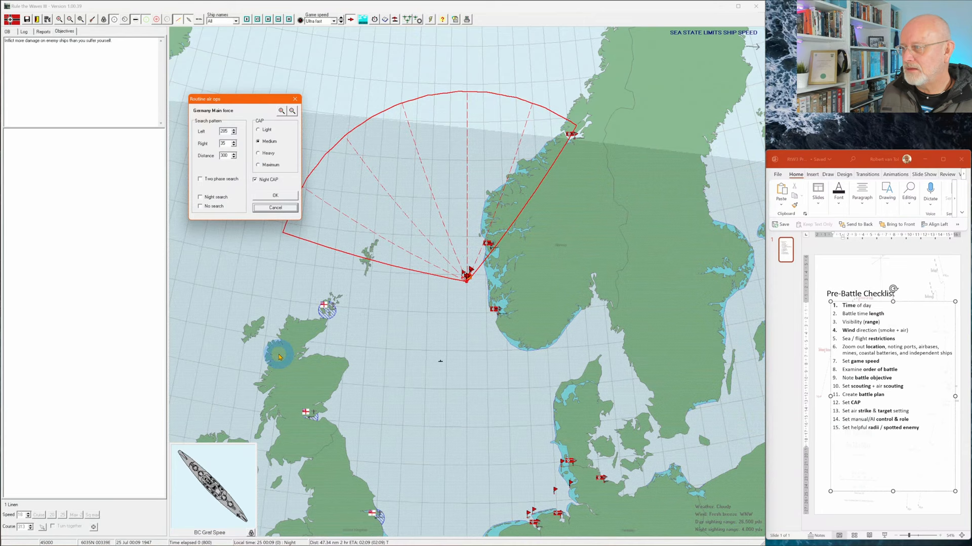
- Enable two-phase westward night search with medium night CAP, then reselect the fleet
left_click(200, 197)
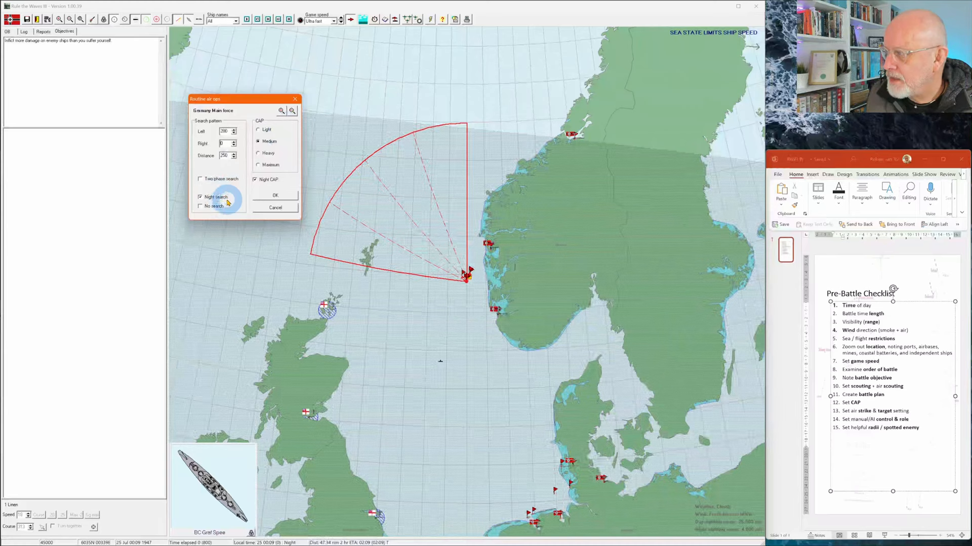
left_click(201, 179)
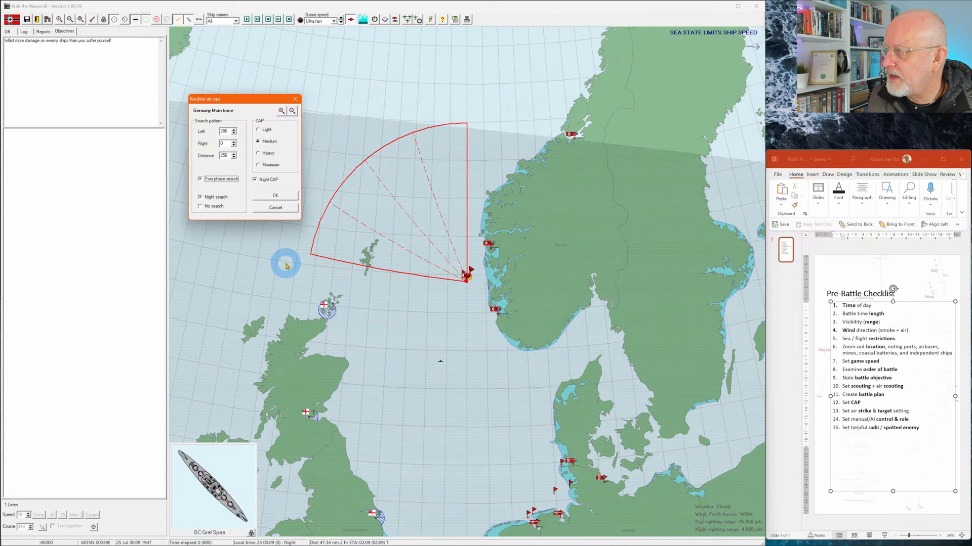
mouse_move(505, 126)
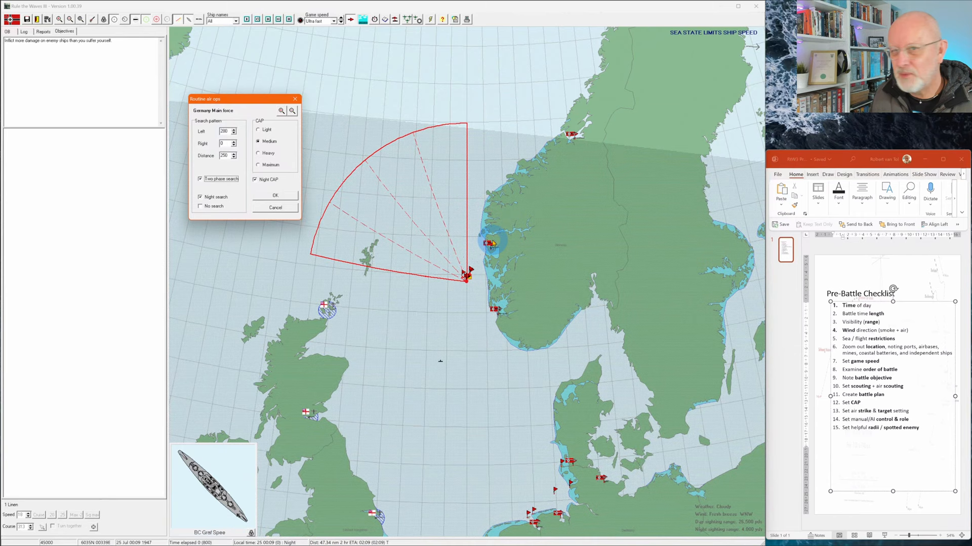
left_click(437, 303)
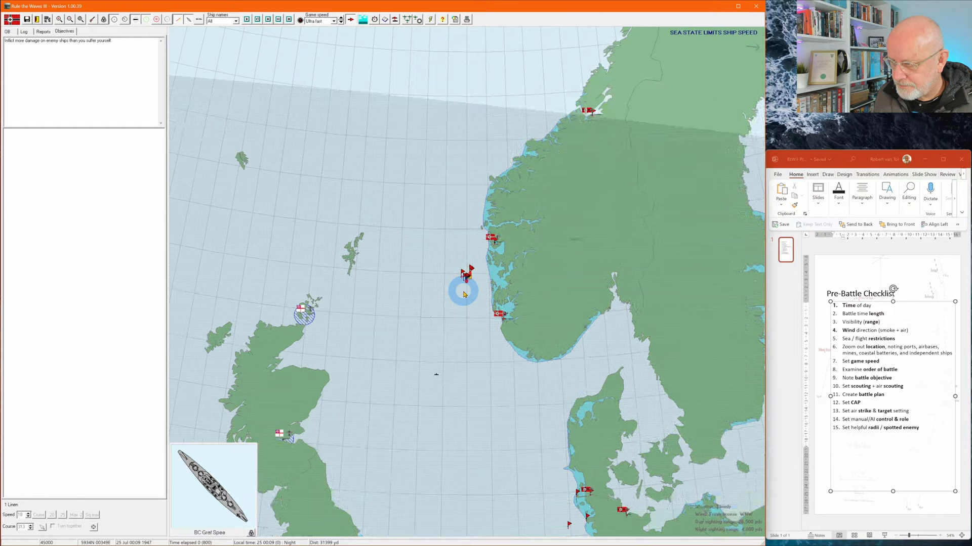
left_click(416, 19)
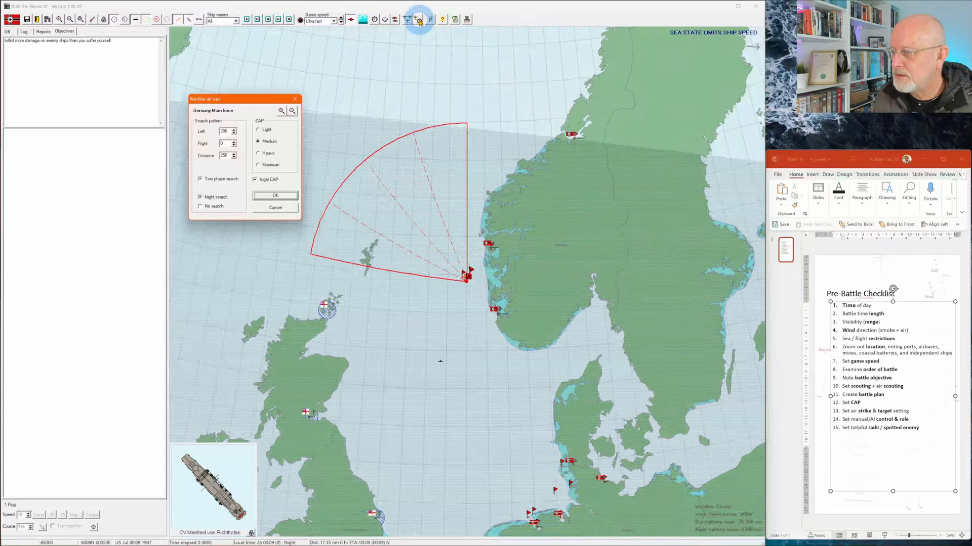
left_click(275, 196)
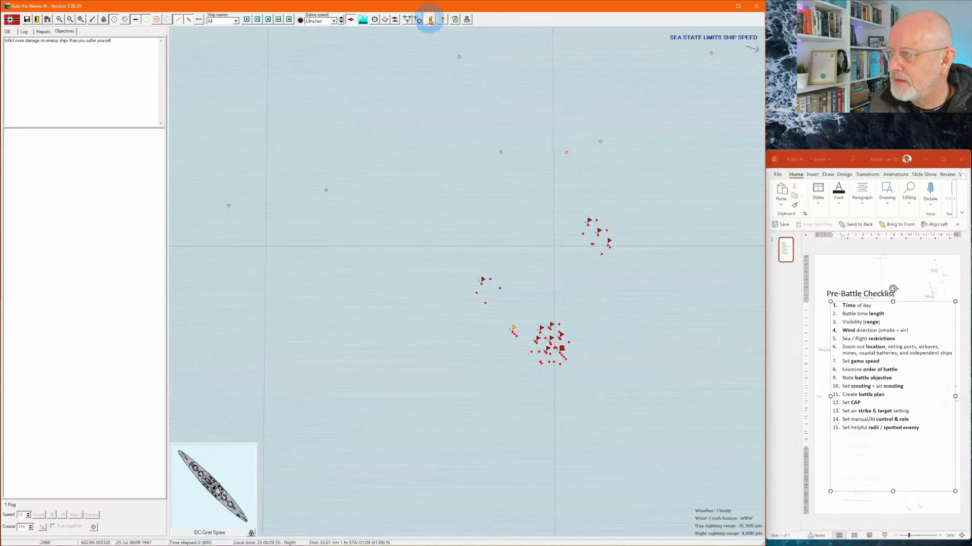
- Auto-select and ready strike squadrons for 1 Flug and 2 Flug
left_click(430, 19)
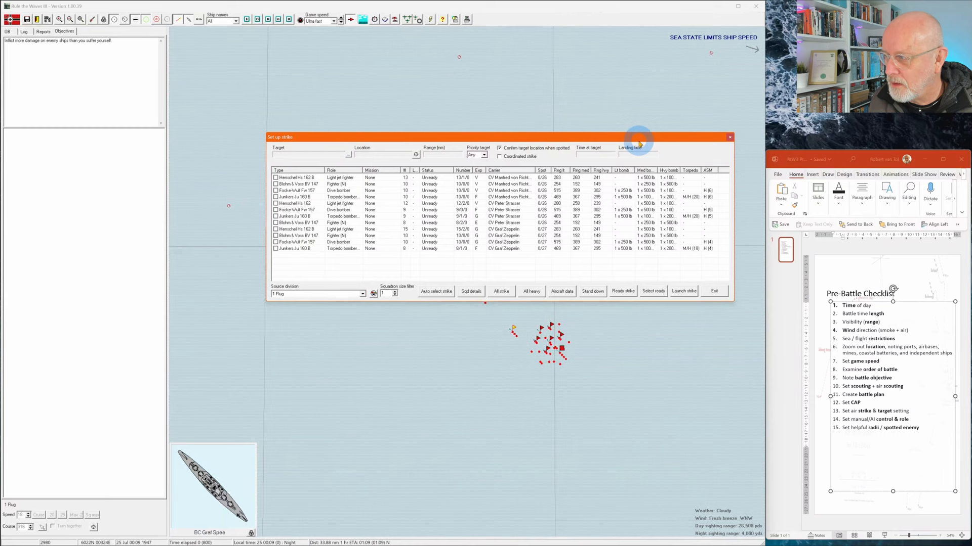
left_click(436, 291)
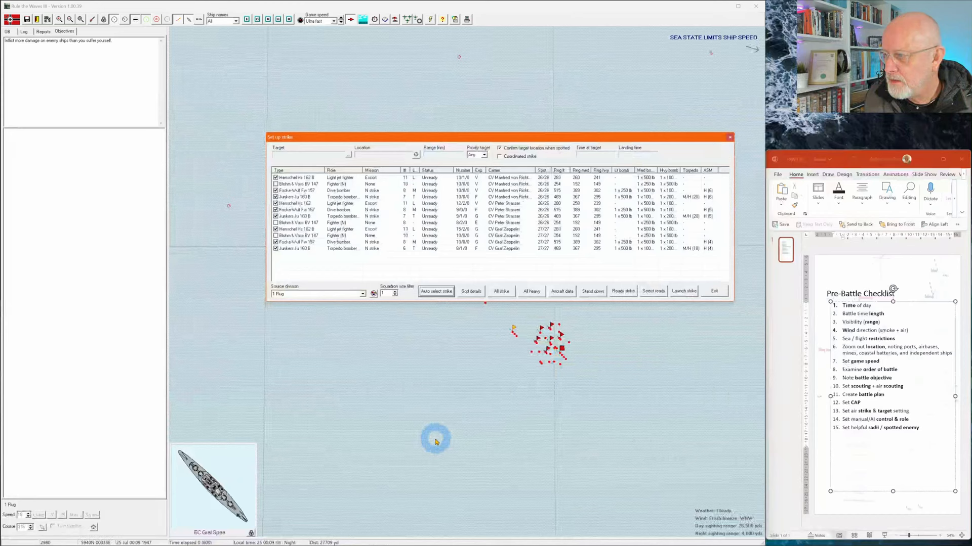
left_click(622, 291)
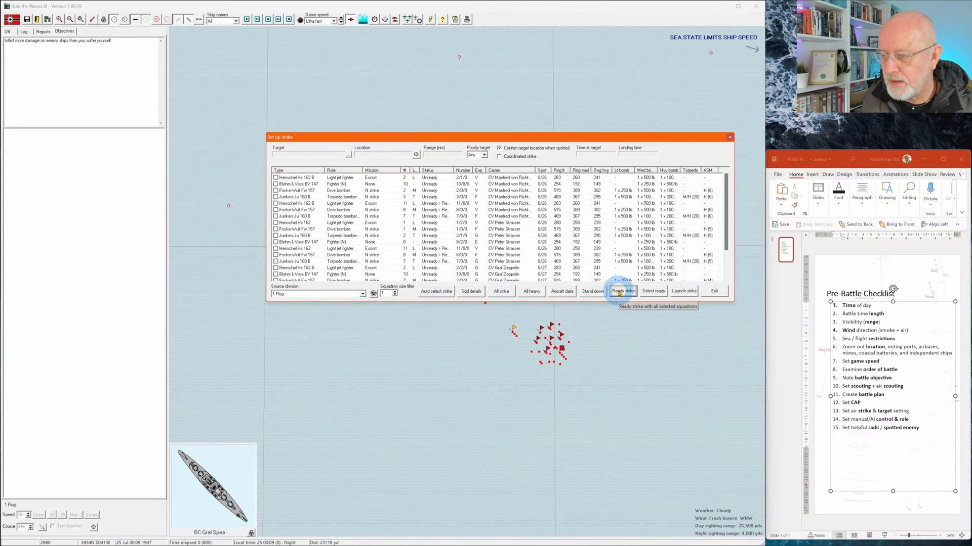
left_click(622, 291)
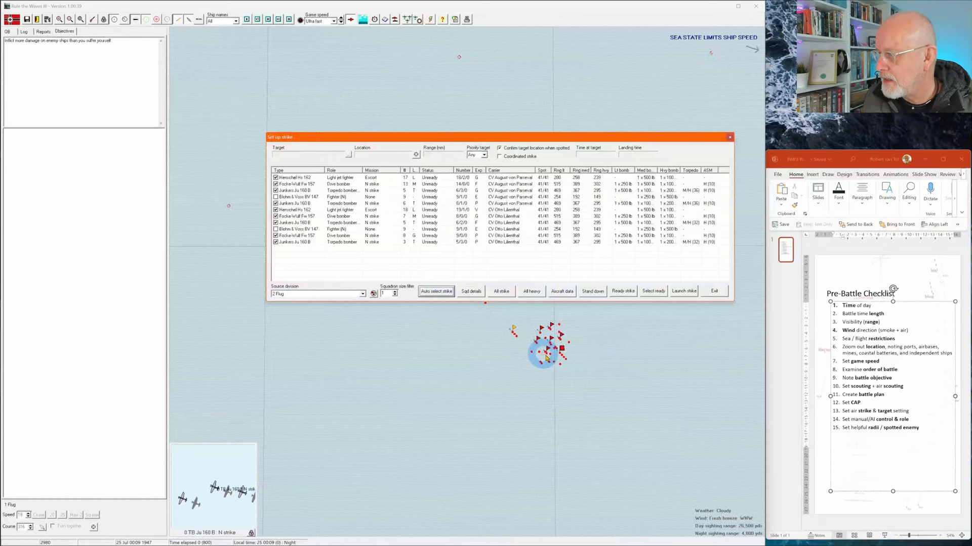
left_click(362, 294)
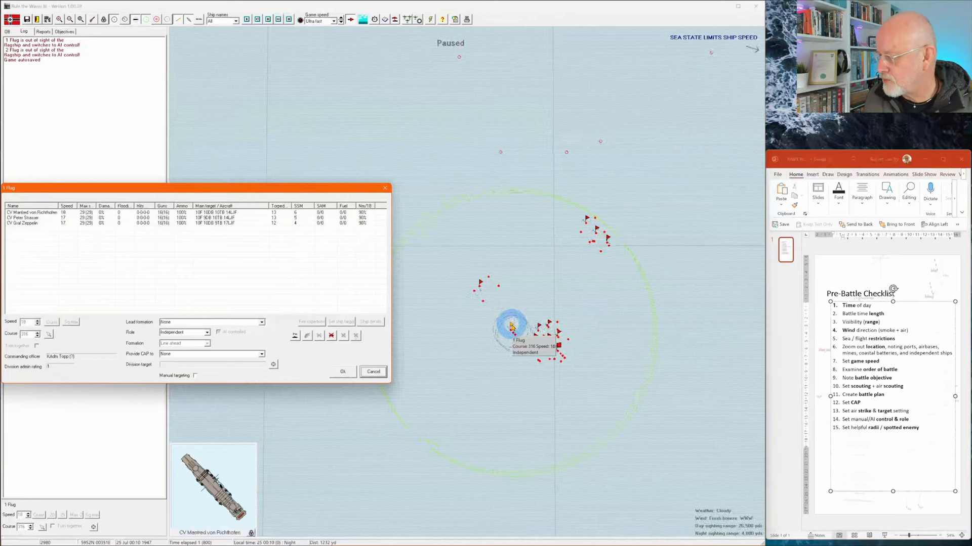
- Cancel the 1 Flug division orders window without changes
left_click(372, 372)
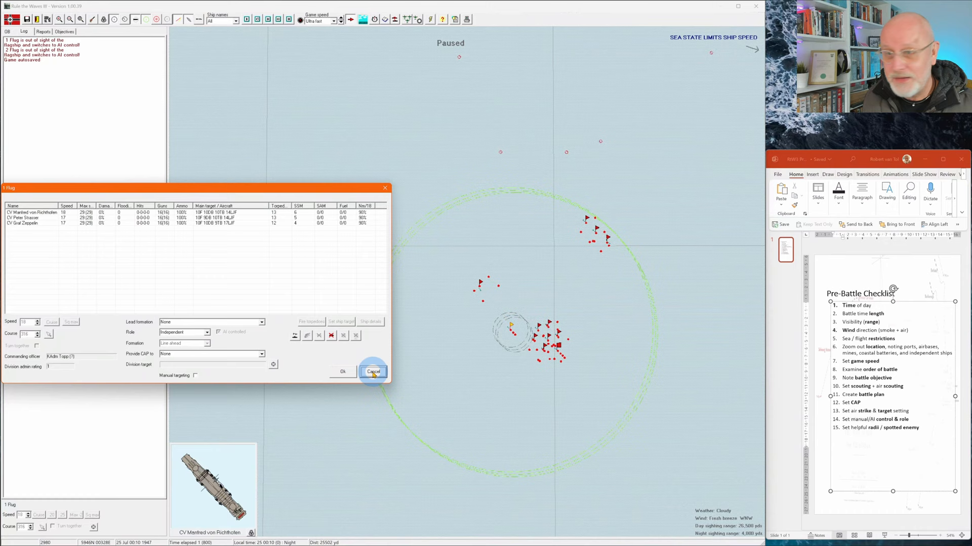
left_click(373, 372)
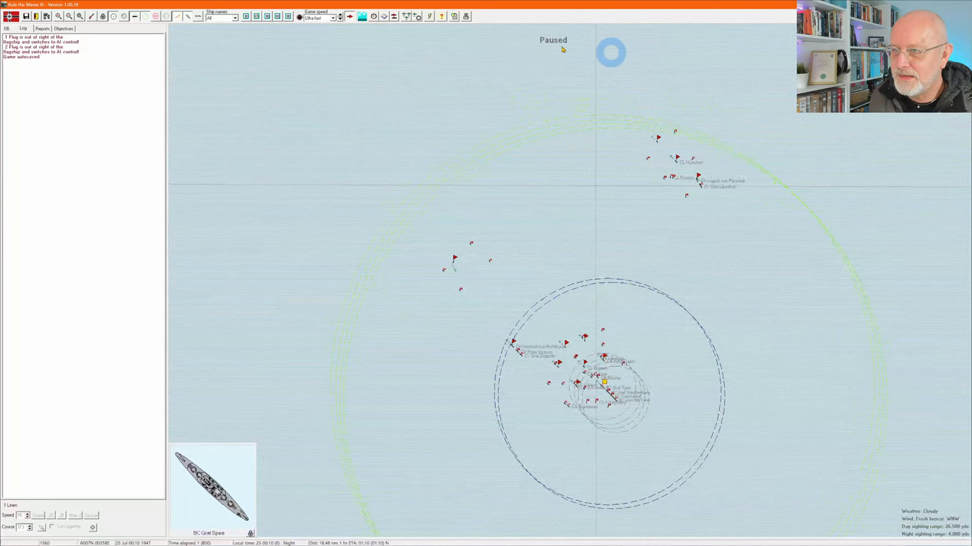
- Select the Prinz Eugen and Lutzow cruiser division on the map to bring up its orders
left_click(707, 189)
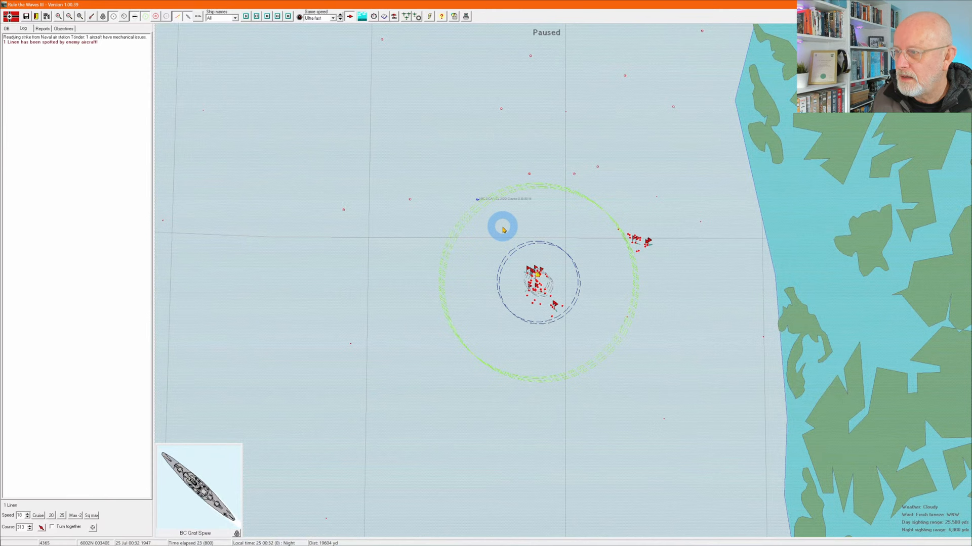
mouse_move(480, 225)
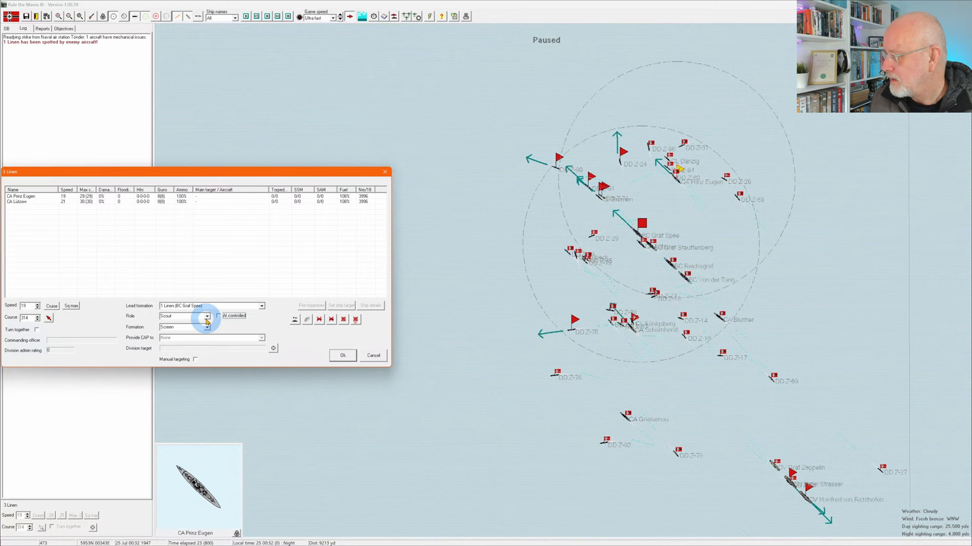
- Put the 2 Linien division under AI control and confirm its orders
left_click(342, 355)
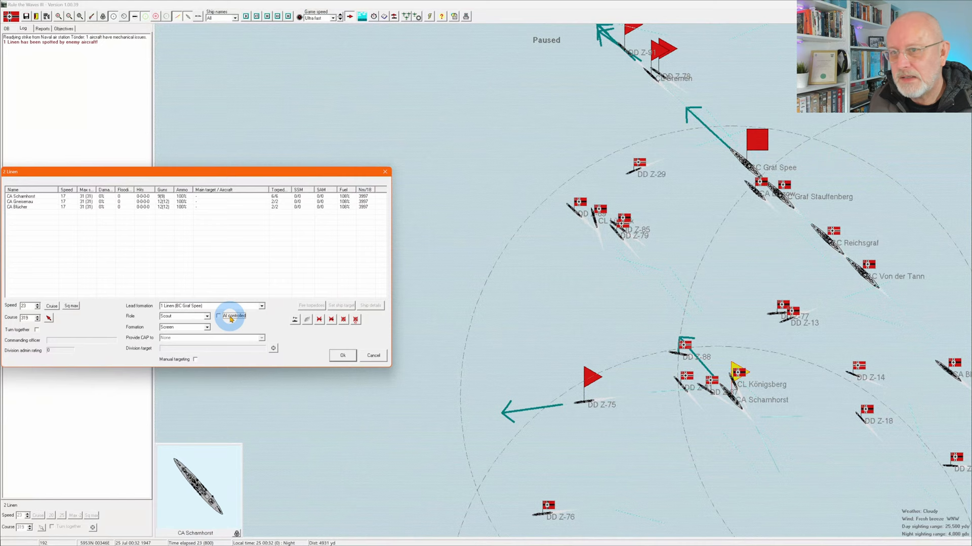
left_click(343, 356)
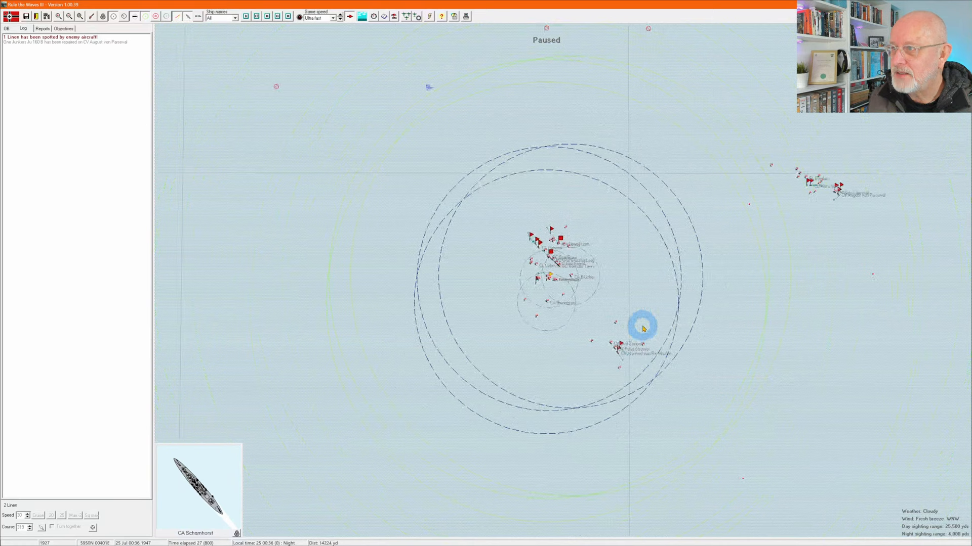
- Select the carrier group on the paused tactical map
left_click(643, 329)
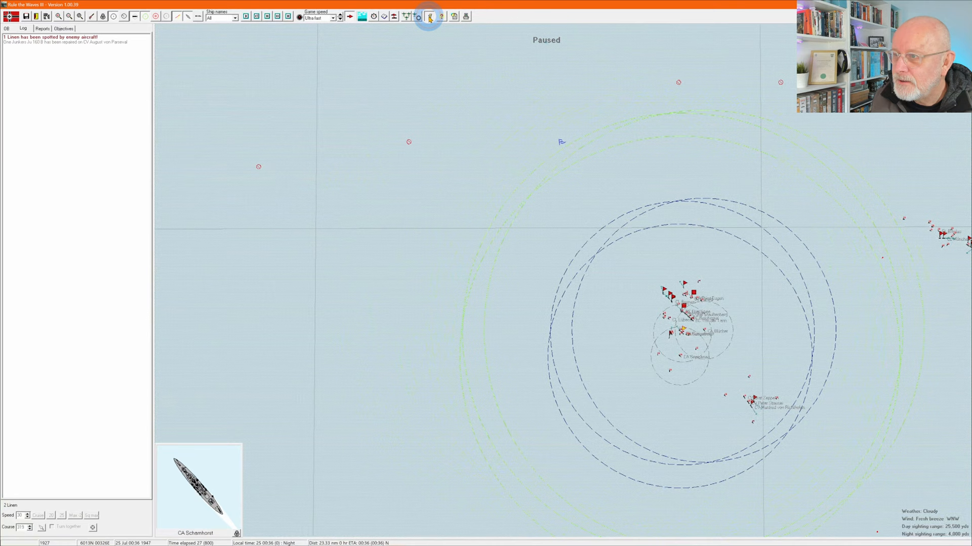
- Plan a carrier strike targeting the 3 BC, 2 CA, 1 CL, 3 DD contact
left_click(428, 16)
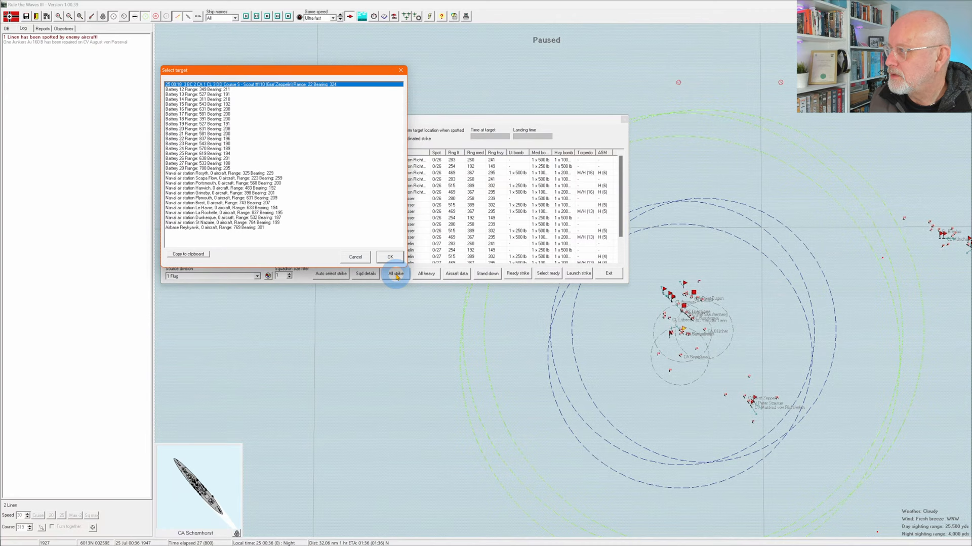
left_click(389, 256)
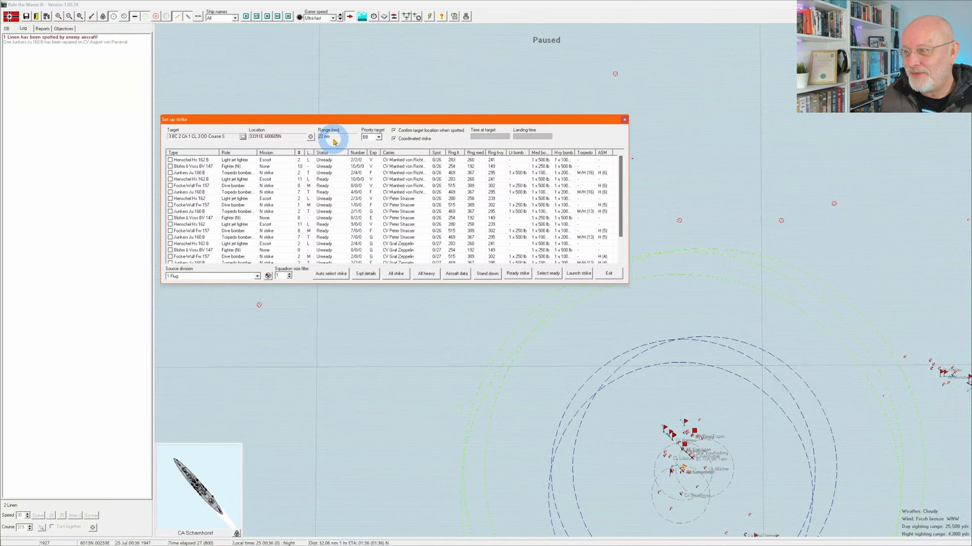
- Launch the strike, dismiss the no-formations notice and accept the dusk landing risk
left_click(578, 273)
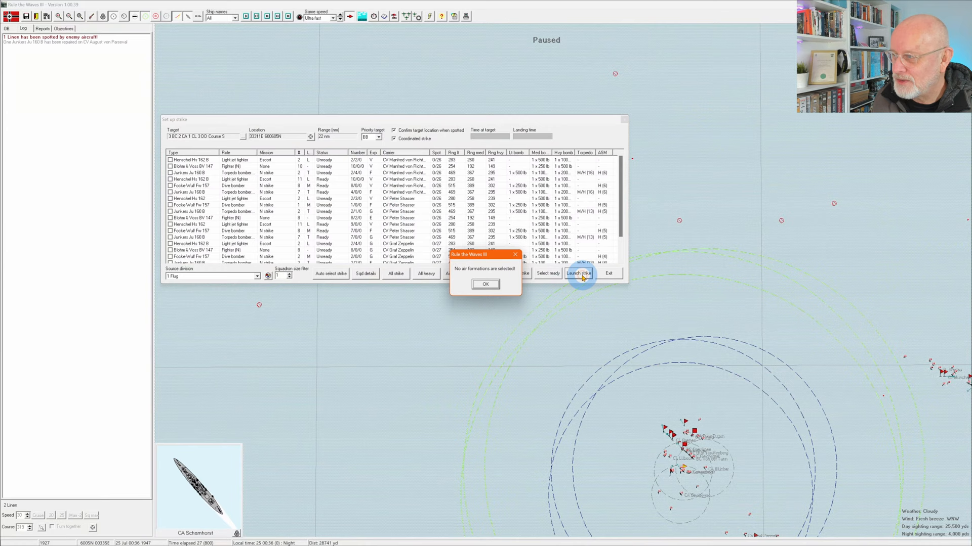
left_click(485, 284)
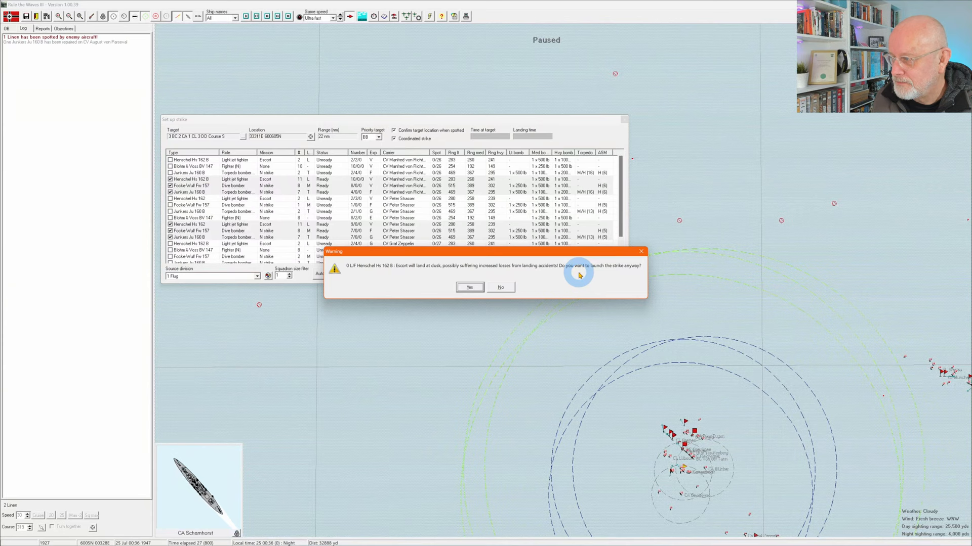
left_click(469, 287)
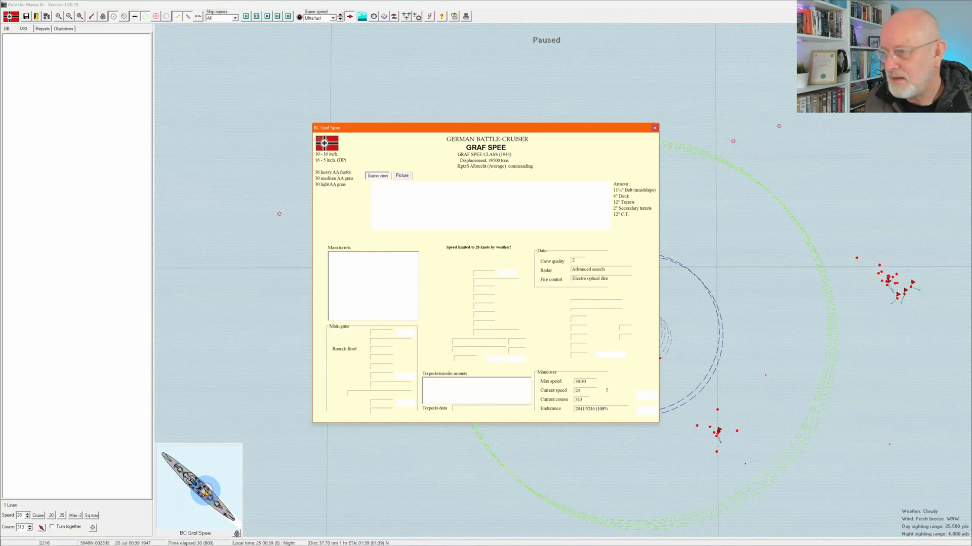
- Close the BC Graf Spee ship details window
left_click(654, 128)
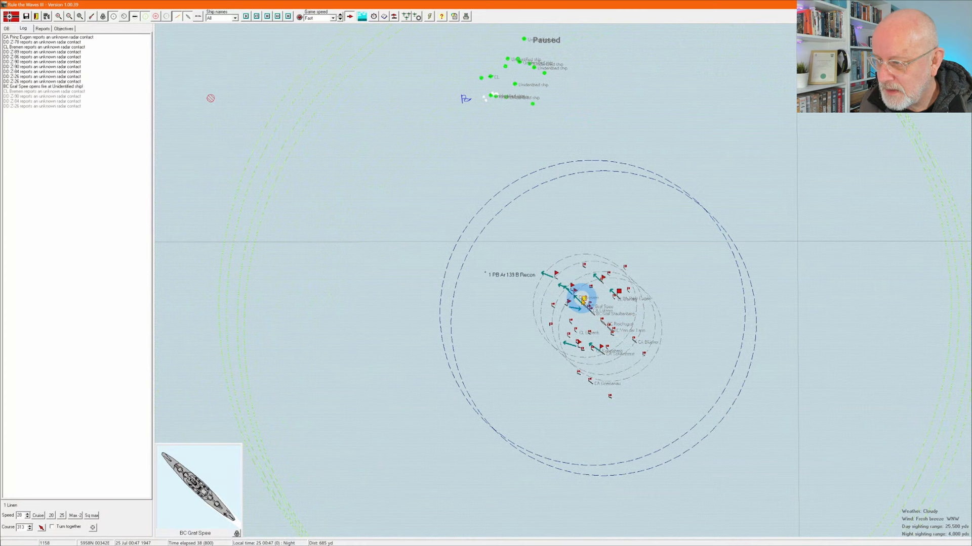
mouse_move(584, 300)
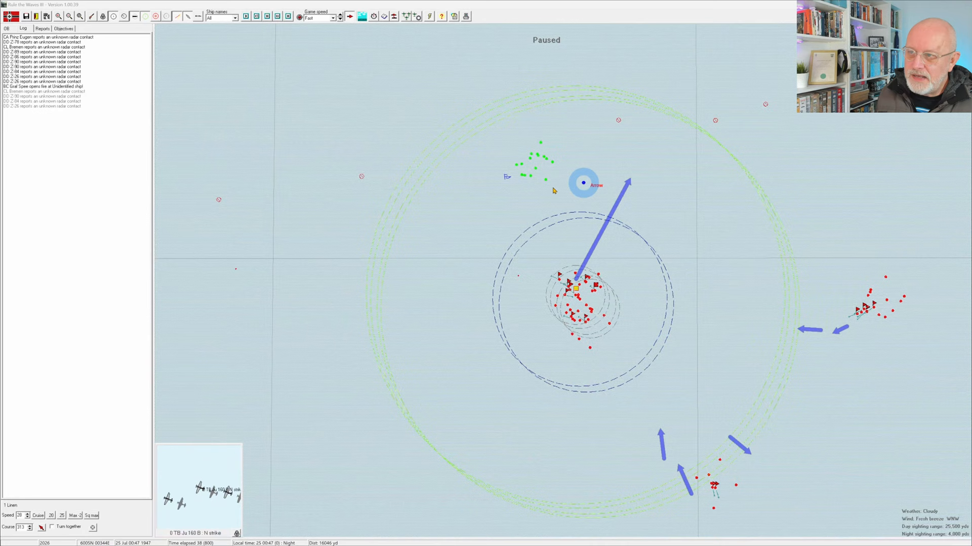
left_click(787, 387)
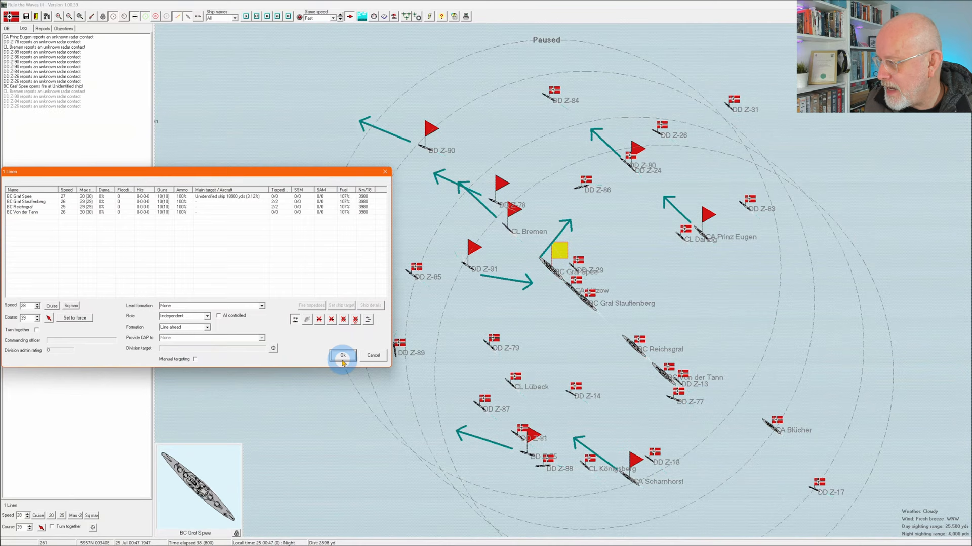
- Confirm 1 Linien's new orders with course 35
left_click(342, 355)
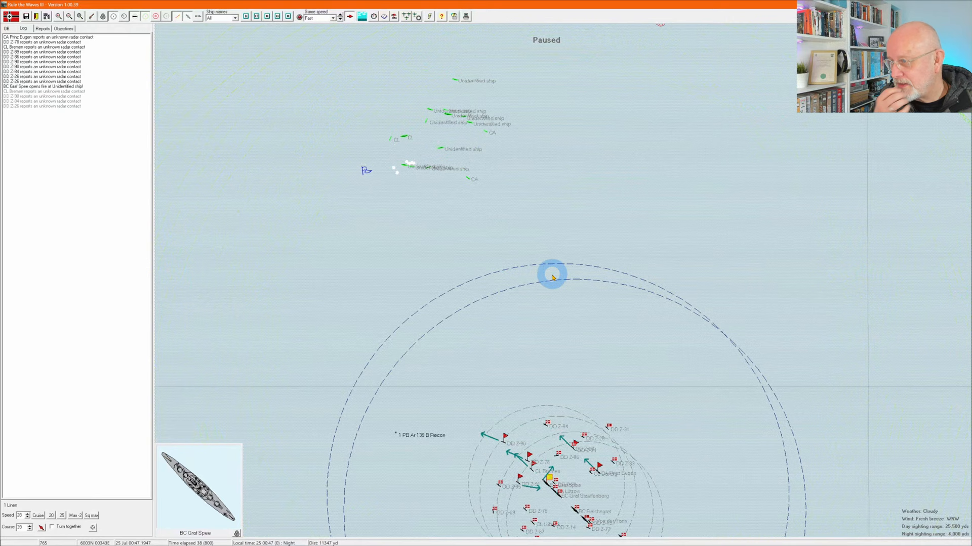
mouse_move(536, 273)
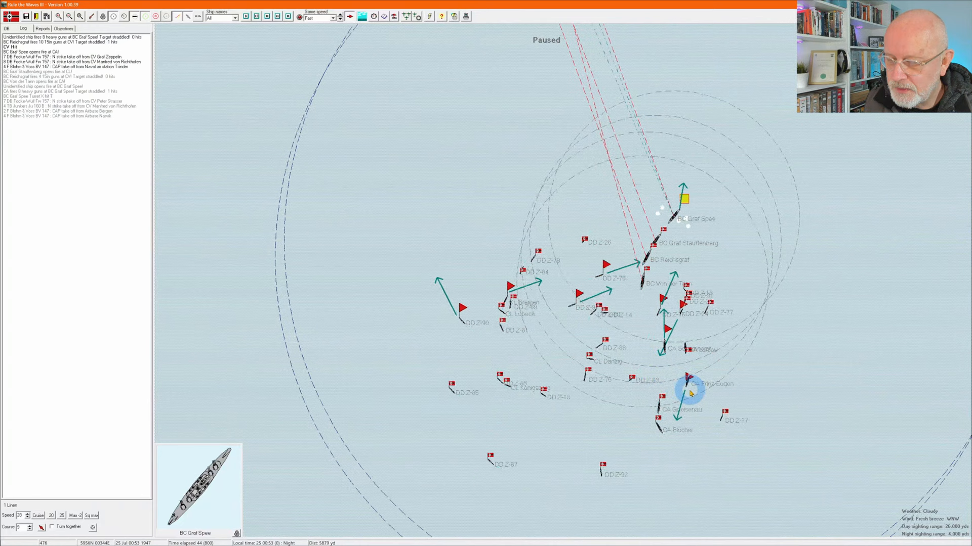
left_click(492, 273)
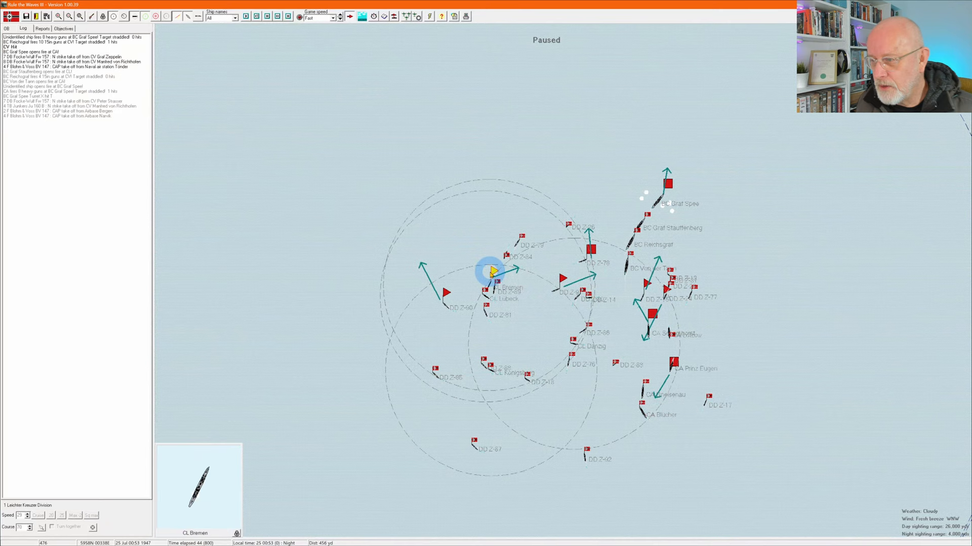
left_click(590, 251)
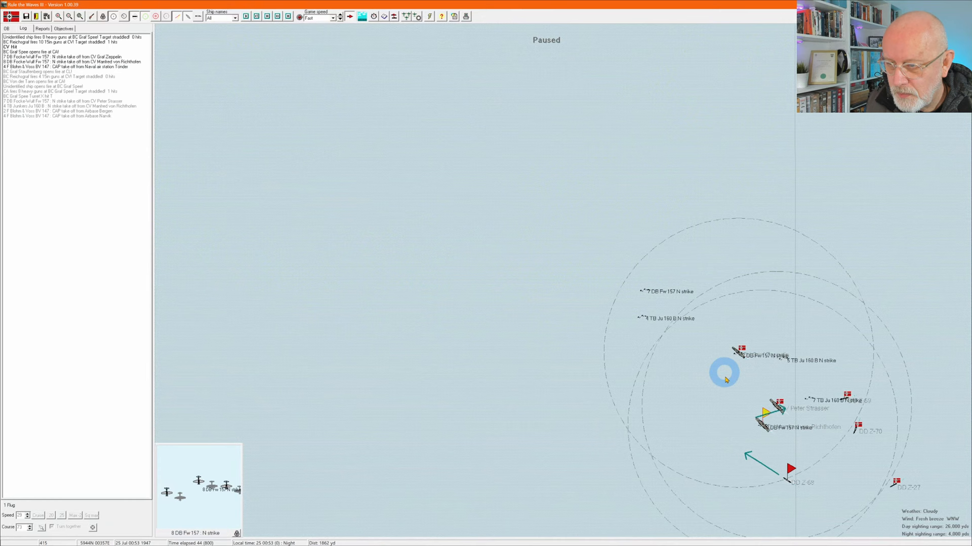
left_click(205, 316)
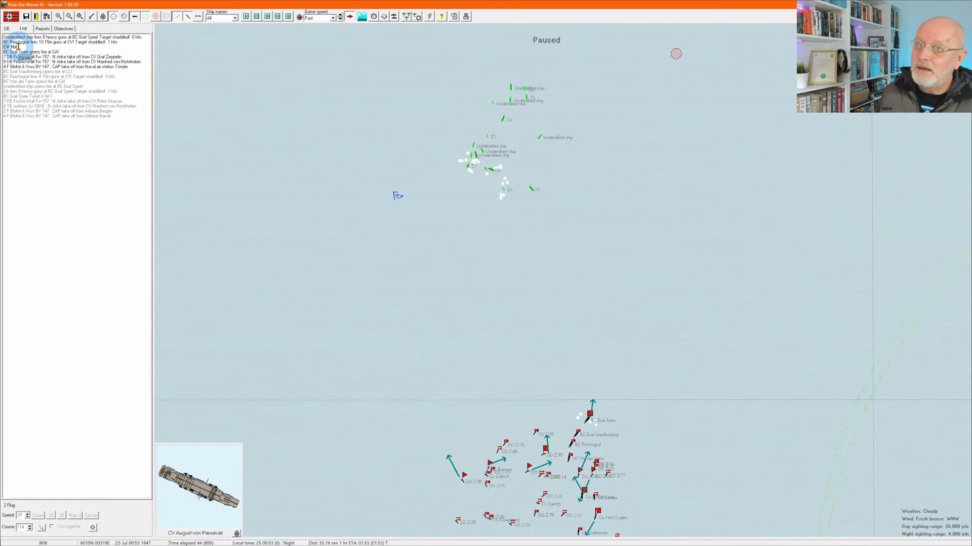
- Check the 'CV hit' report, then inspect the shelled enemy ship and BC Graf Spee
left_click(687, 306)
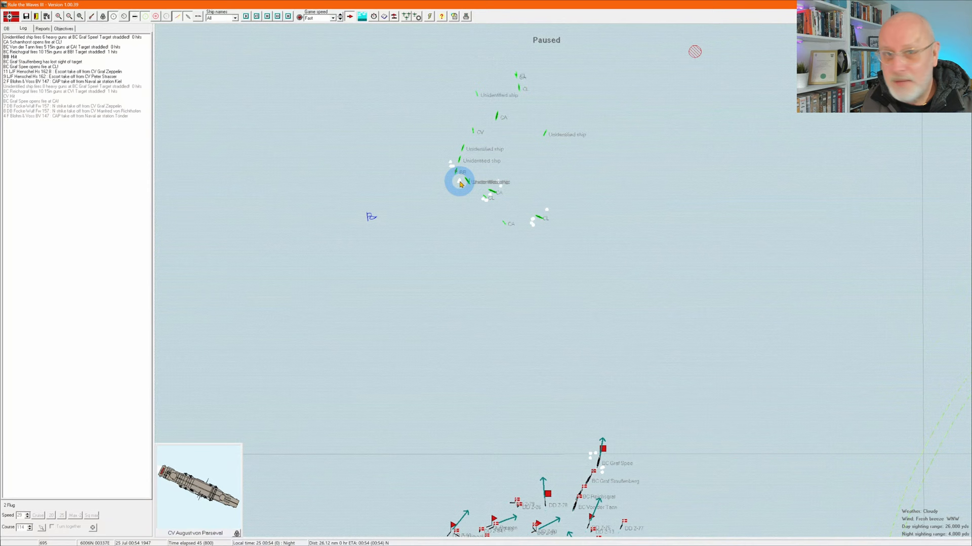
left_click(604, 450)
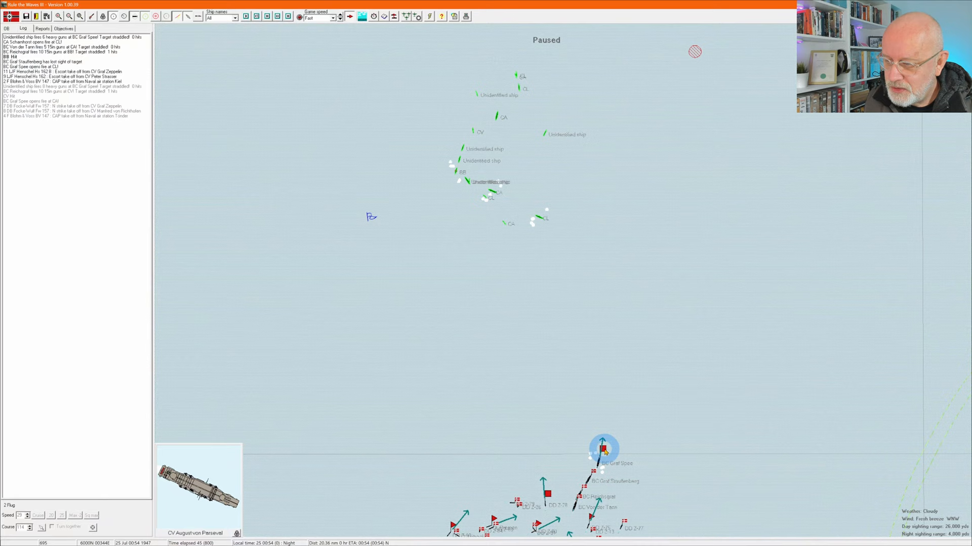
left_click(604, 447)
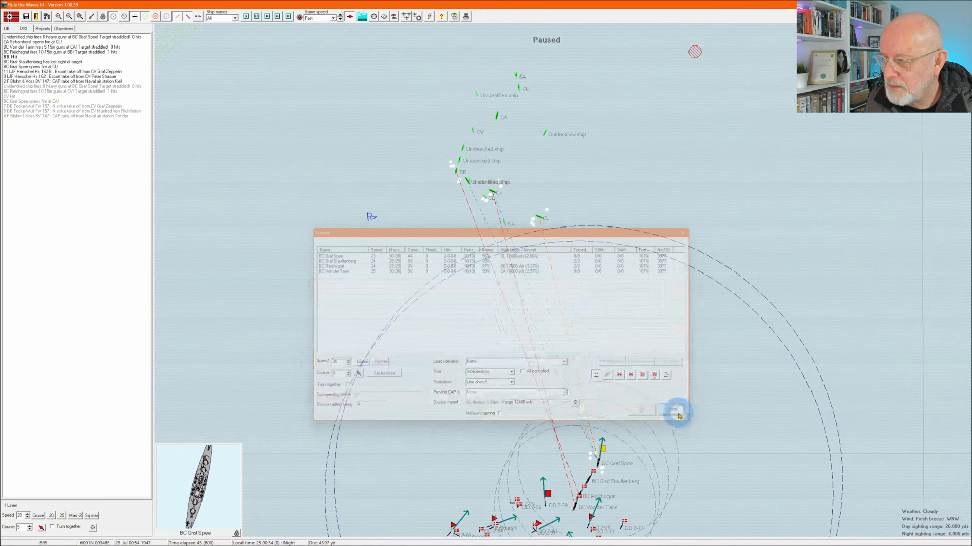
- Close the 1 Linien division orders with Ok and resume the battle
left_click(680, 411)
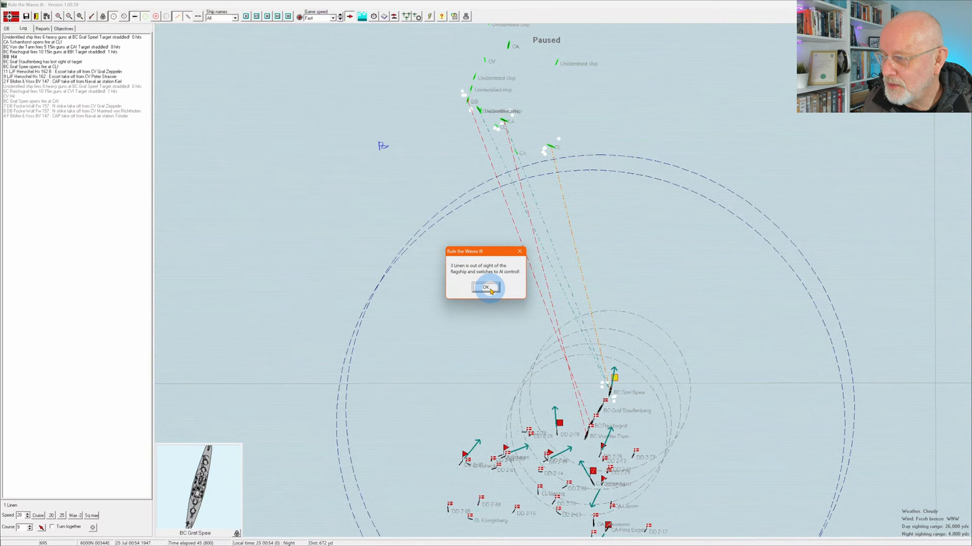
- Acknowledge the 3 Linien AI-control notice and set it to follow 2 Linien (CA Scharnhorst)
left_click(488, 288)
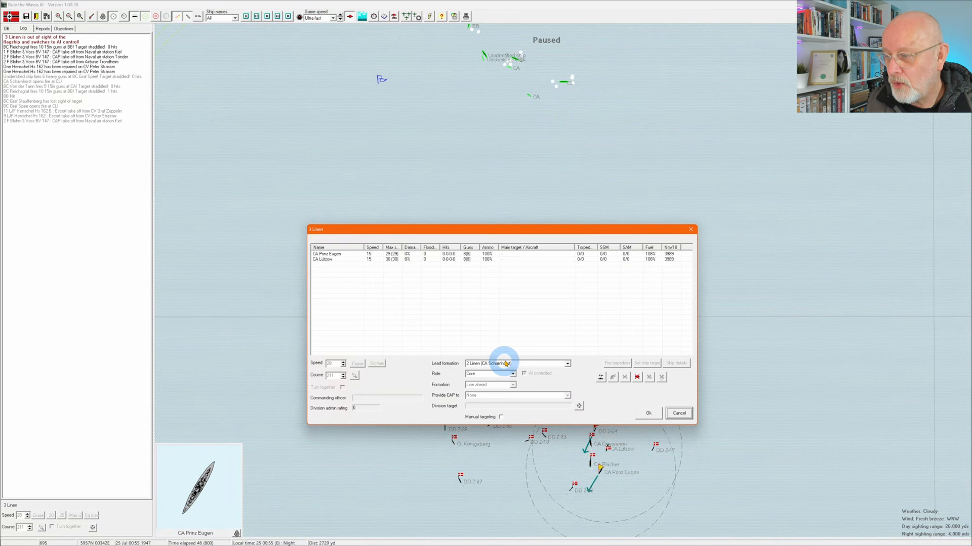
left_click(678, 413)
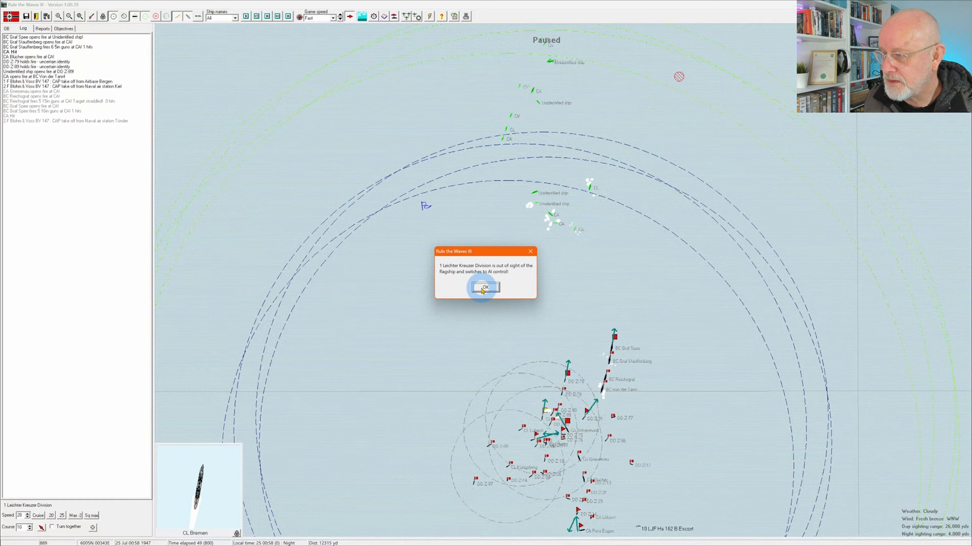
- Acknowledge AI control for 1 Leichter Kreuzer Division and 2 Linien, then select Graf Spee's 1 Linien
left_click(485, 288)
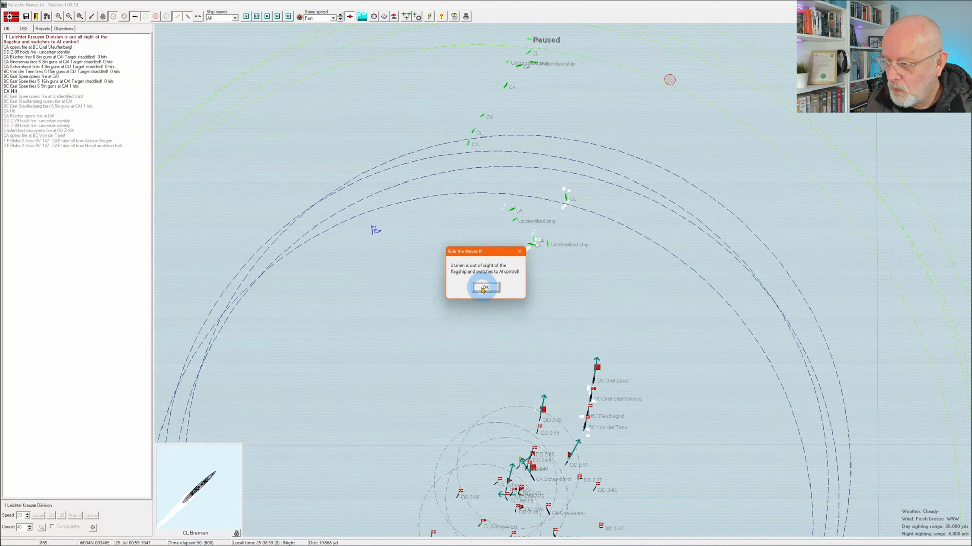
left_click(484, 287)
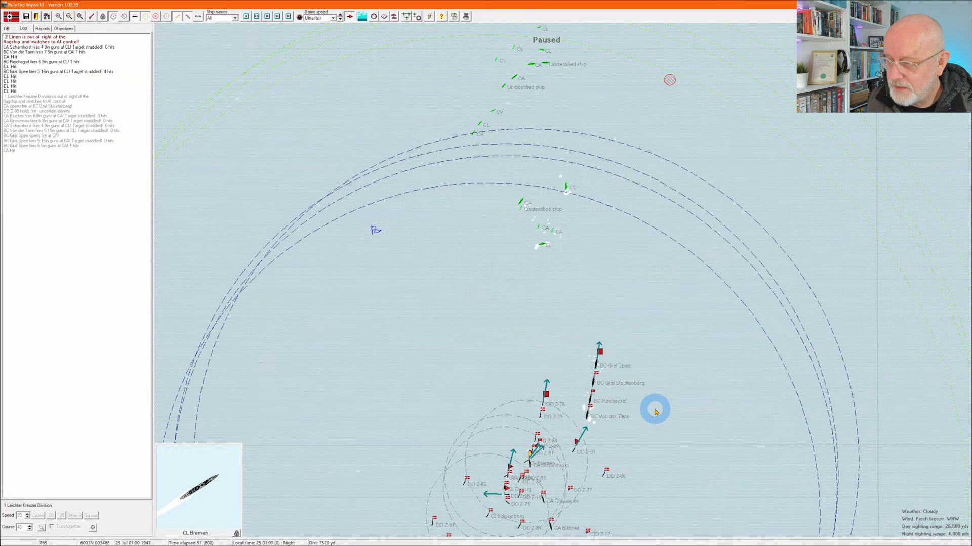
left_click(598, 347)
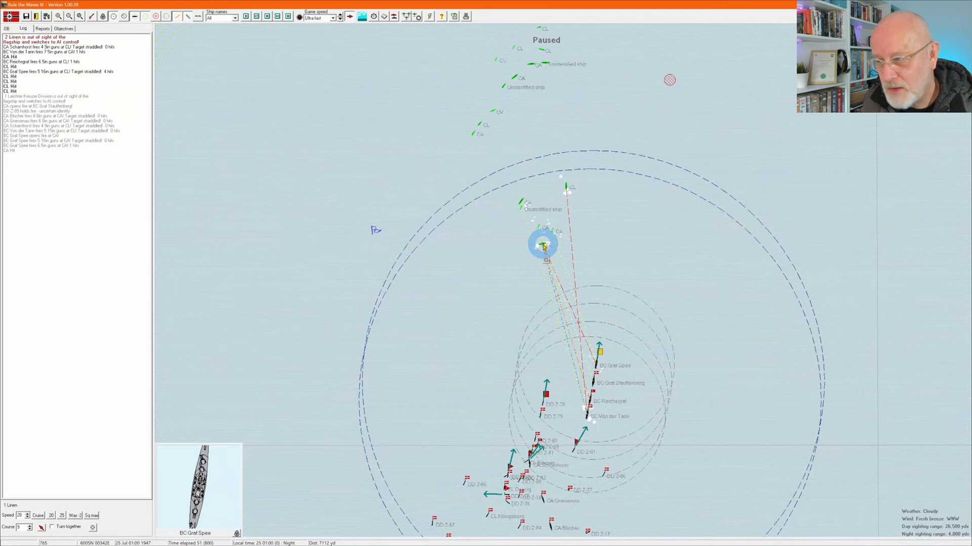
- Zoom the battle map in on the German fleet at the centre of the engagement
left_click(155, 16)
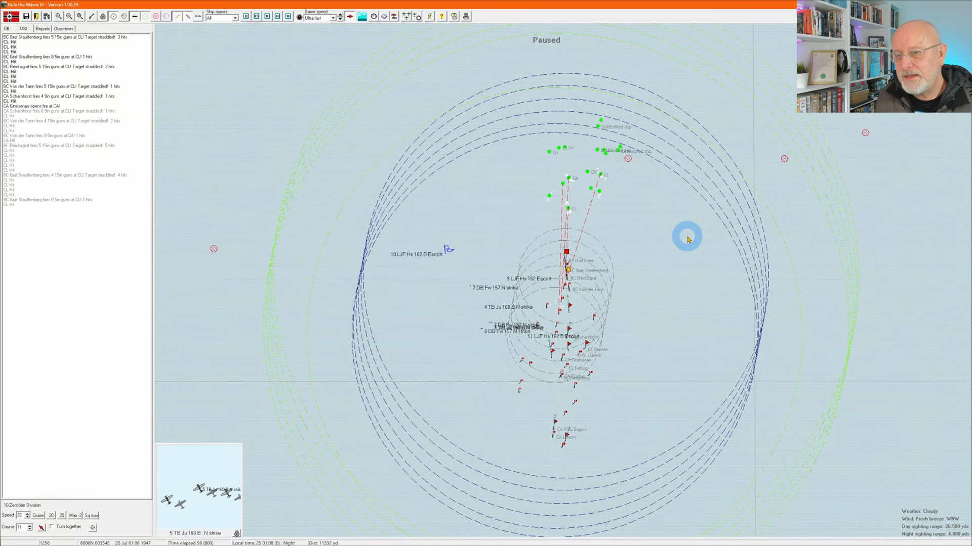
mouse_move(321, 173)
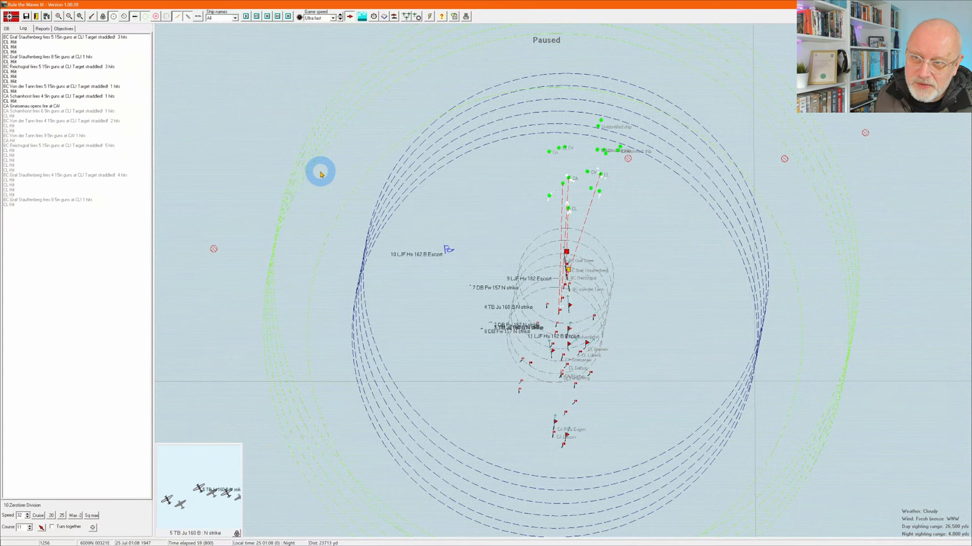
mouse_move(655, 190)
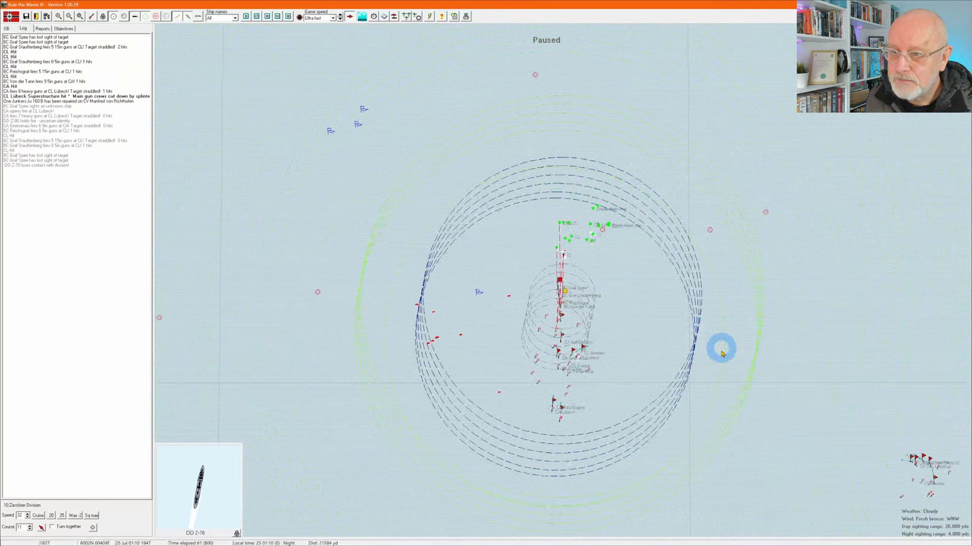
left_click(827, 376)
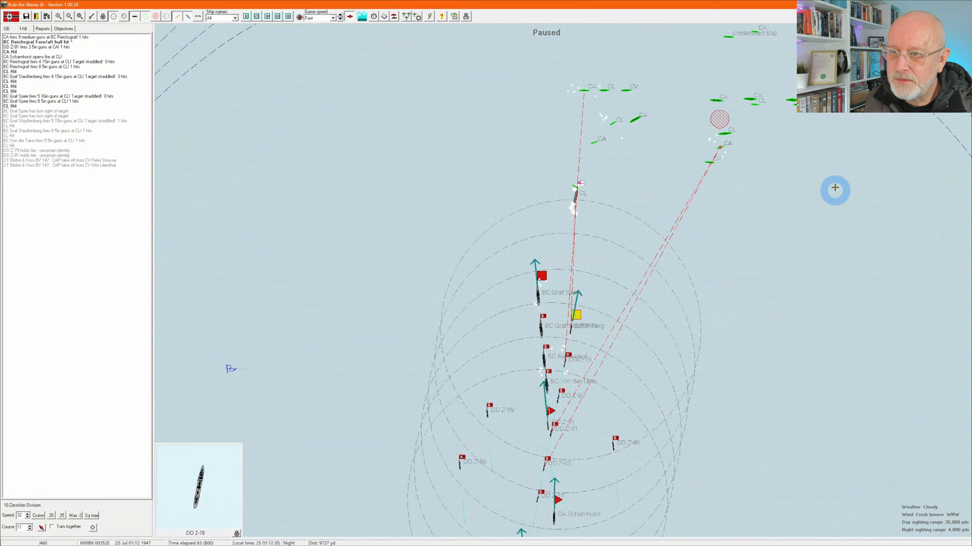
- Zoom closer onto the battlecruiser column fighting the Claymore-class destroyer
left_click(570, 202)
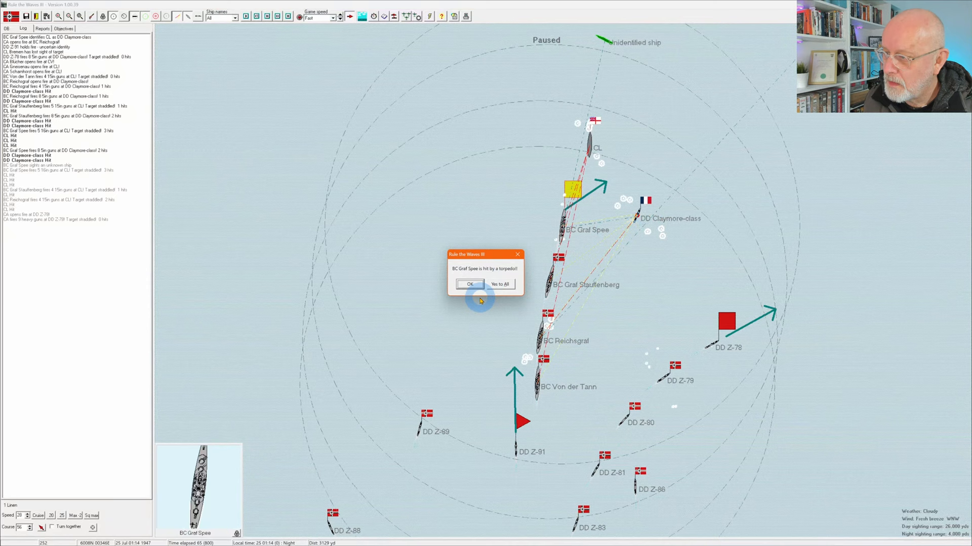
- Dismiss the torpedo-hit reports for Graf Spee and Reichsgraf
left_click(469, 284)
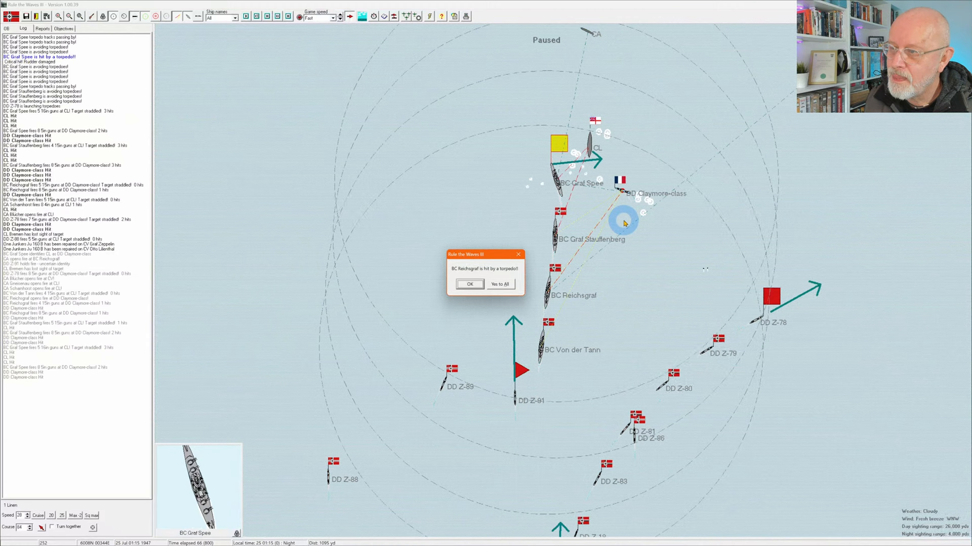
left_click(469, 284)
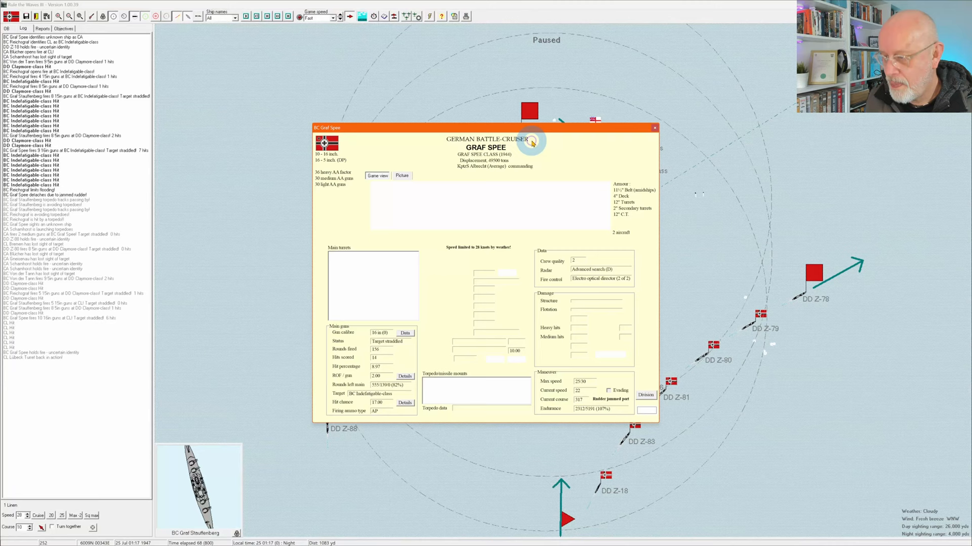
- Close the BC Graf Spee details window to return to the battle map
left_click(401, 176)
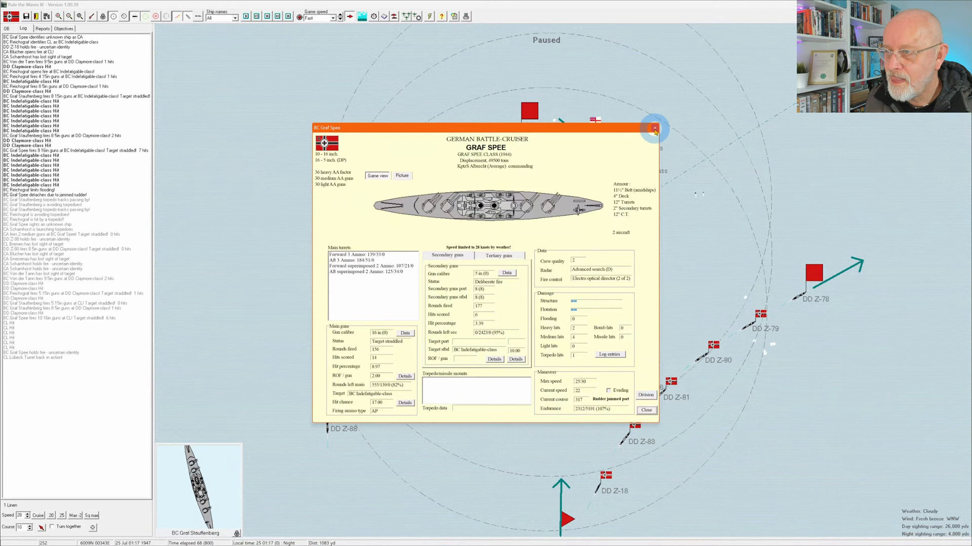
left_click(654, 128)
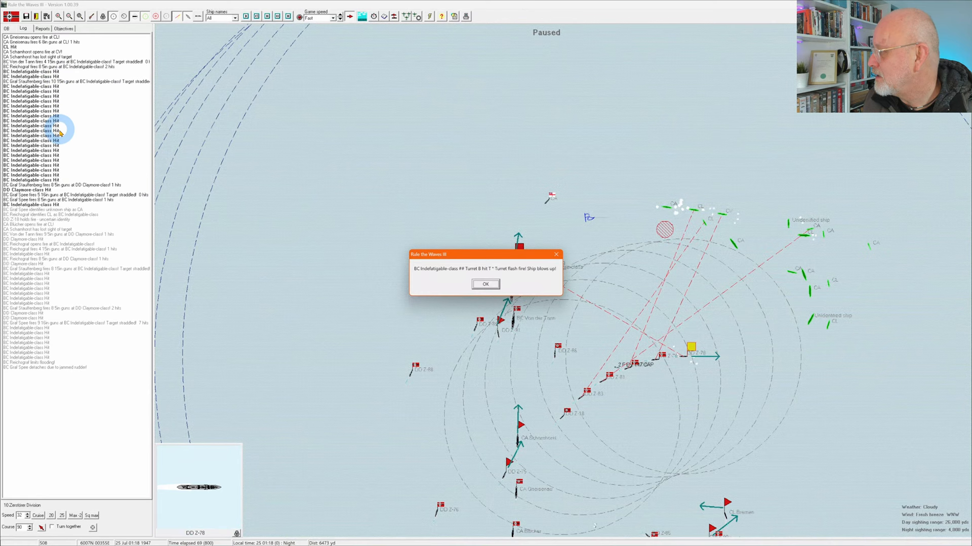
mouse_move(60, 182)
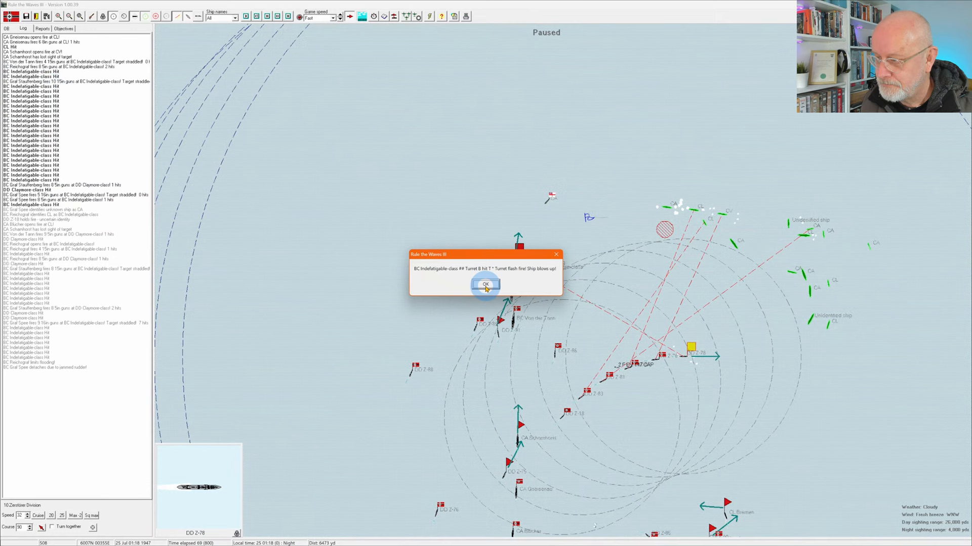
- Acknowledge the 'Ship blows up' report for the Indefatigable-class battlecruiser
left_click(485, 284)
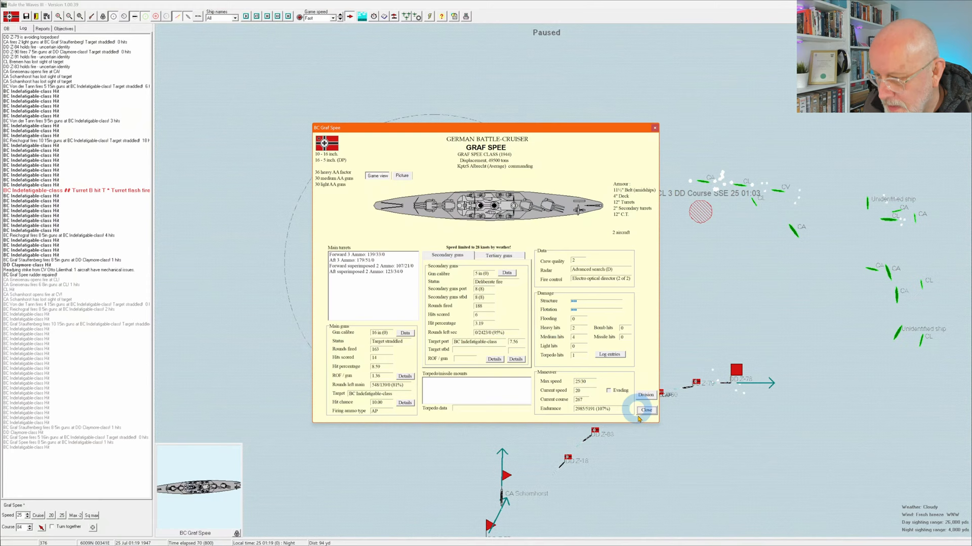
- Close Graf Spee's details window to view the full fleet's positions
left_click(646, 409)
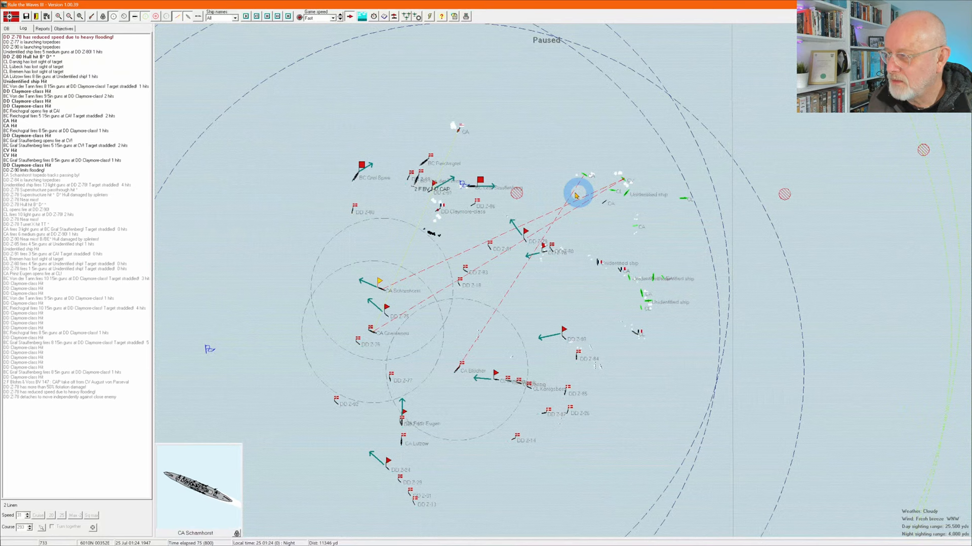
- Recentre the map on the battlecruiser group and dismiss Reichsgraf's torpedo-hit report
left_click(482, 179)
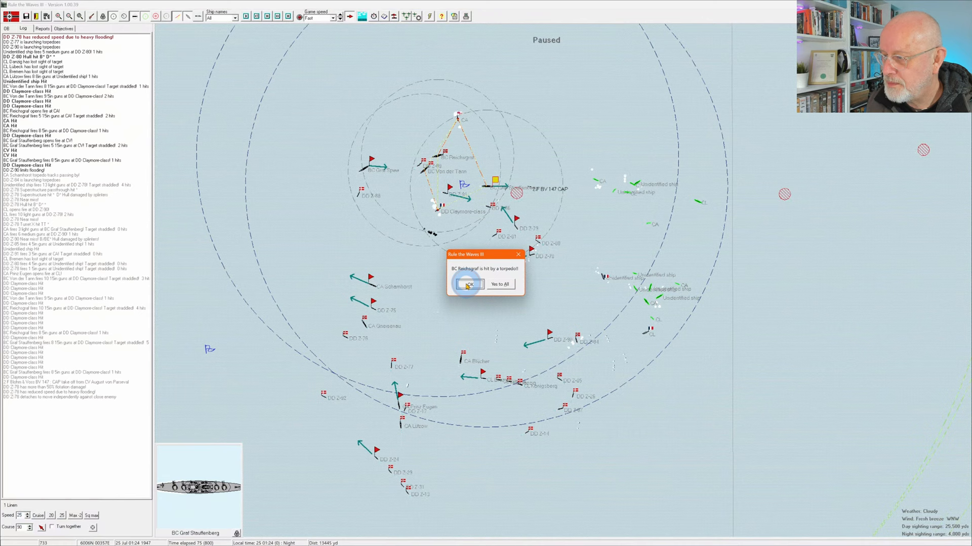
left_click(468, 285)
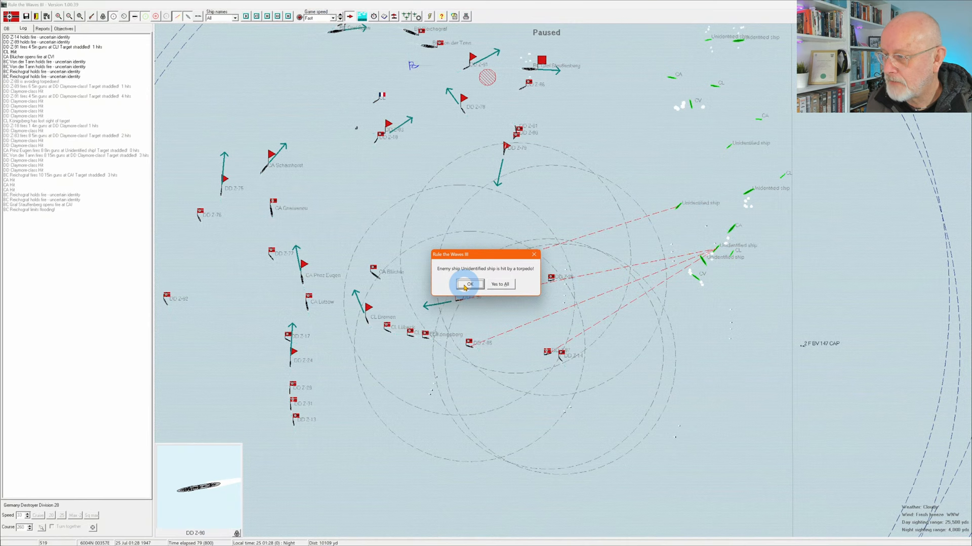
- Dismiss the 'Enemy ship is hit by a torpedo' report
left_click(470, 284)
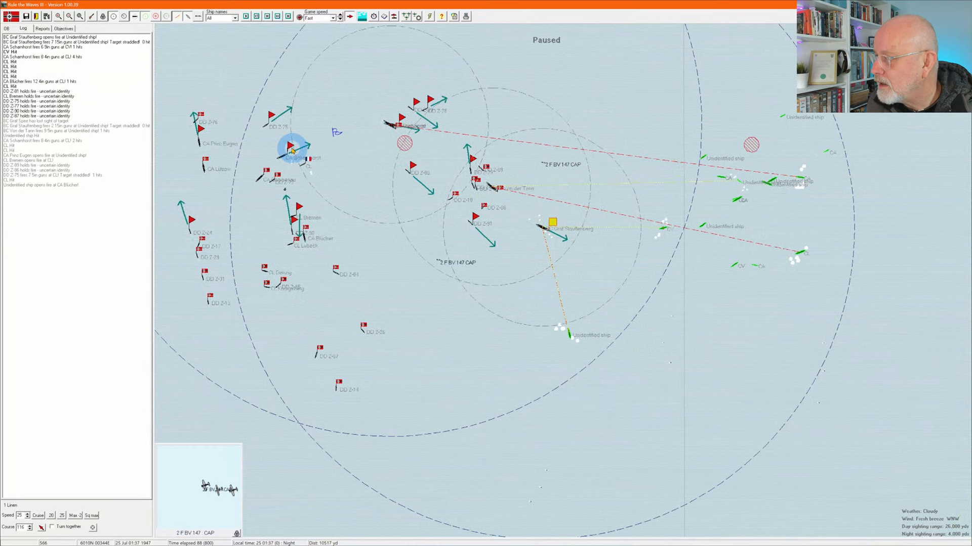
- Select CA Scharnhorst and confirm detaching the slowed BC Reichsgraf from her division
double_click(291, 152)
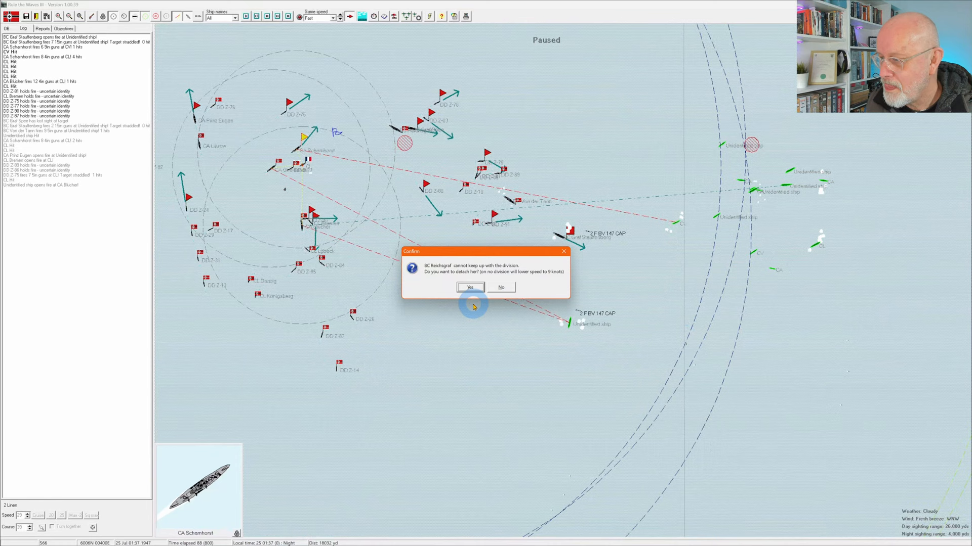
left_click(469, 287)
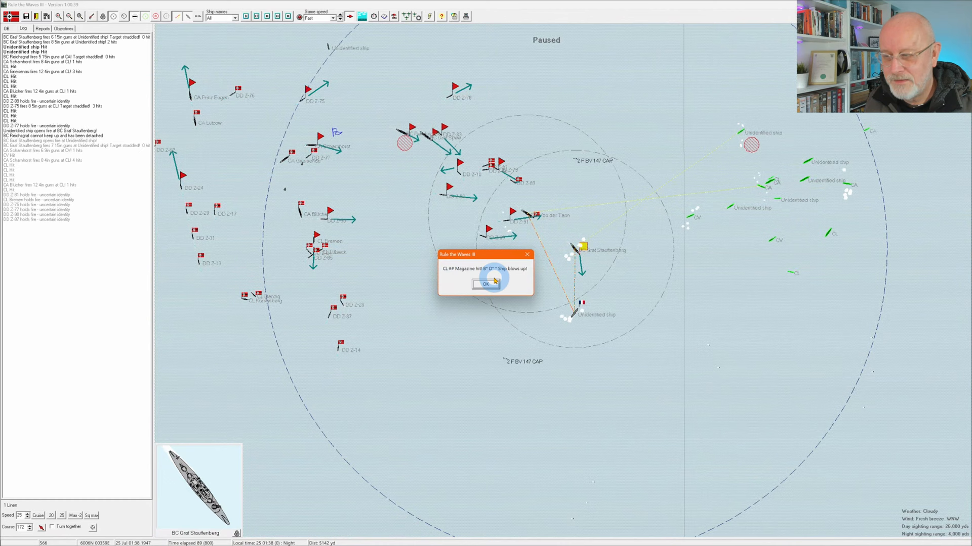
- Acknowledge the light cruiser's magazine explosion message
left_click(487, 284)
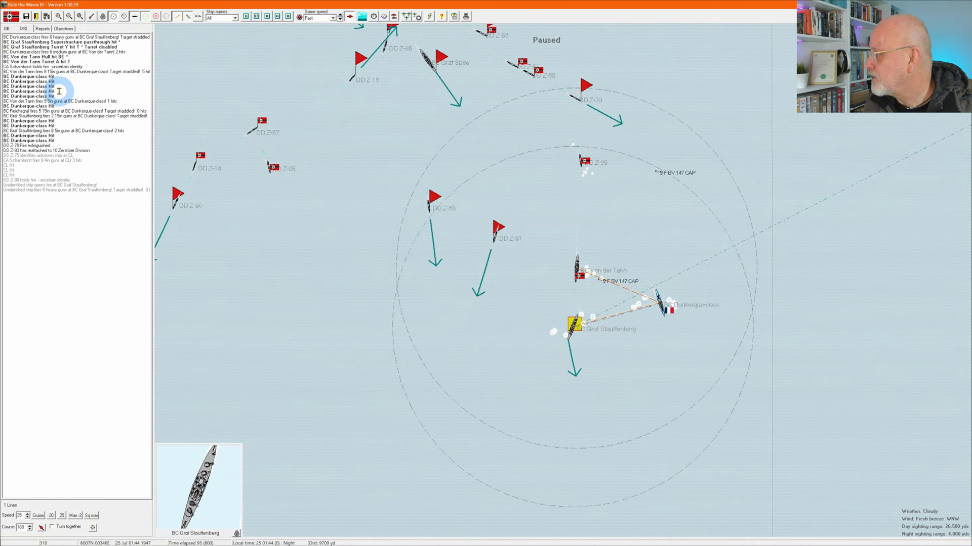
left_click(648, 394)
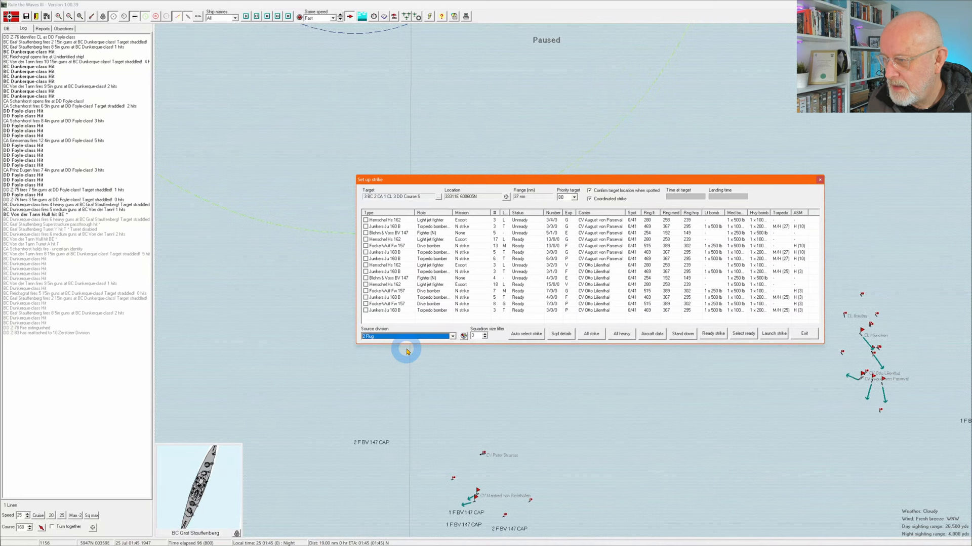
- Choose 2 Flug as the strike's source division and auto-select its squadrons
left_click(525, 334)
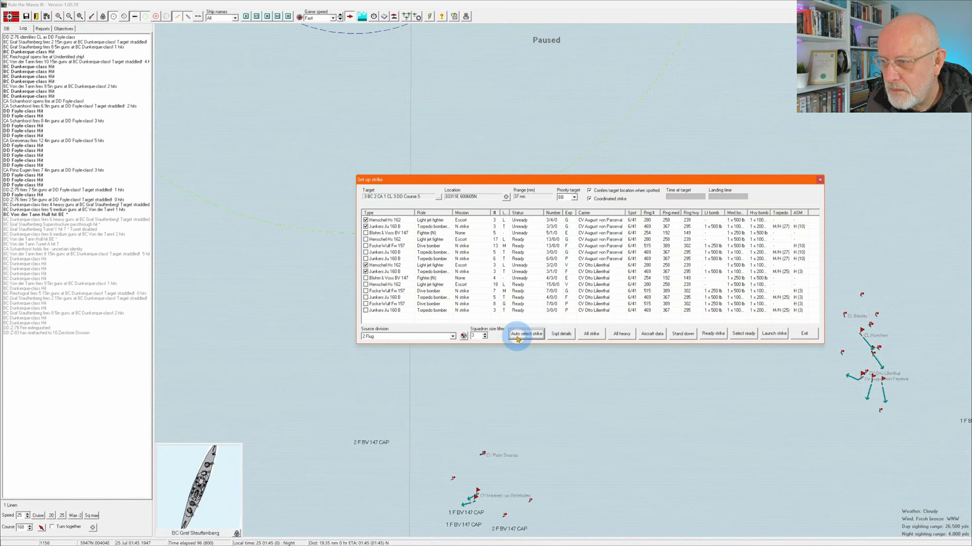
left_click(525, 333)
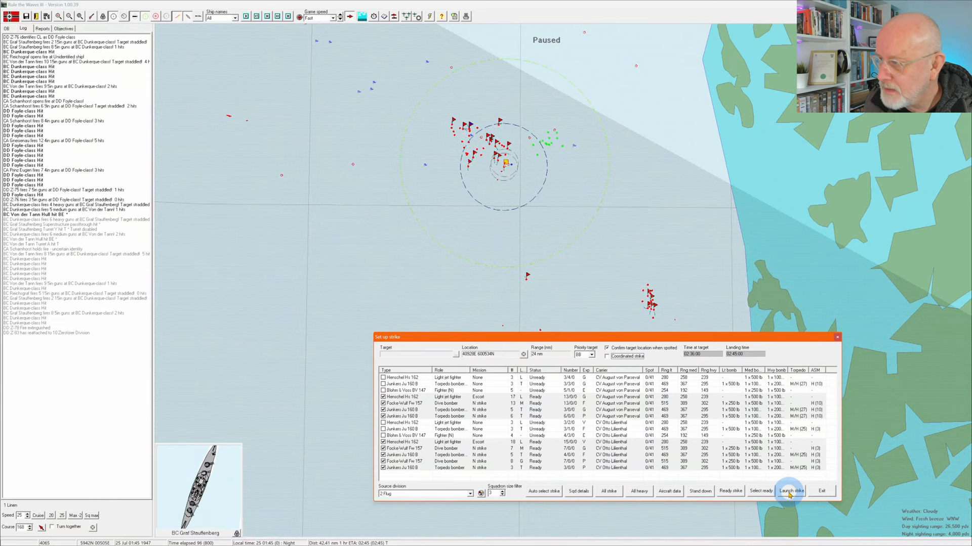
mouse_move(789, 491)
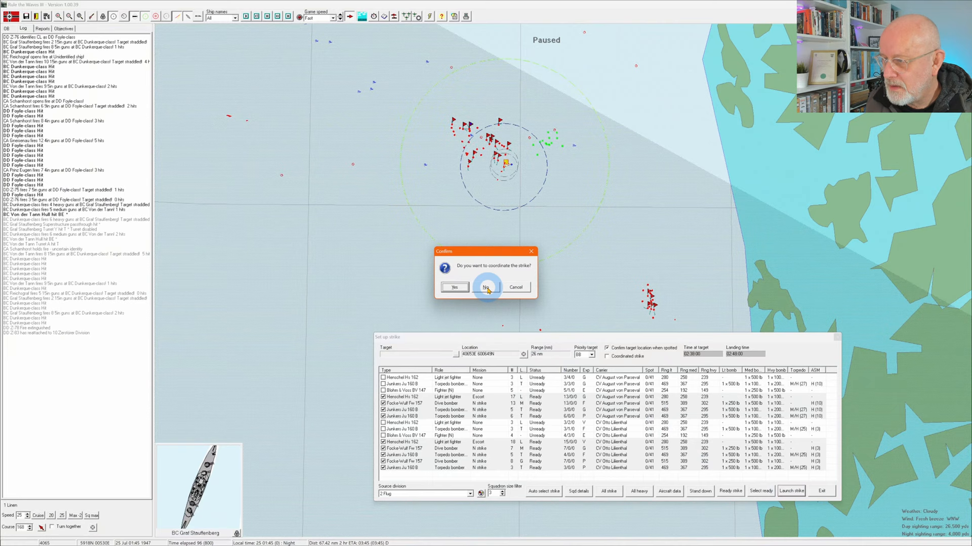
- Answer No to coordinating, launching the air strike immediately
left_click(486, 287)
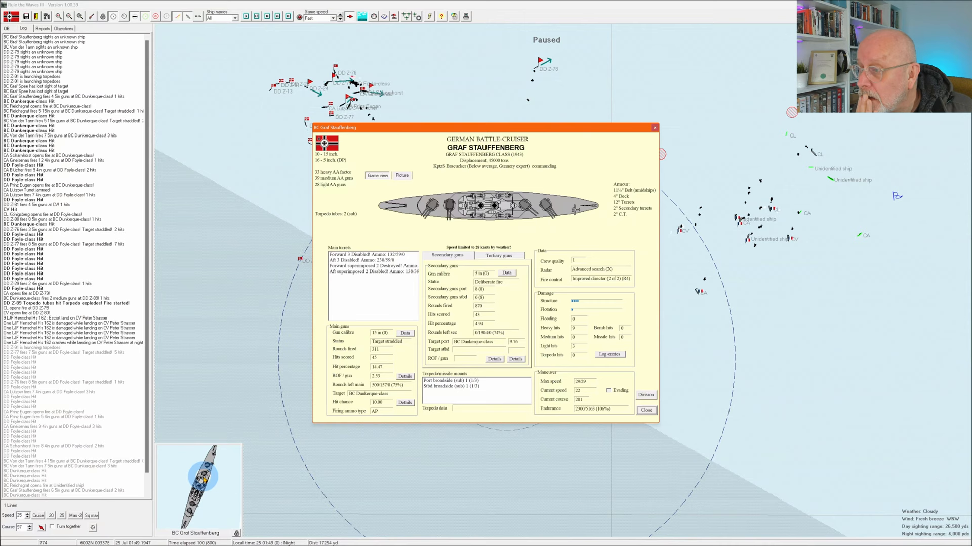
- Read Graf Stauffenberg's damage log entries, then close the log
left_click(609, 354)
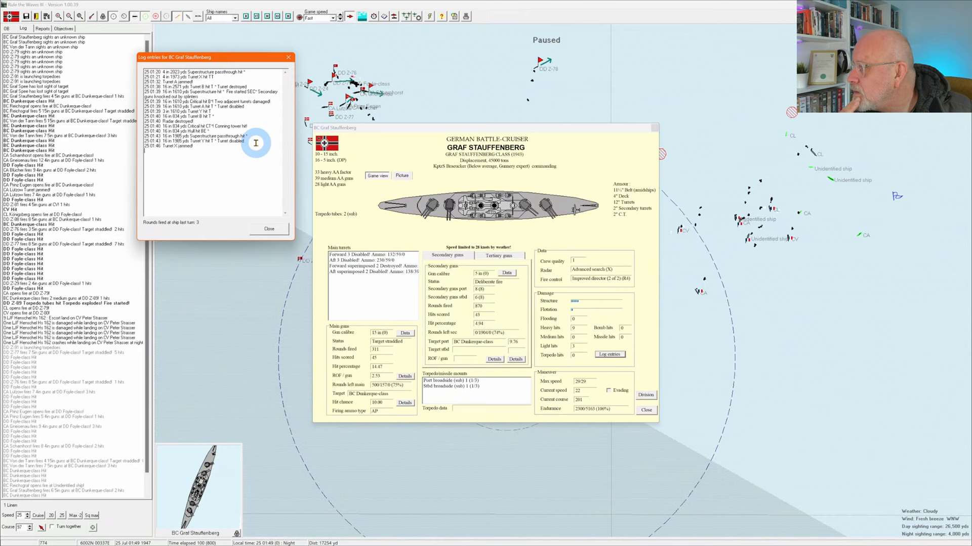
mouse_move(281, 221)
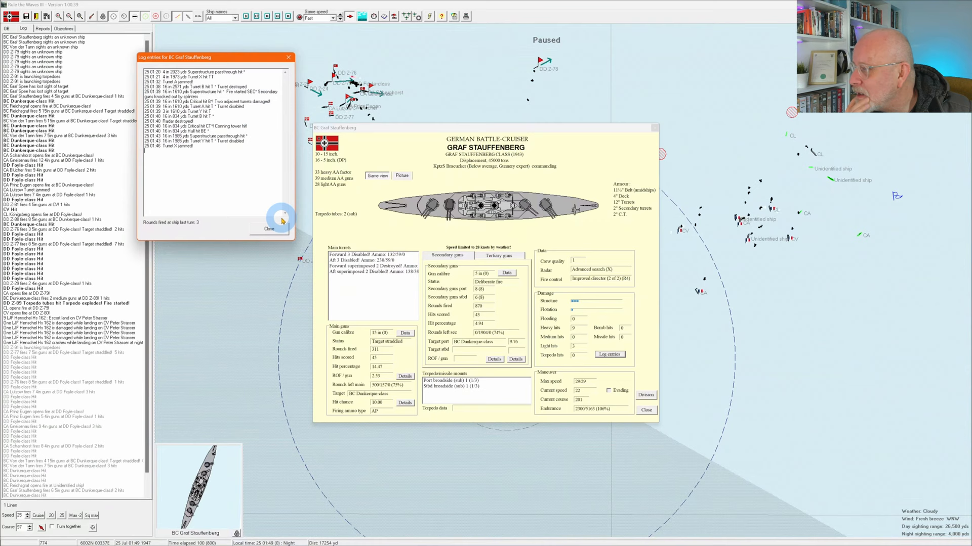
left_click(645, 411)
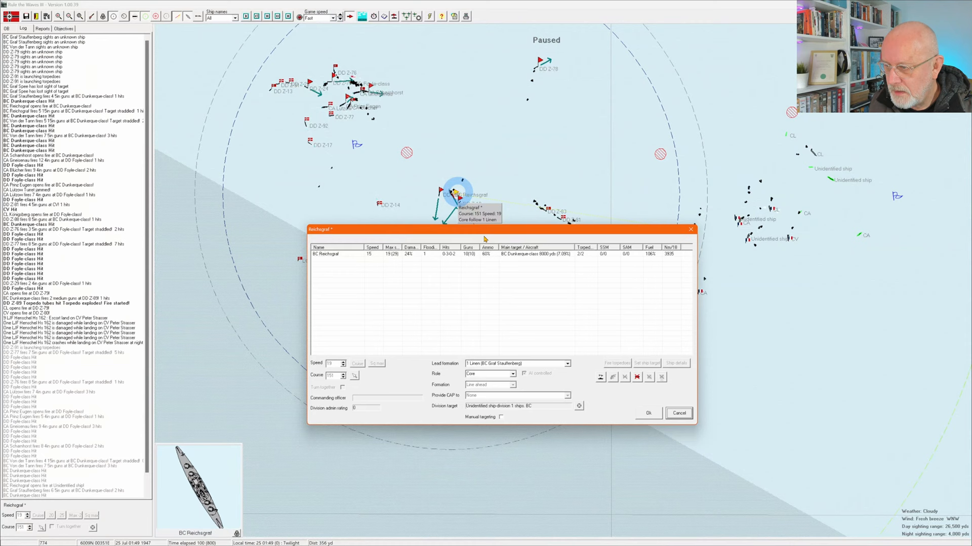
- Close Reichsgraf's division orders and acknowledge the Dunkerque-class torpedo hit report
left_click(678, 414)
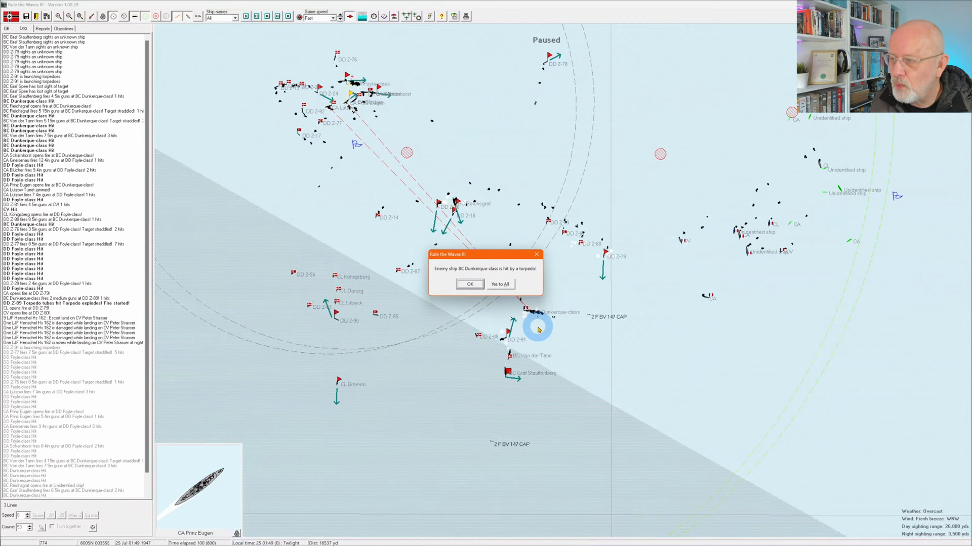
left_click(469, 284)
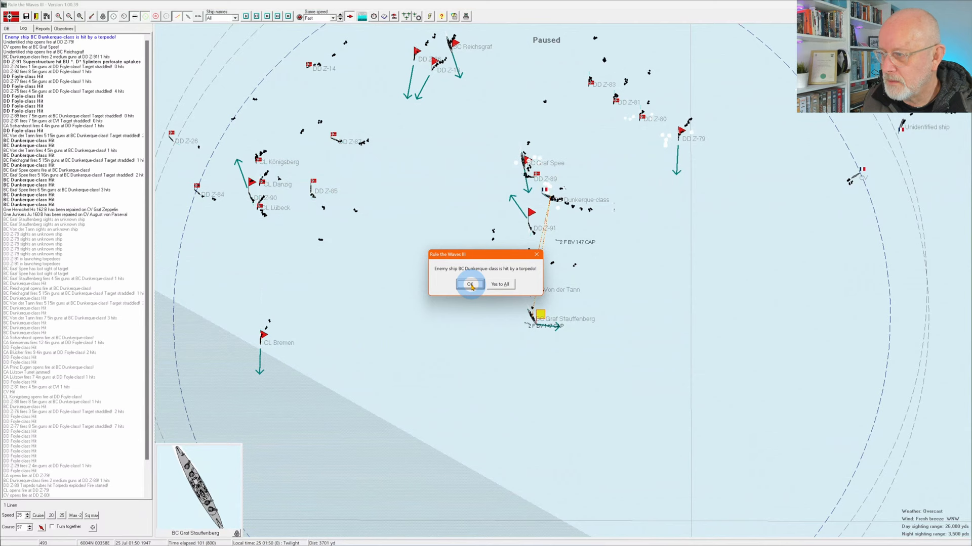
left_click(470, 284)
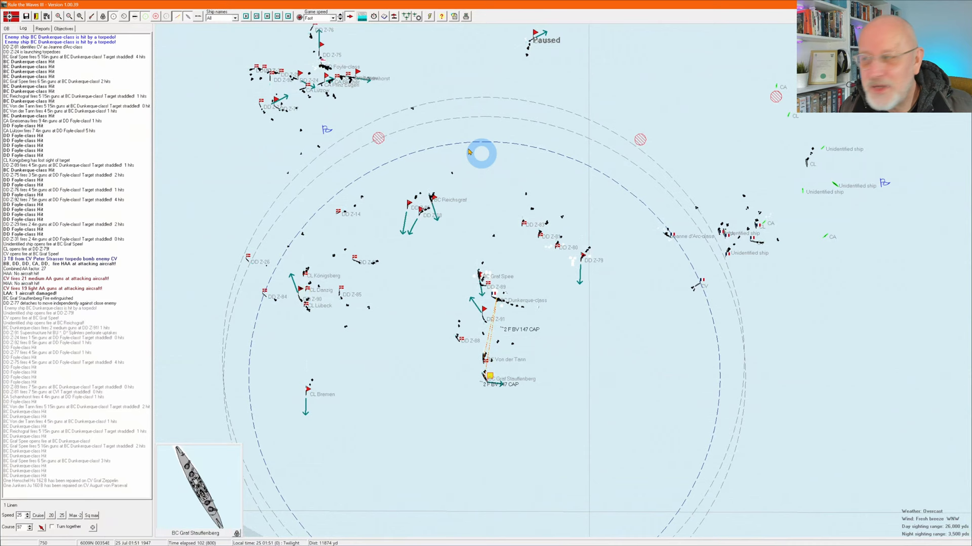
- Set the light cruiser division's role to Independent, keeping destroyer divisions AI controlled
left_click(434, 199)
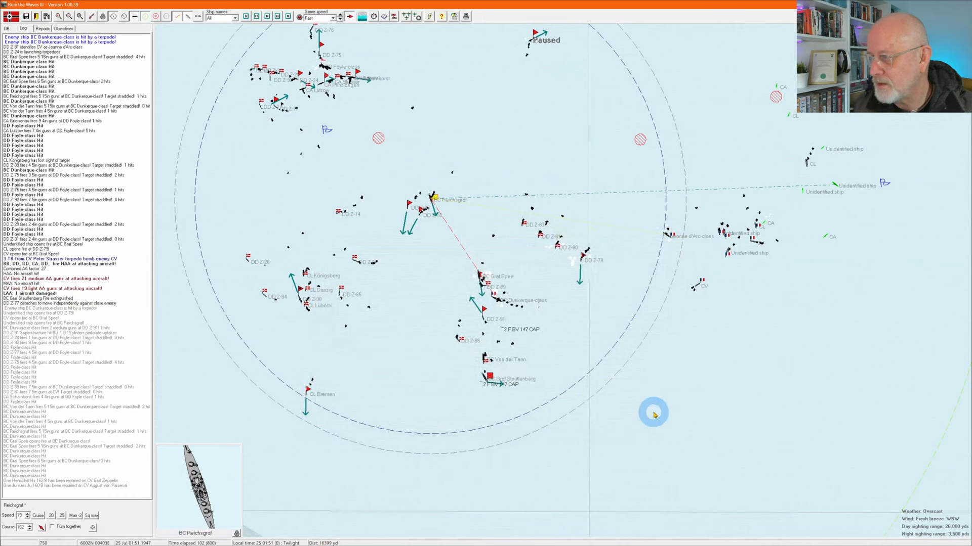
mouse_move(444, 262)
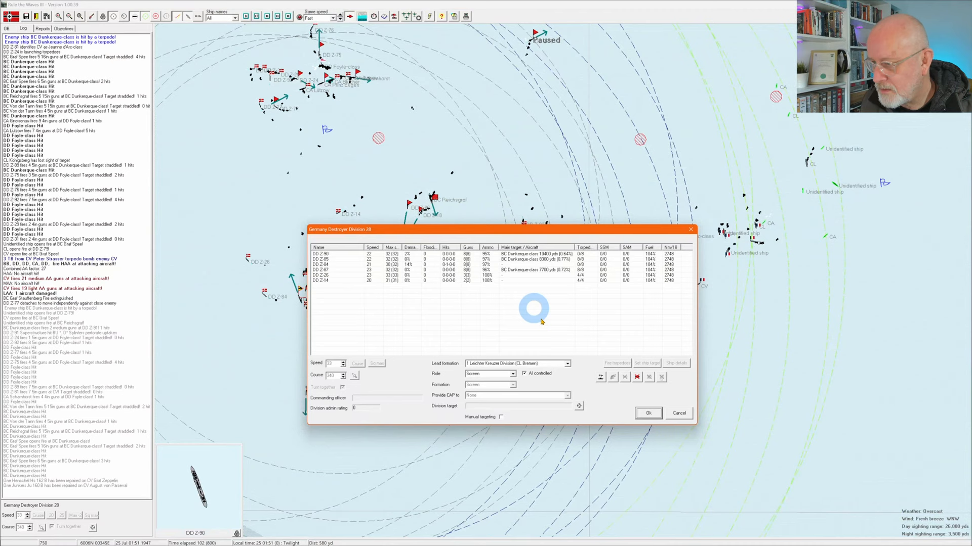
left_click(512, 374)
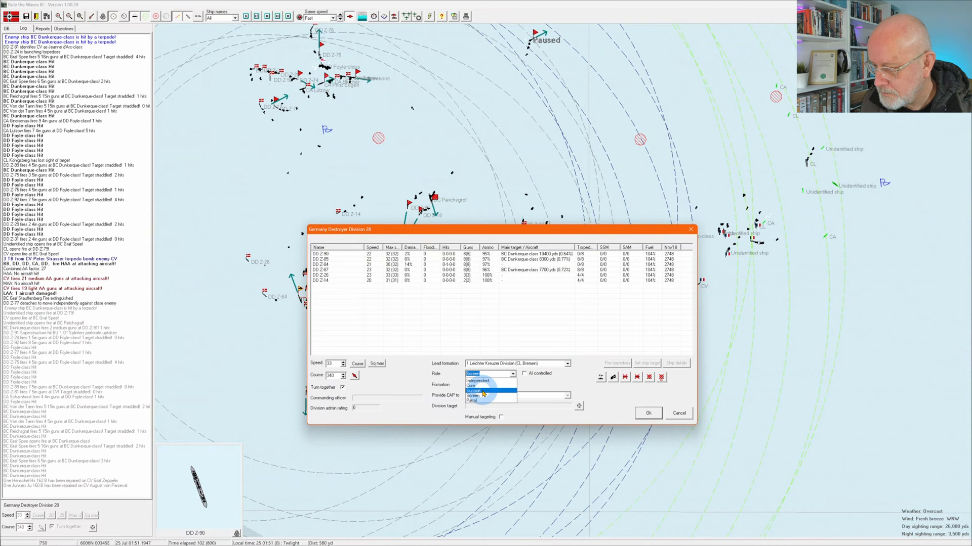
left_click(647, 413)
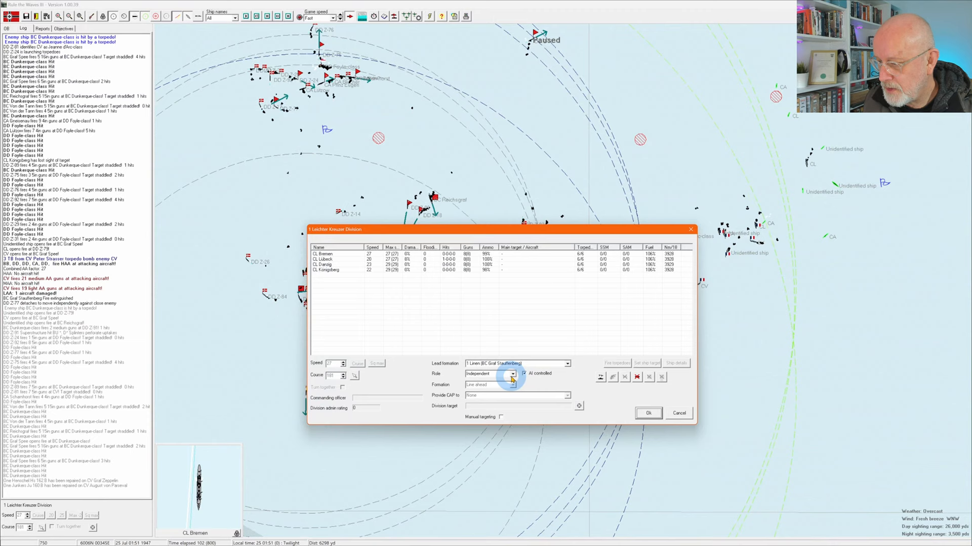
left_click(647, 413)
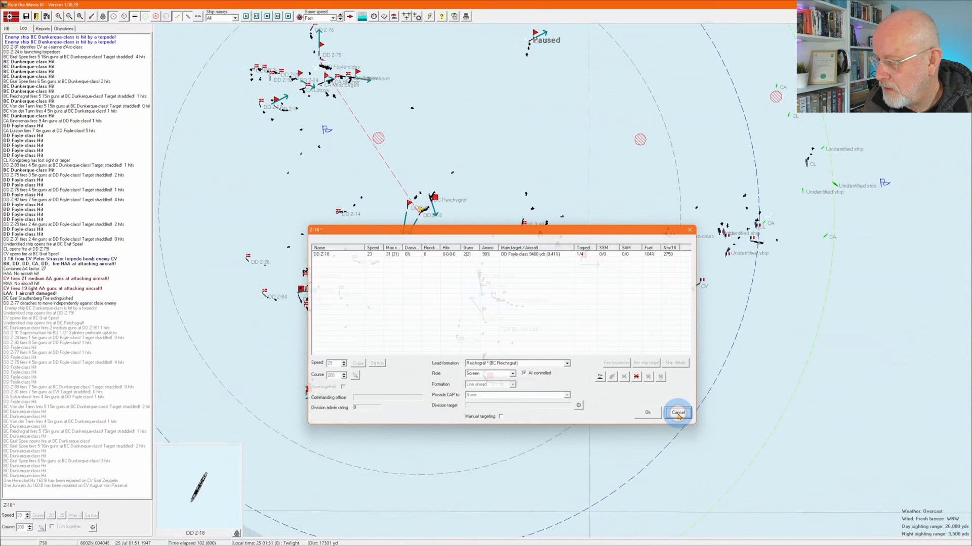
left_click(677, 413)
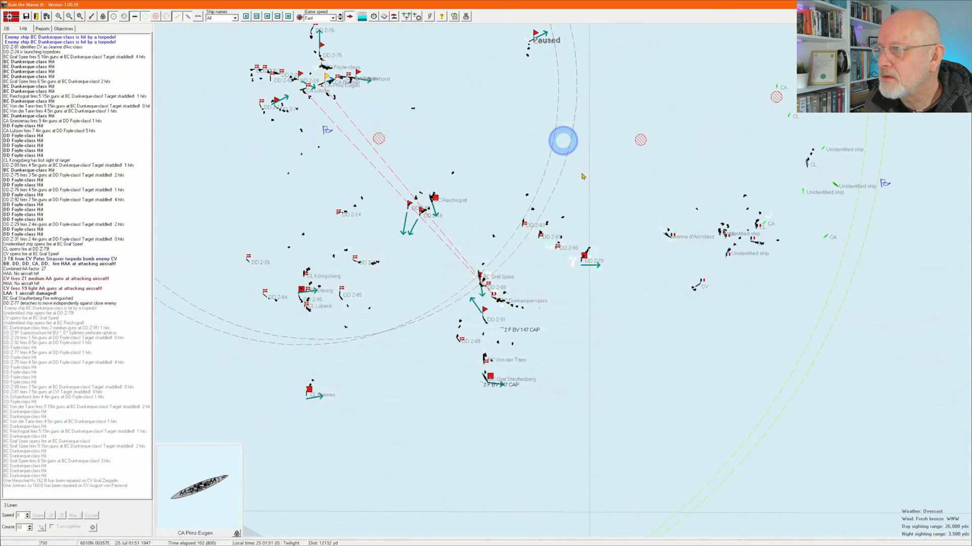
- Recentre the map and review the 2 Linien division's orders without changes
double_click(414, 174)
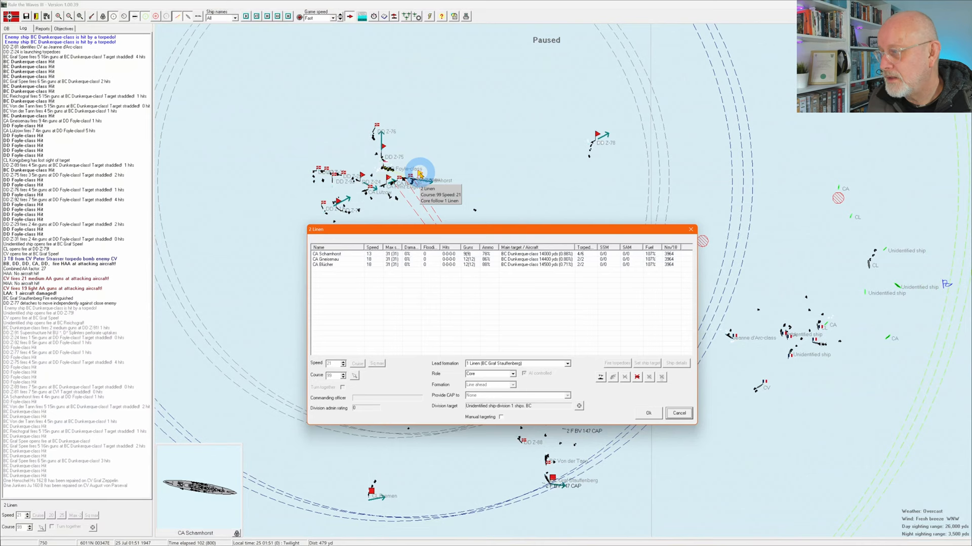
left_click(678, 413)
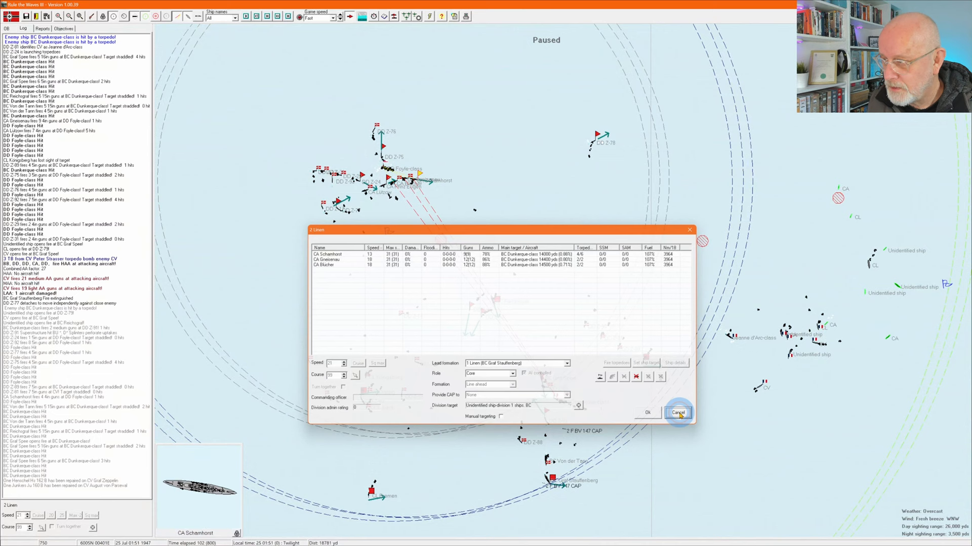
left_click(677, 413)
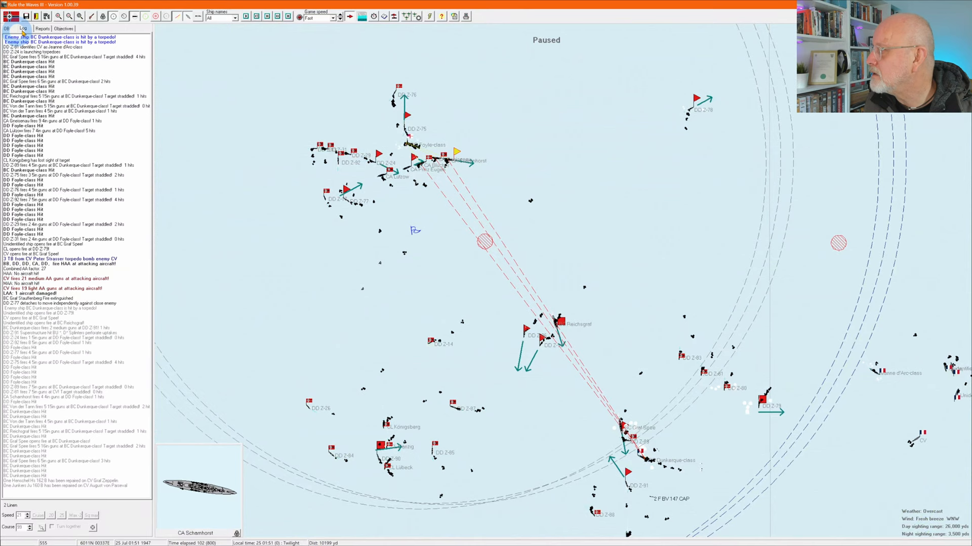
- Show the order of battle tree with every German division and ship
left_click(6, 28)
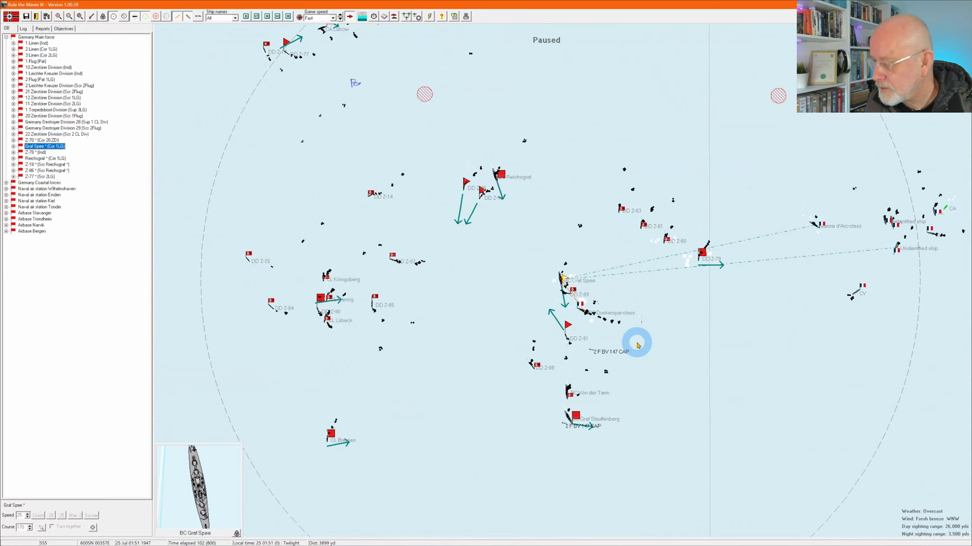
left_click(563, 280)
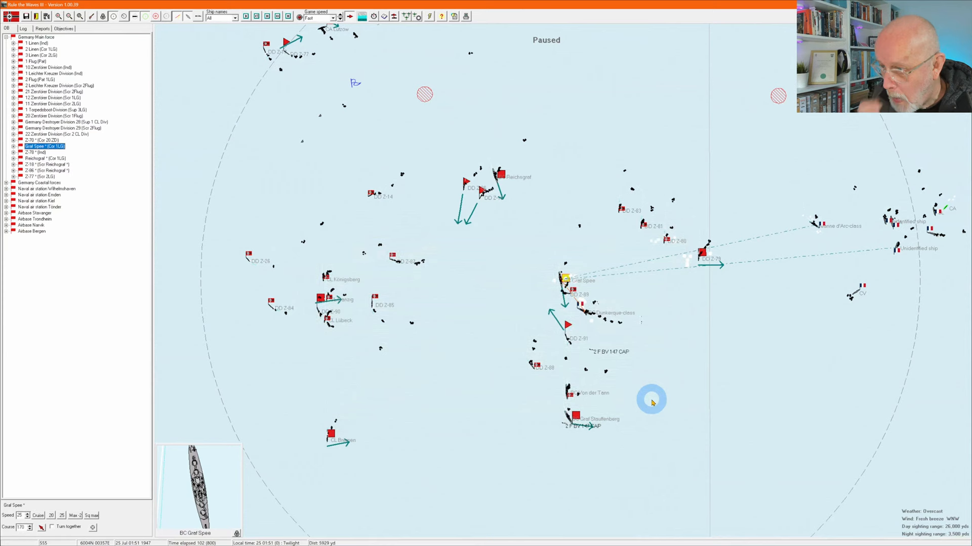
left_click(613, 355)
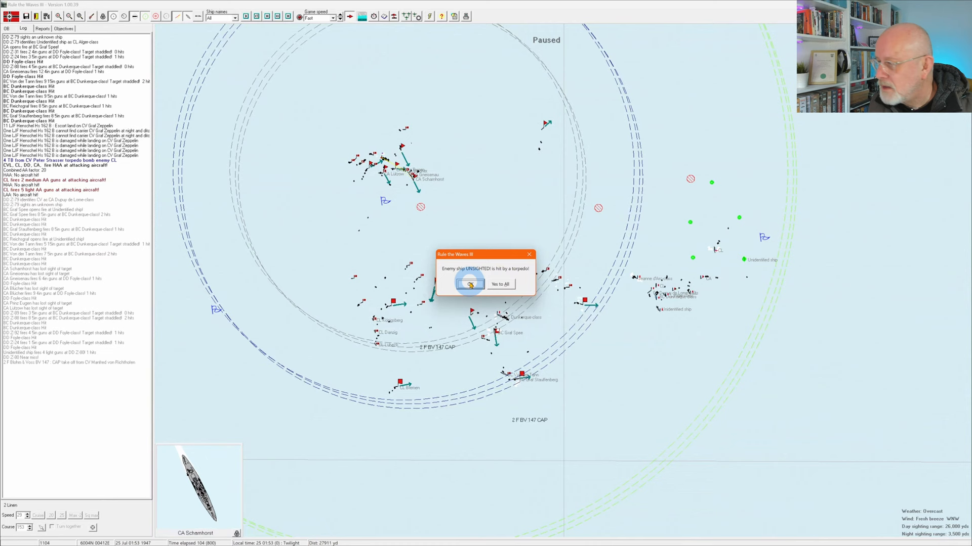
- Acknowledge the torpedo hit report and close the 2 Linien orders window
left_click(470, 285)
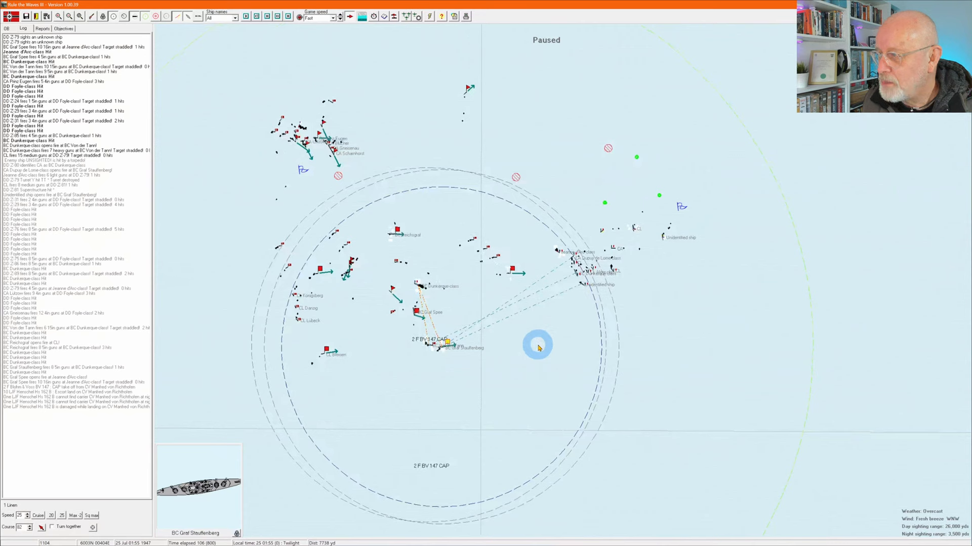
mouse_move(415, 286)
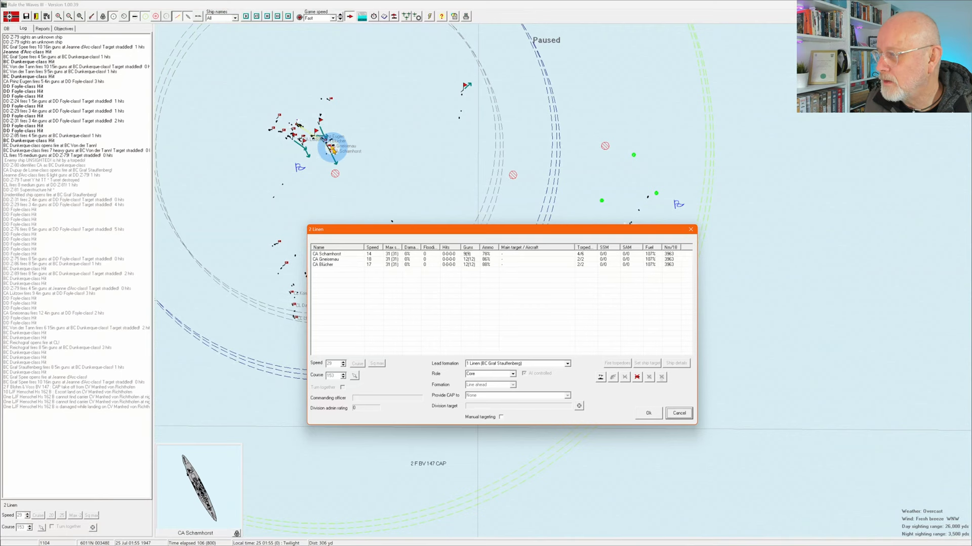
left_click(647, 414)
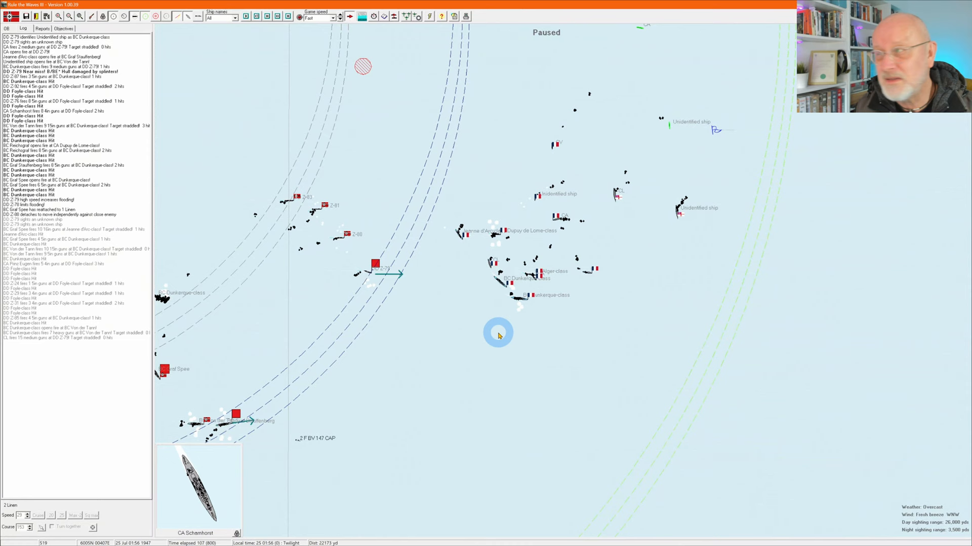
mouse_move(458, 235)
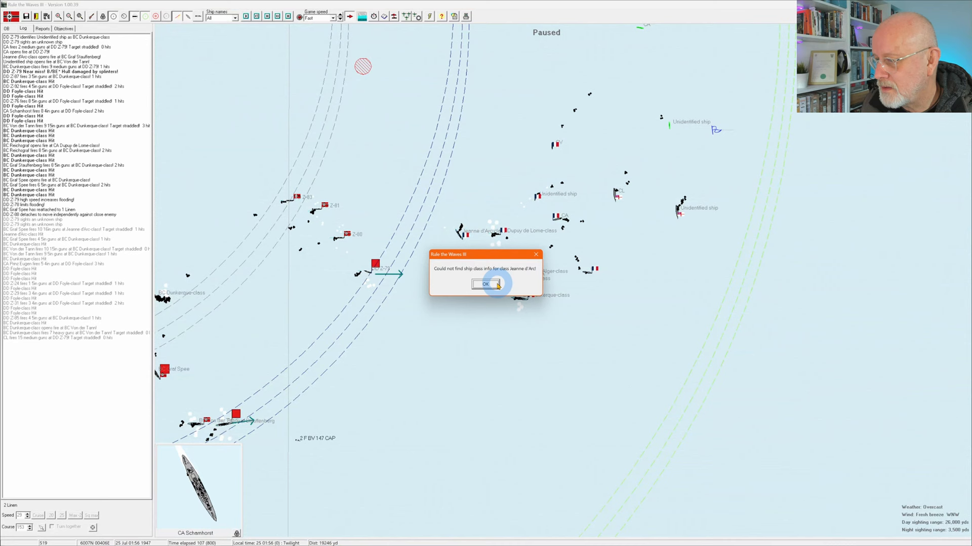
left_click(485, 283)
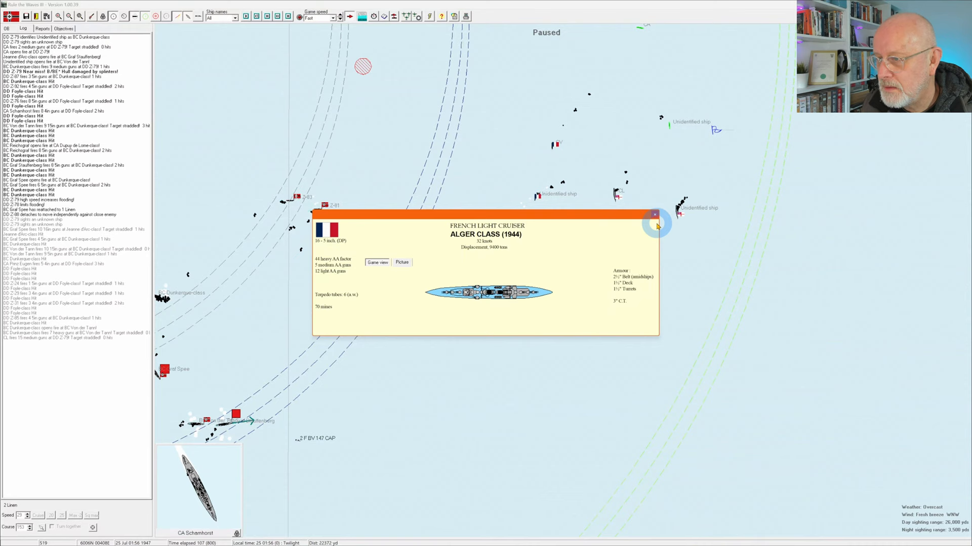
left_click(654, 215)
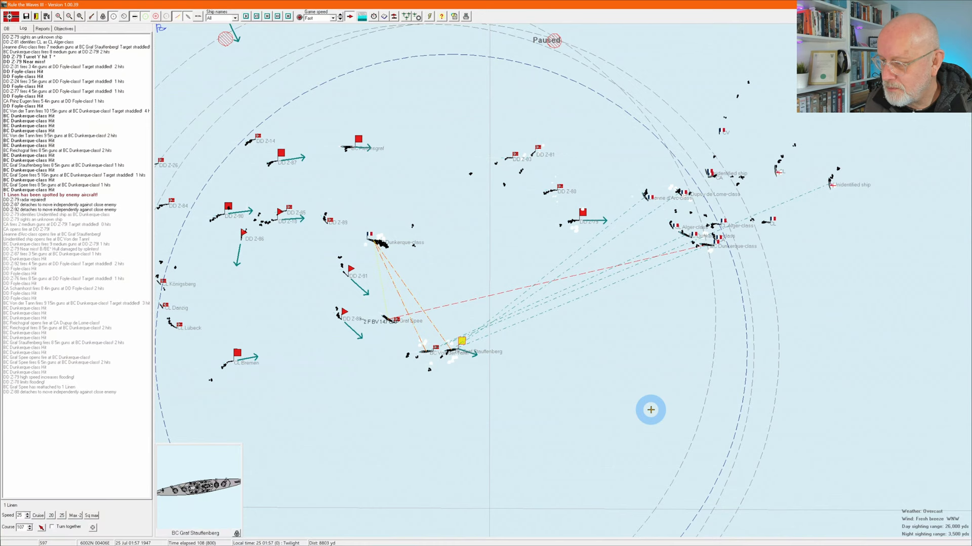
mouse_move(795, 467)
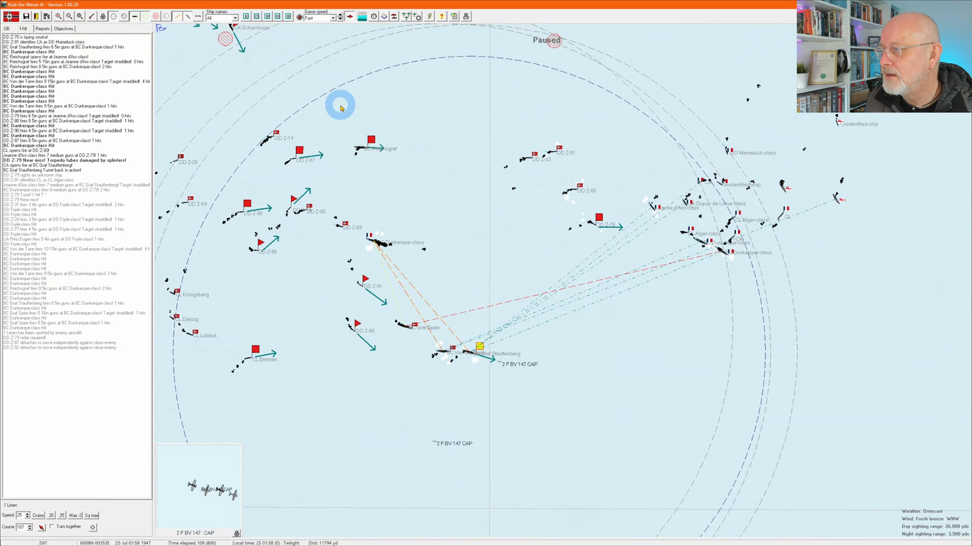
left_click(358, 148)
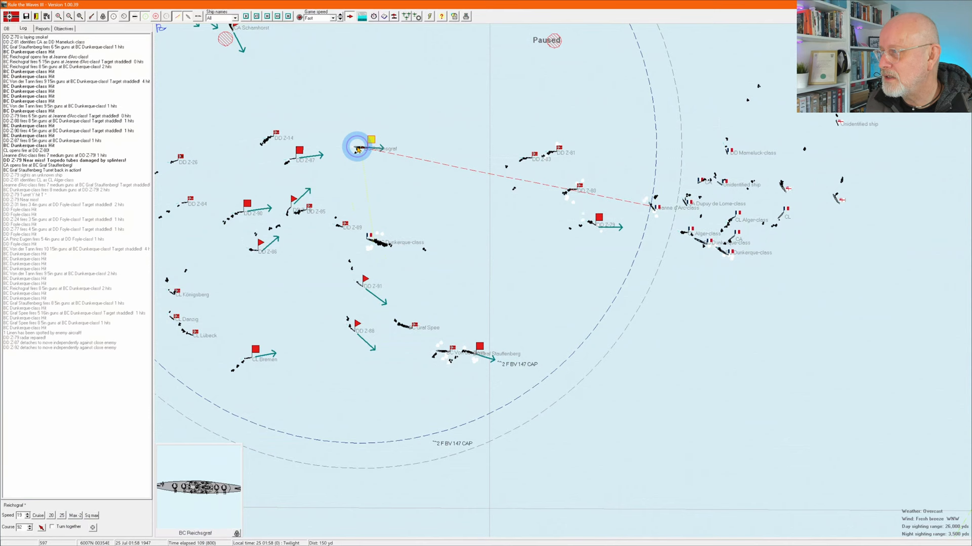
left_click(649, 413)
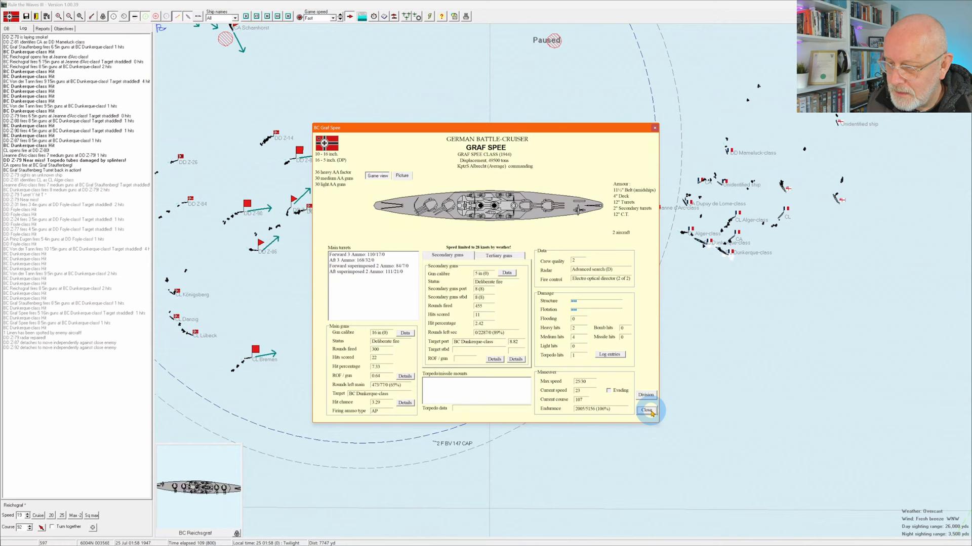
left_click(646, 411)
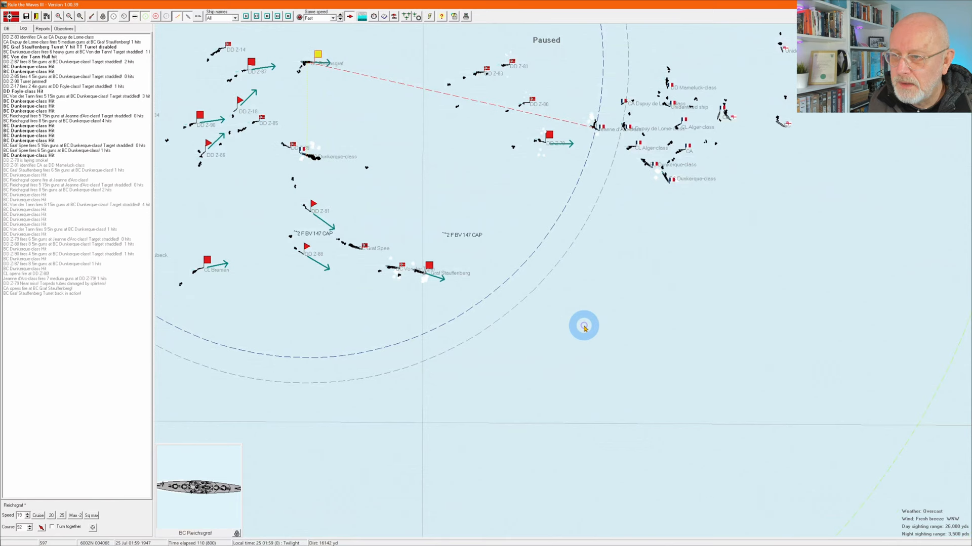
- Point 1 Linien onto course 130 at 25 knots and close its orders
left_click(427, 267)
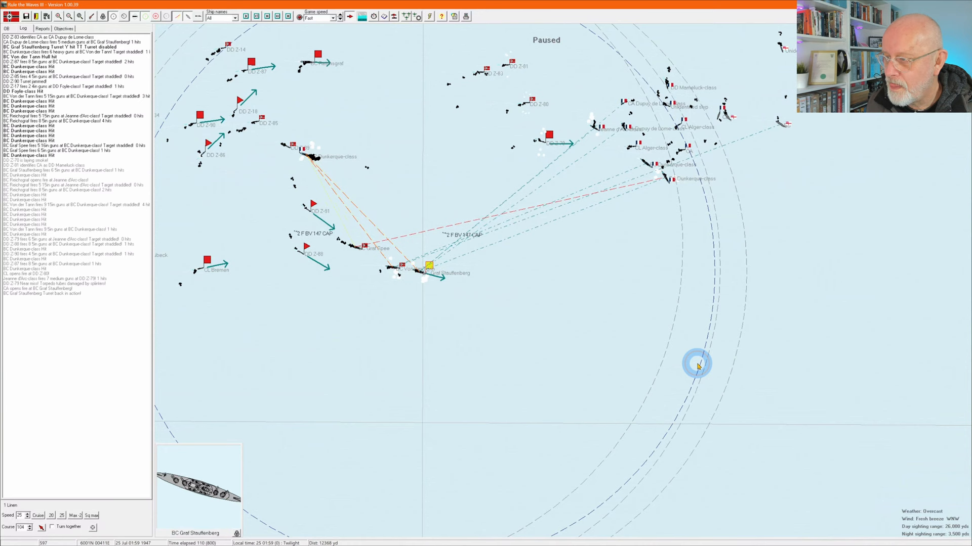
left_click(427, 267)
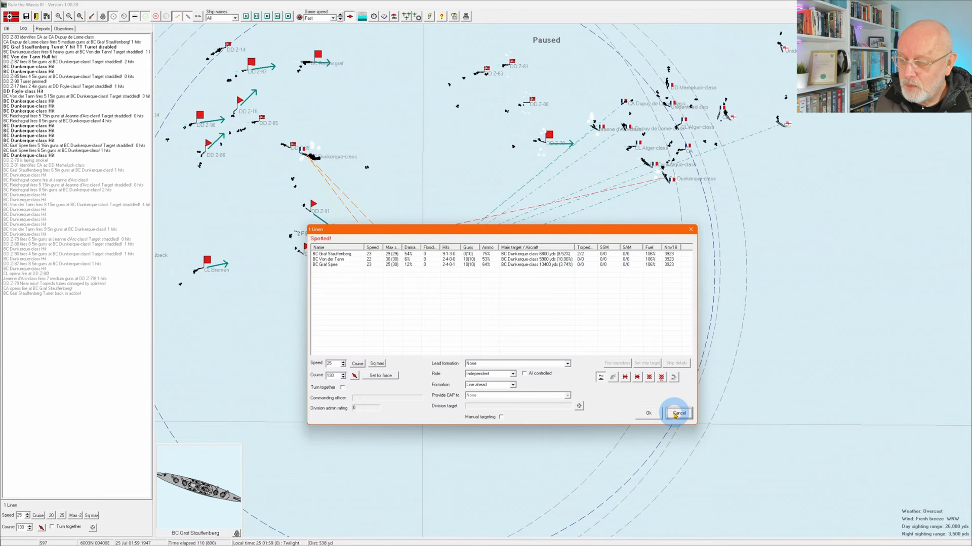
left_click(678, 413)
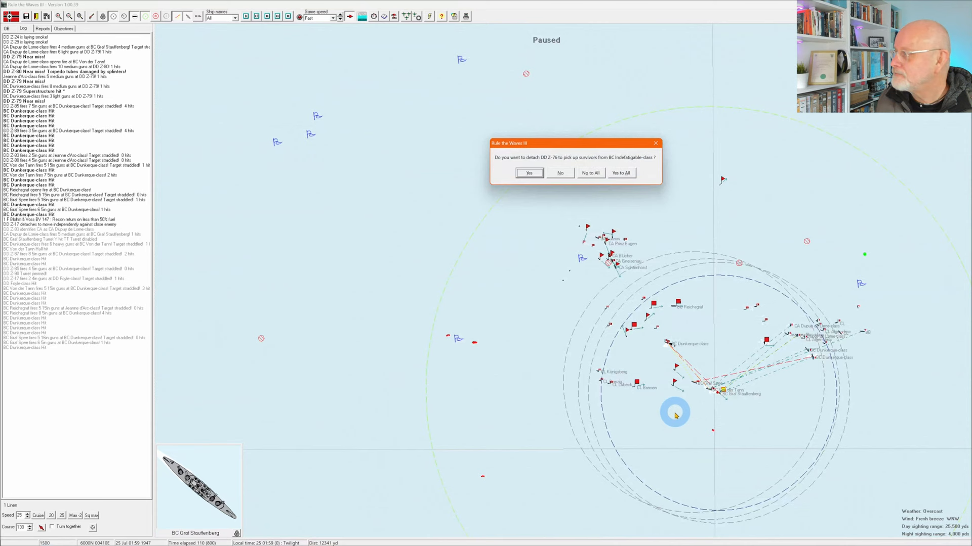
- Answer Yes to detach Z-76 and Z-75 for survivors, then check the log
left_click(528, 173)
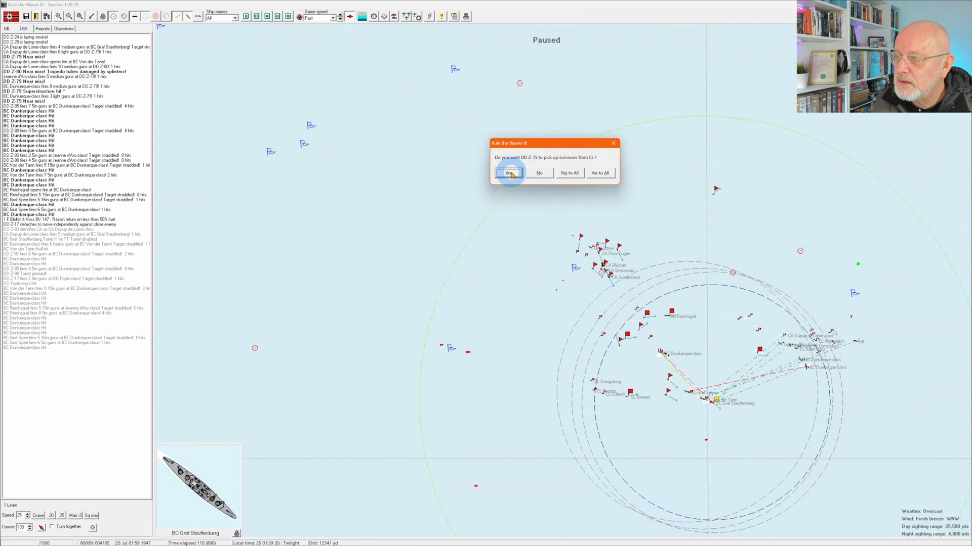
left_click(508, 173)
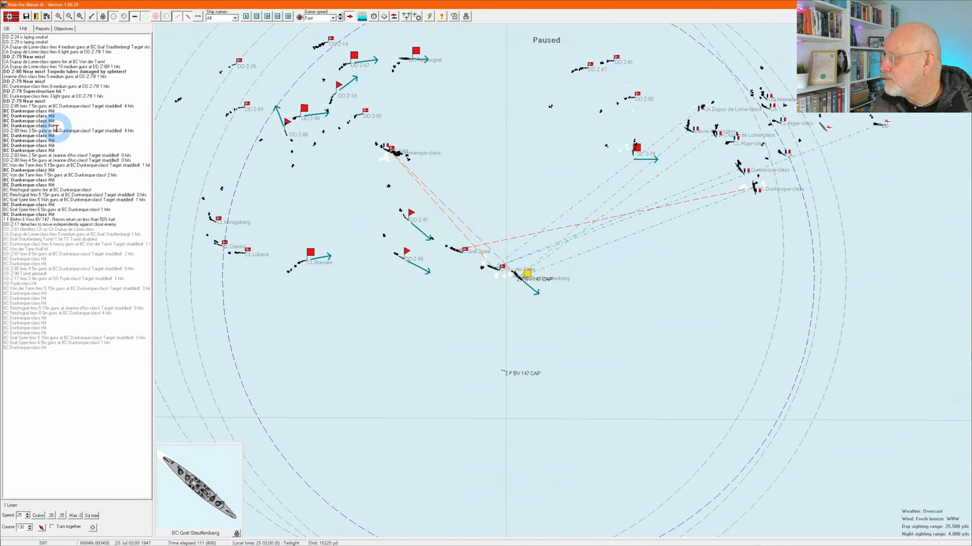
mouse_move(58, 184)
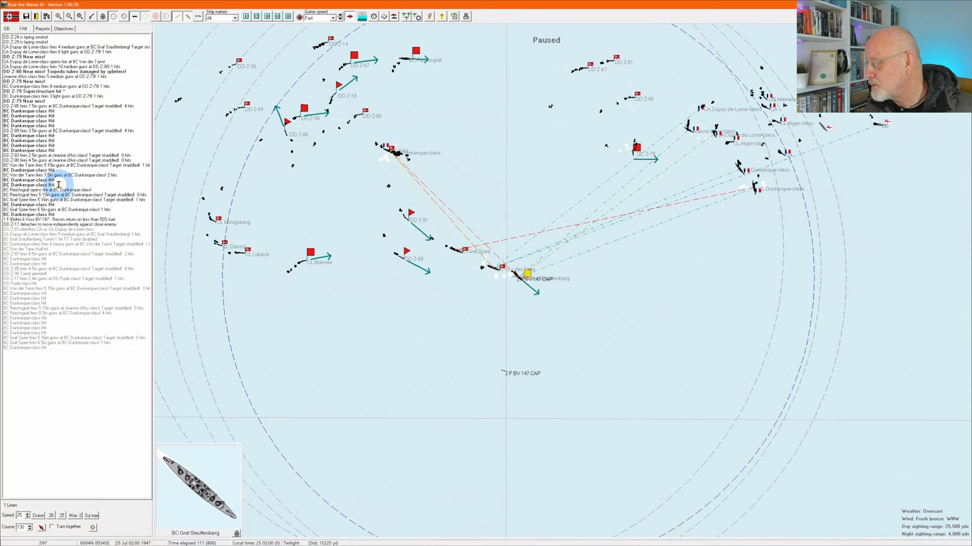
left_click(555, 380)
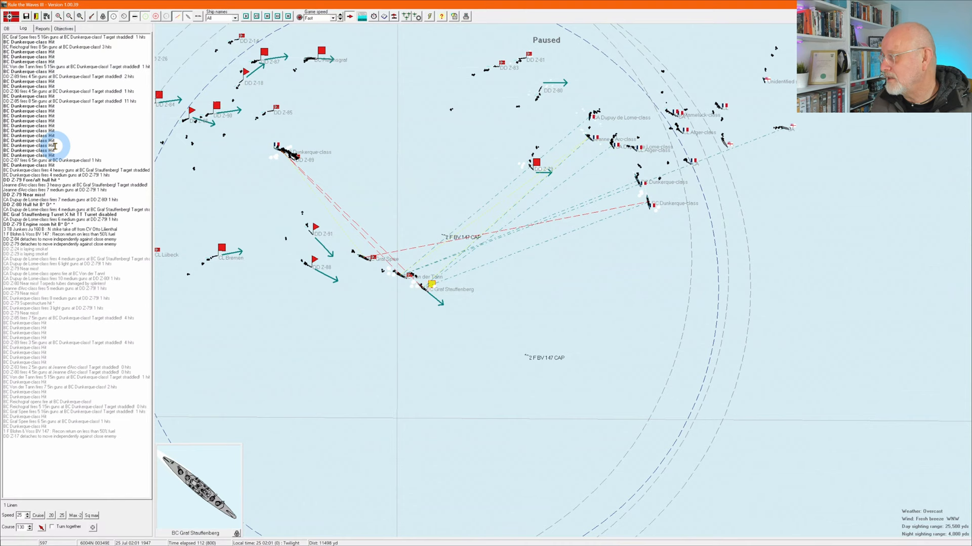
mouse_move(647, 203)
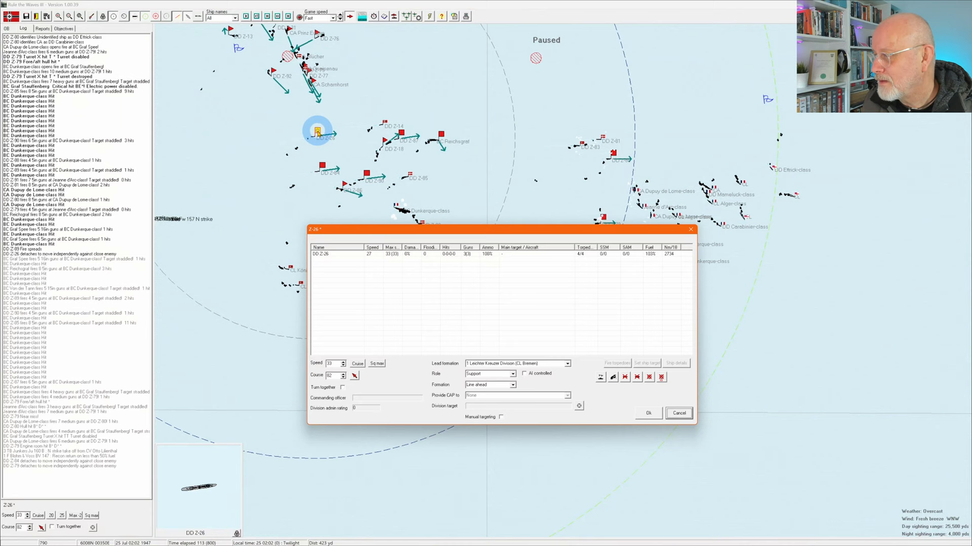
- Close destroyer Z-26's orders window and acknowledge DD Z-79's over-50% flotation damage warning
left_click(678, 413)
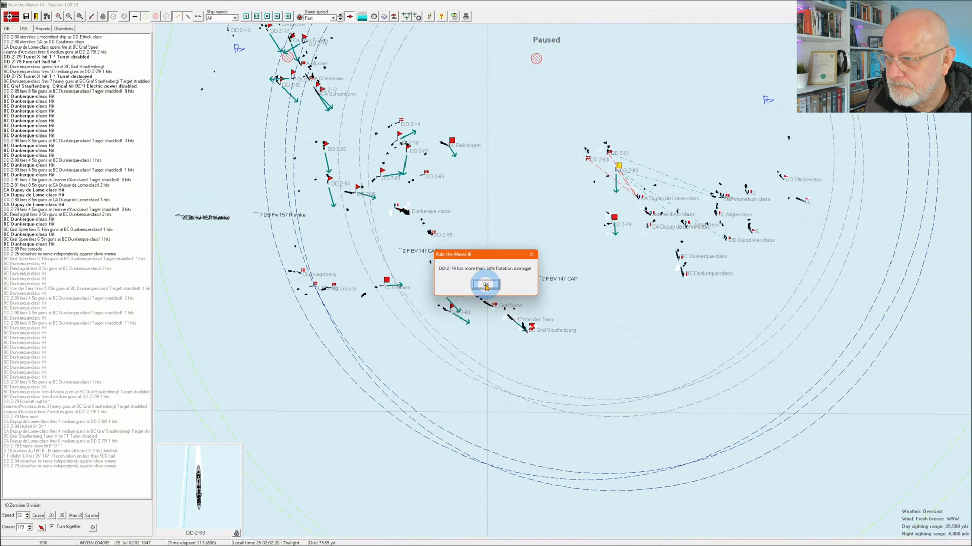
left_click(486, 285)
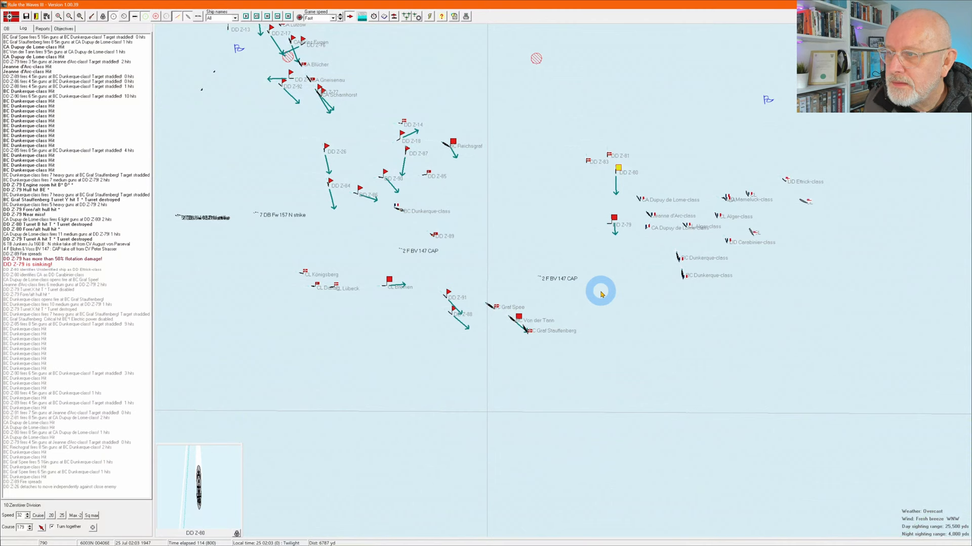